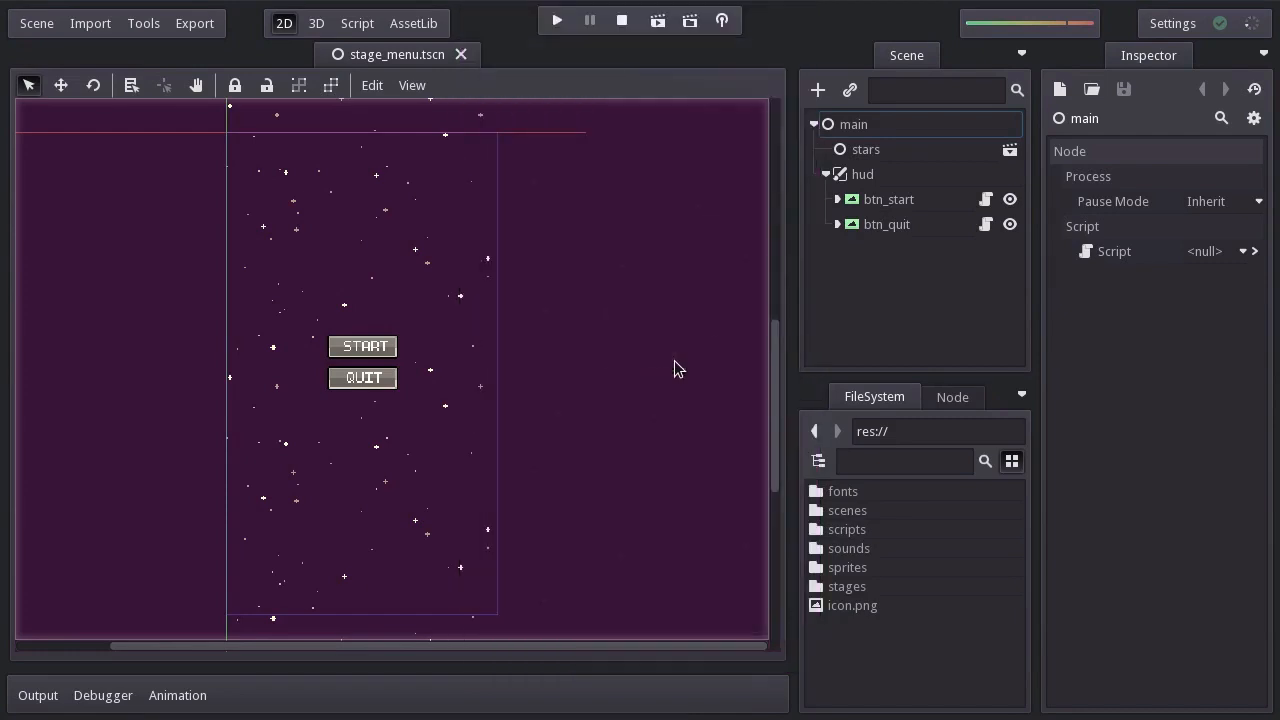
Start a new script with its save path set to res://scripts/game.gd.
click(357, 23)
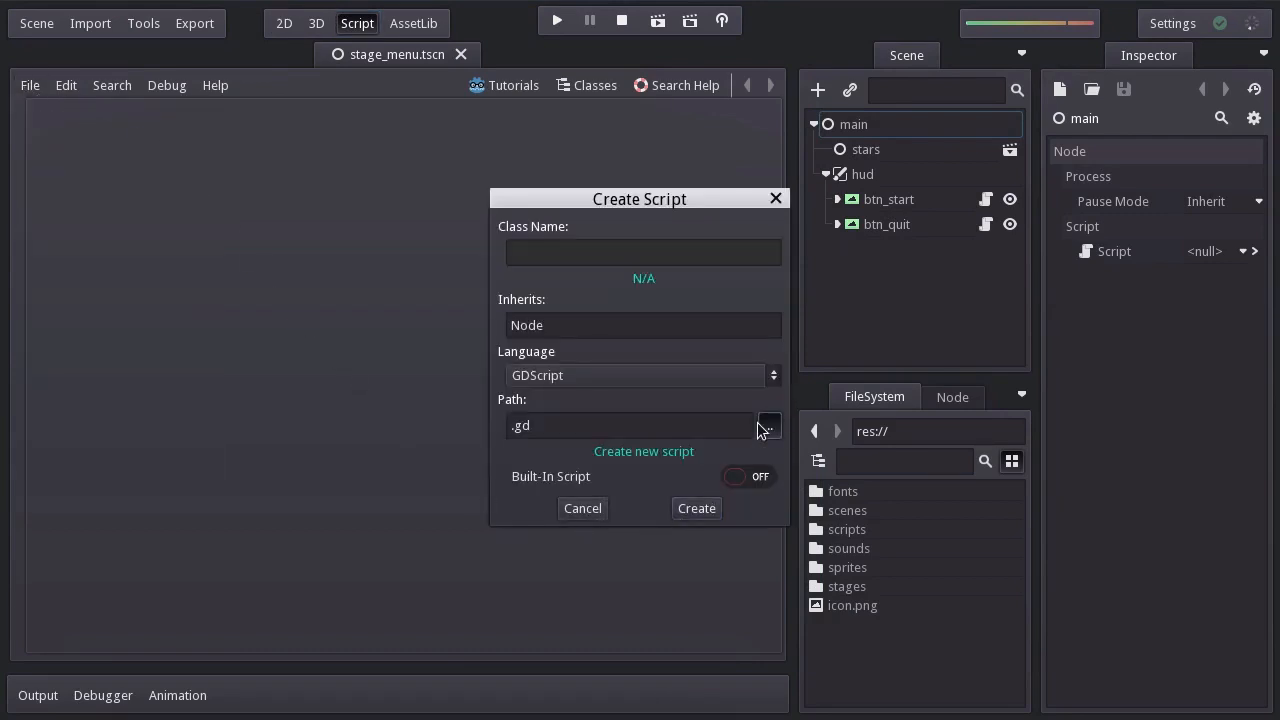
click(769, 425)
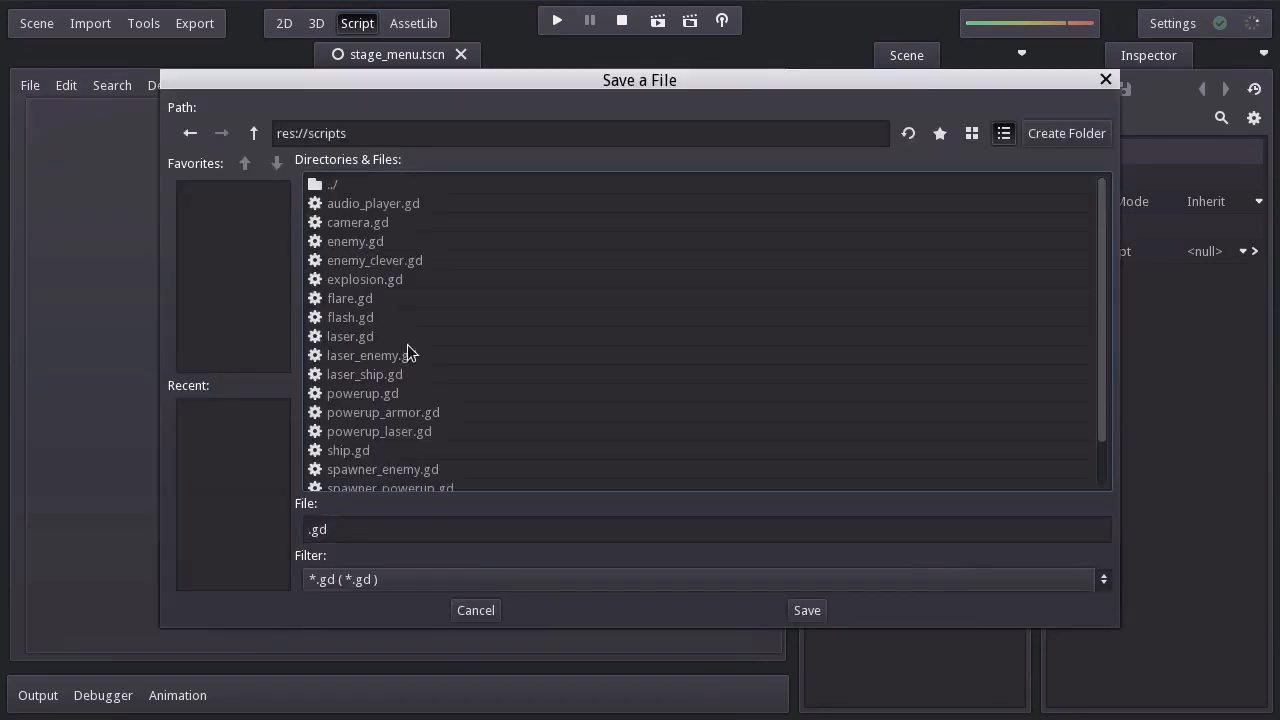
text(game.)
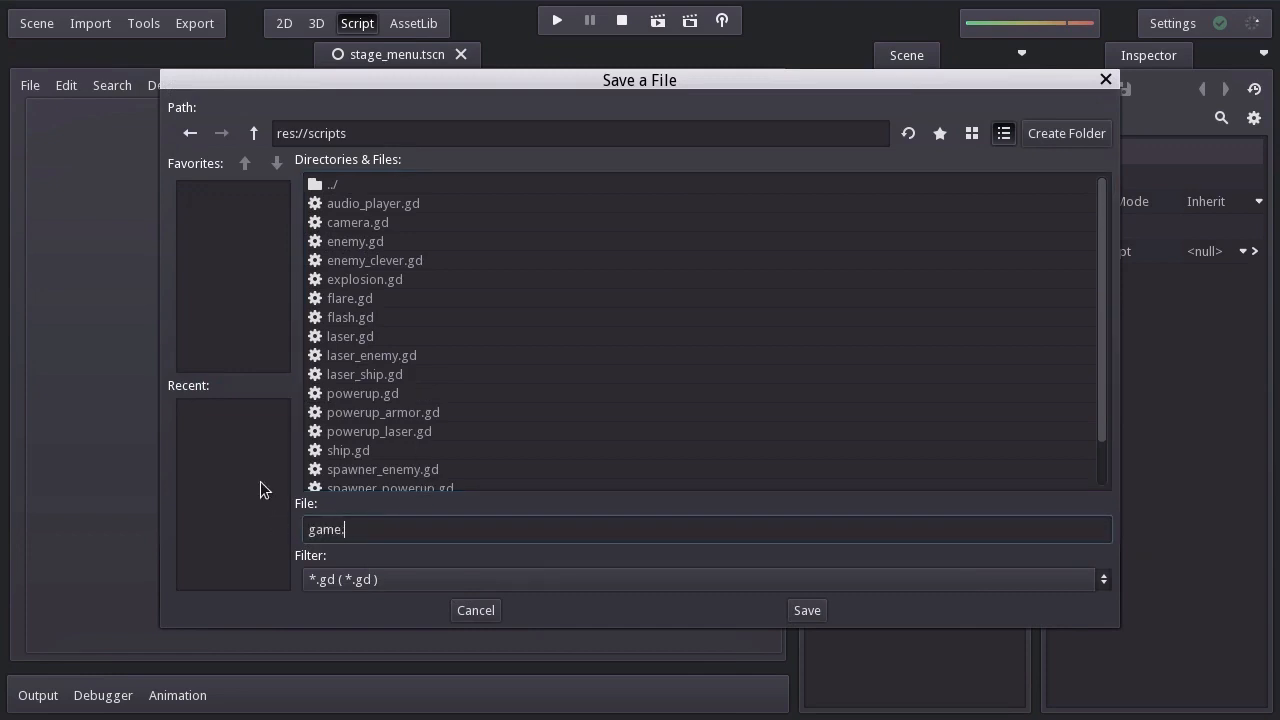
click(806, 610)
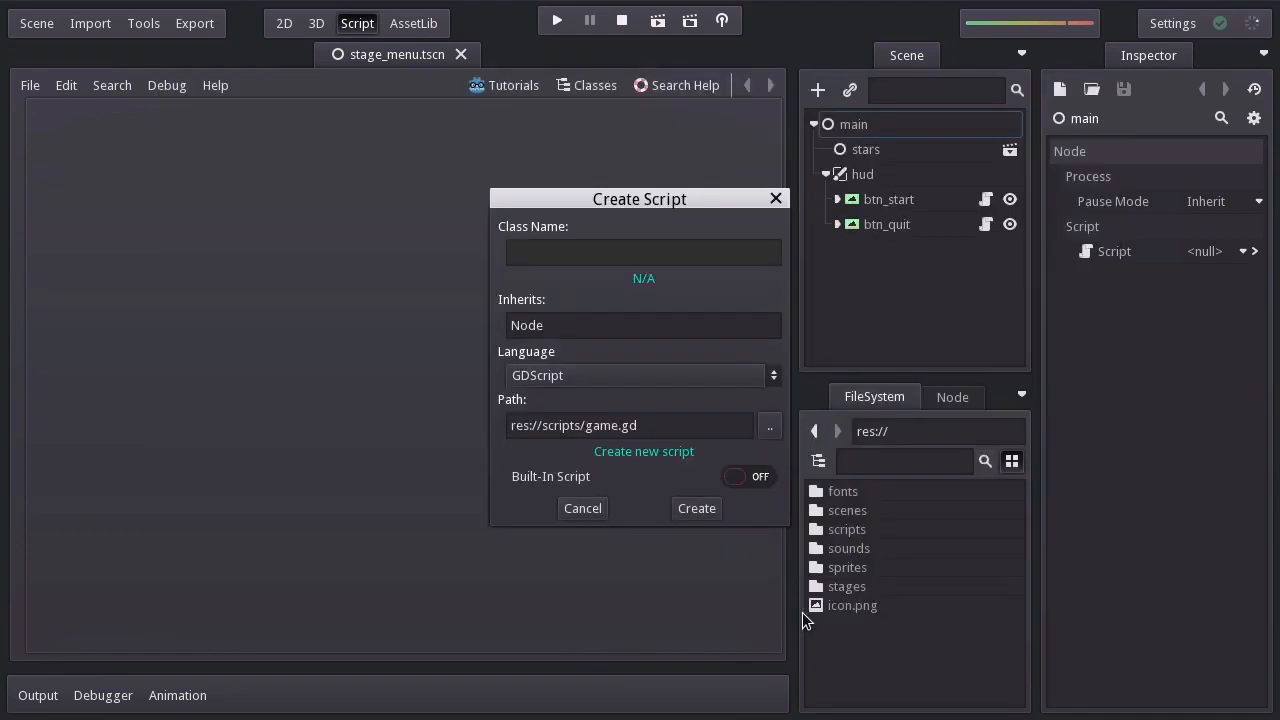
Create game.gd declaring var bestscore = 0 and const filepath = "user://bestscore.data".
click(696, 508)
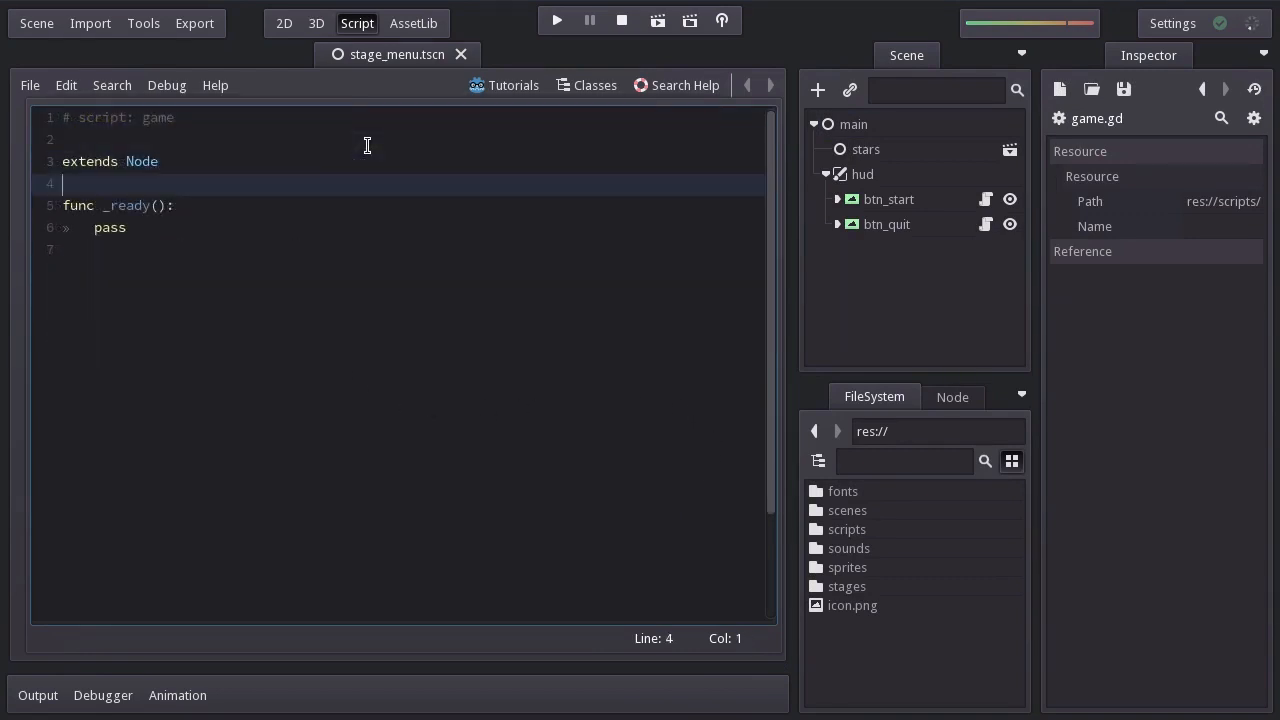
text(var)
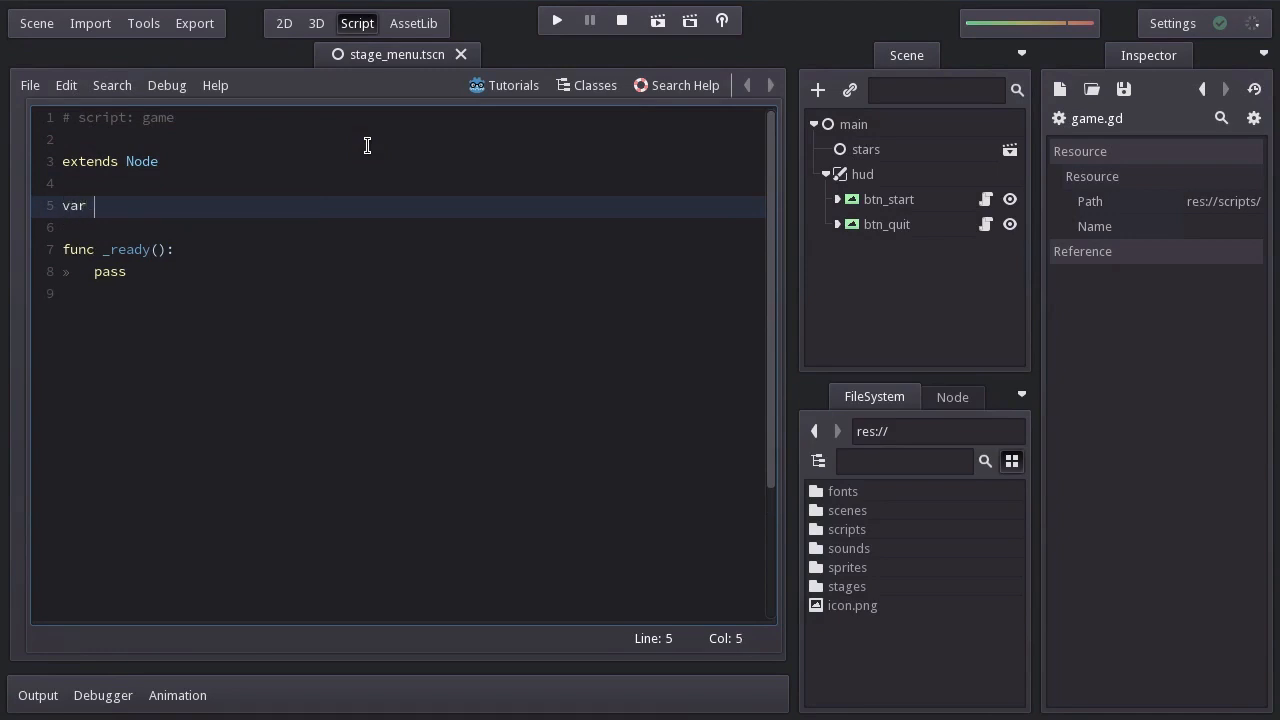
text(bestscore =)
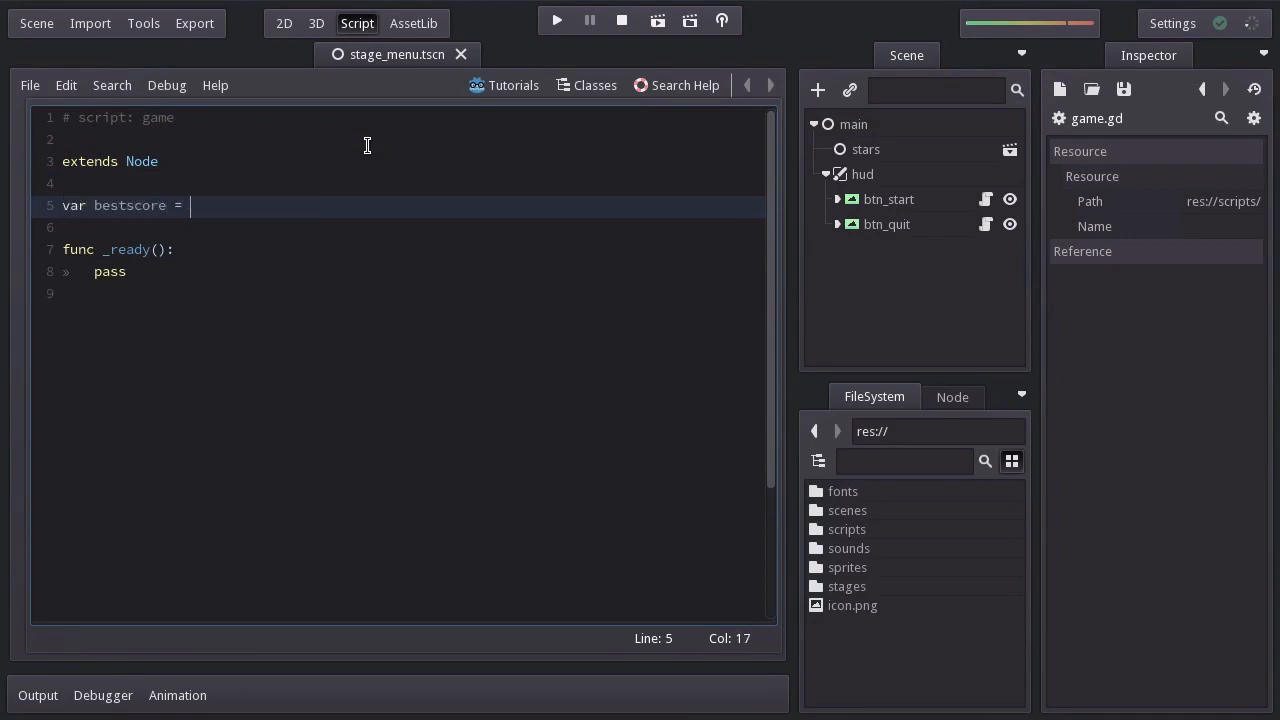
text(0)
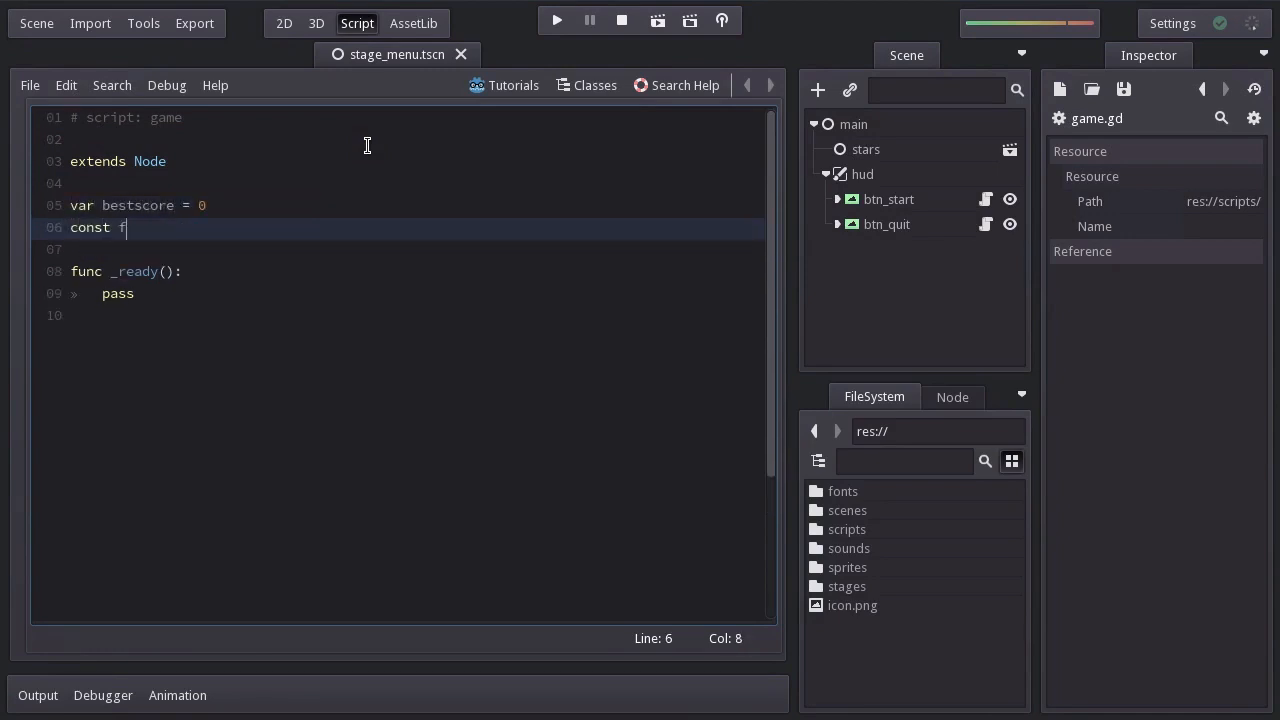
text(ilepath =)
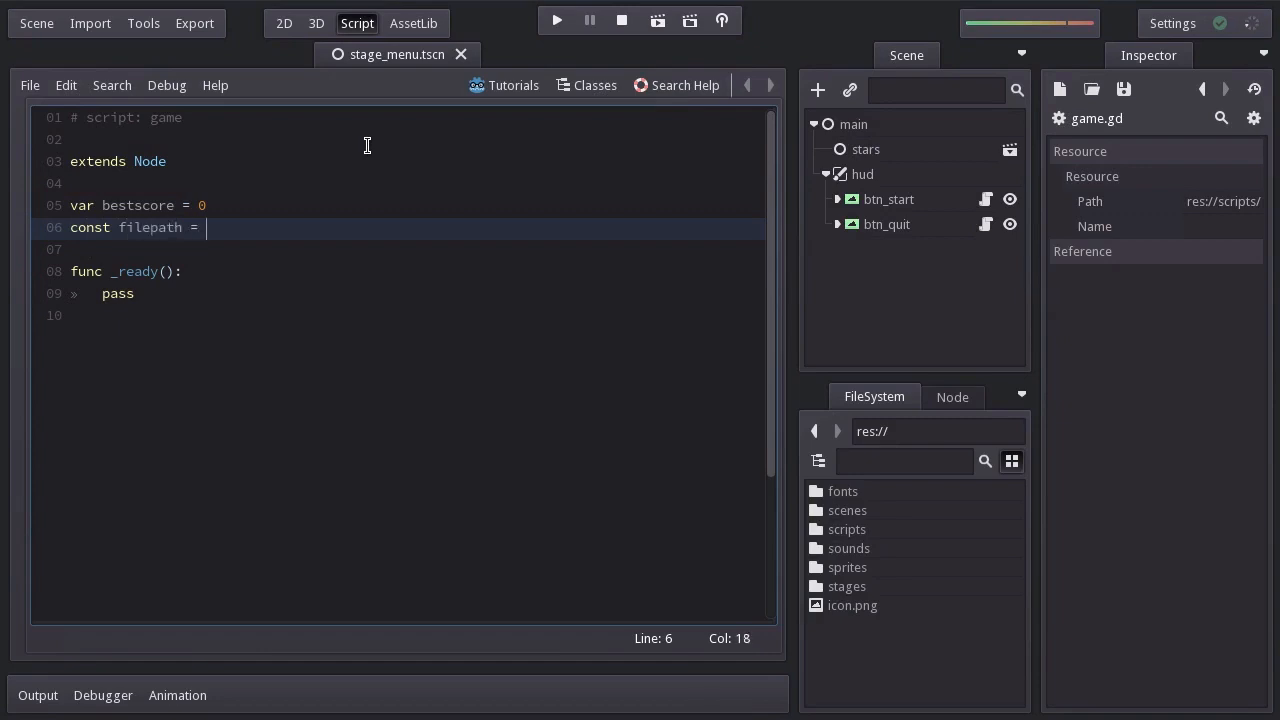
text("user://")
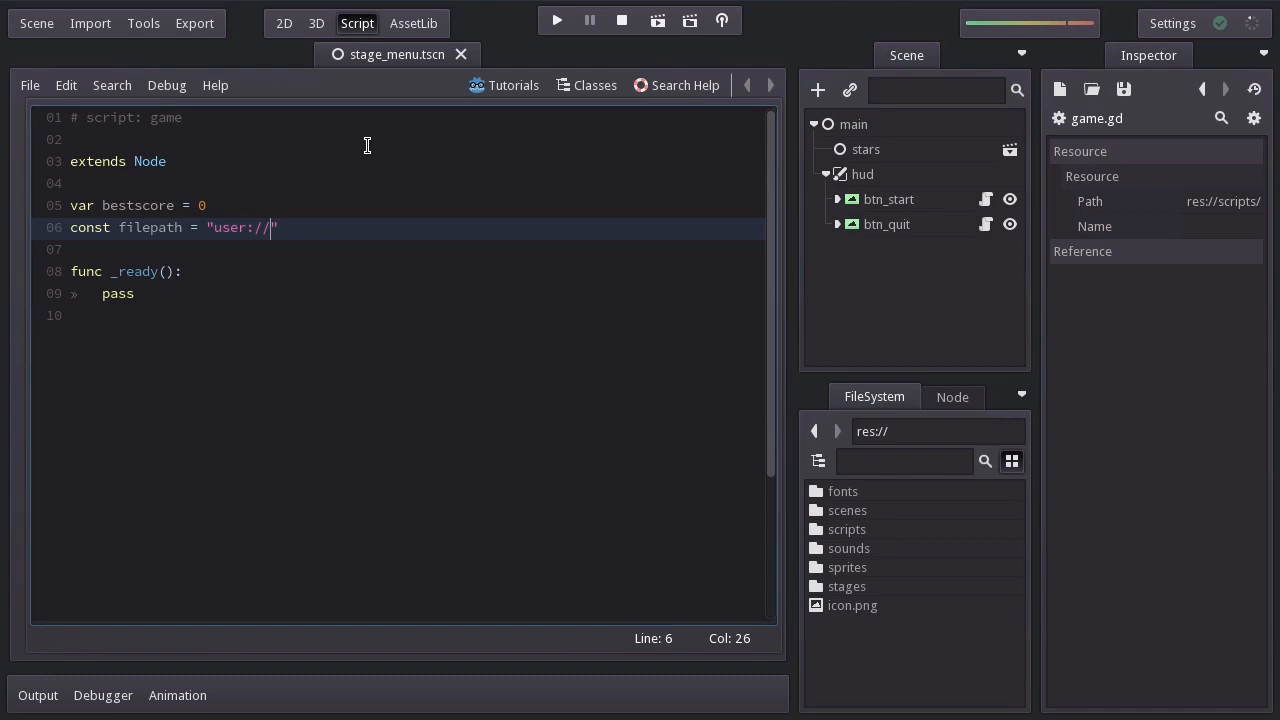
text(bestsc)
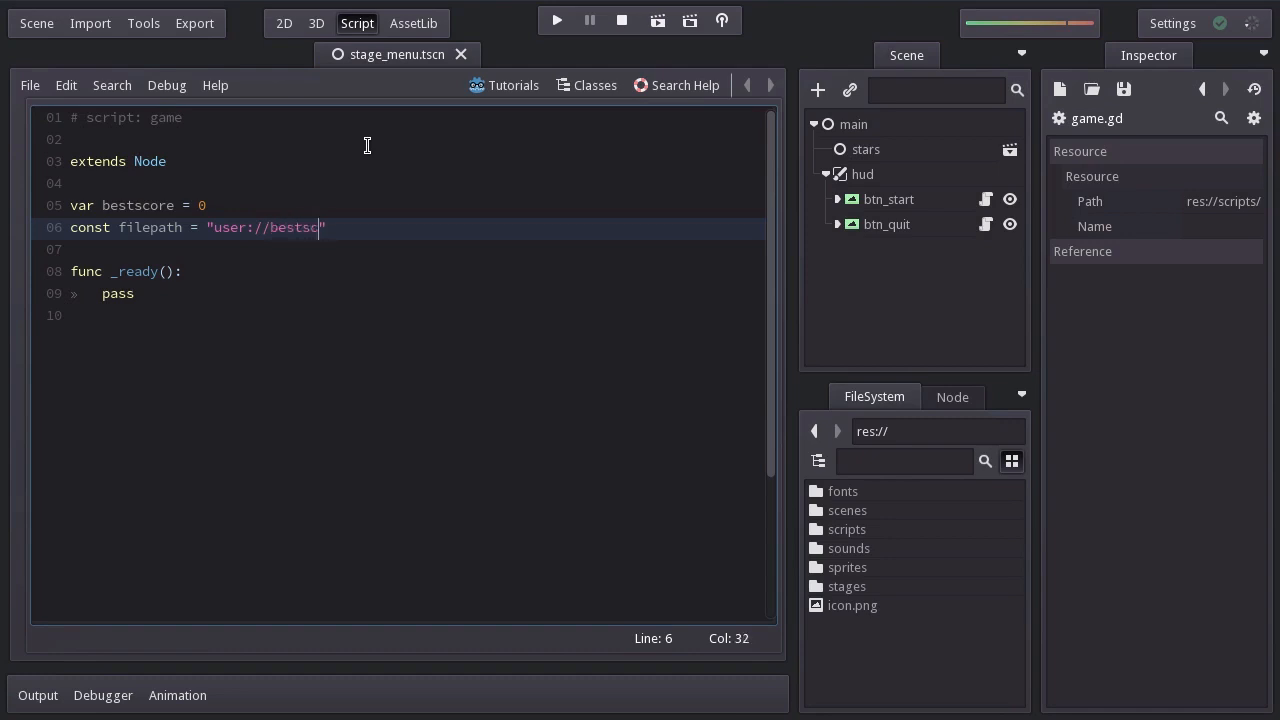
text(ore.data)
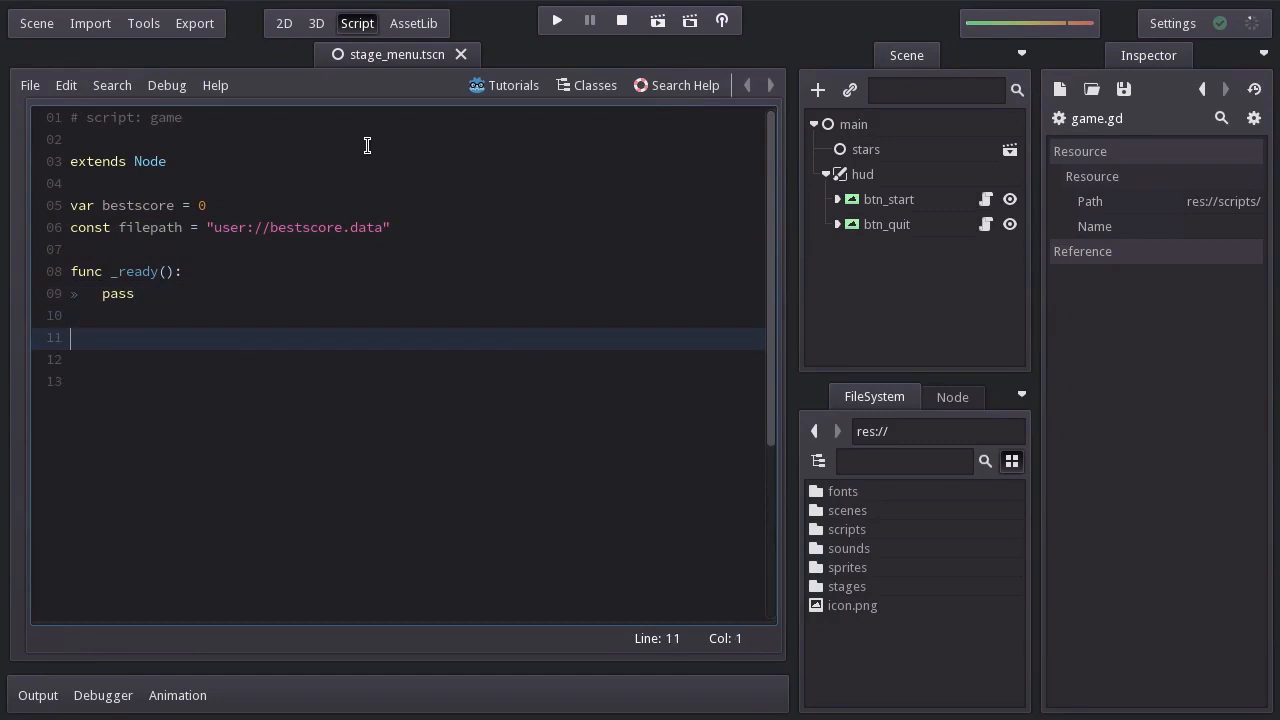
Write load_bestscore(): open filepath with File.READ, read get_var() into bestscore, close file.
text(func load_bestscore)
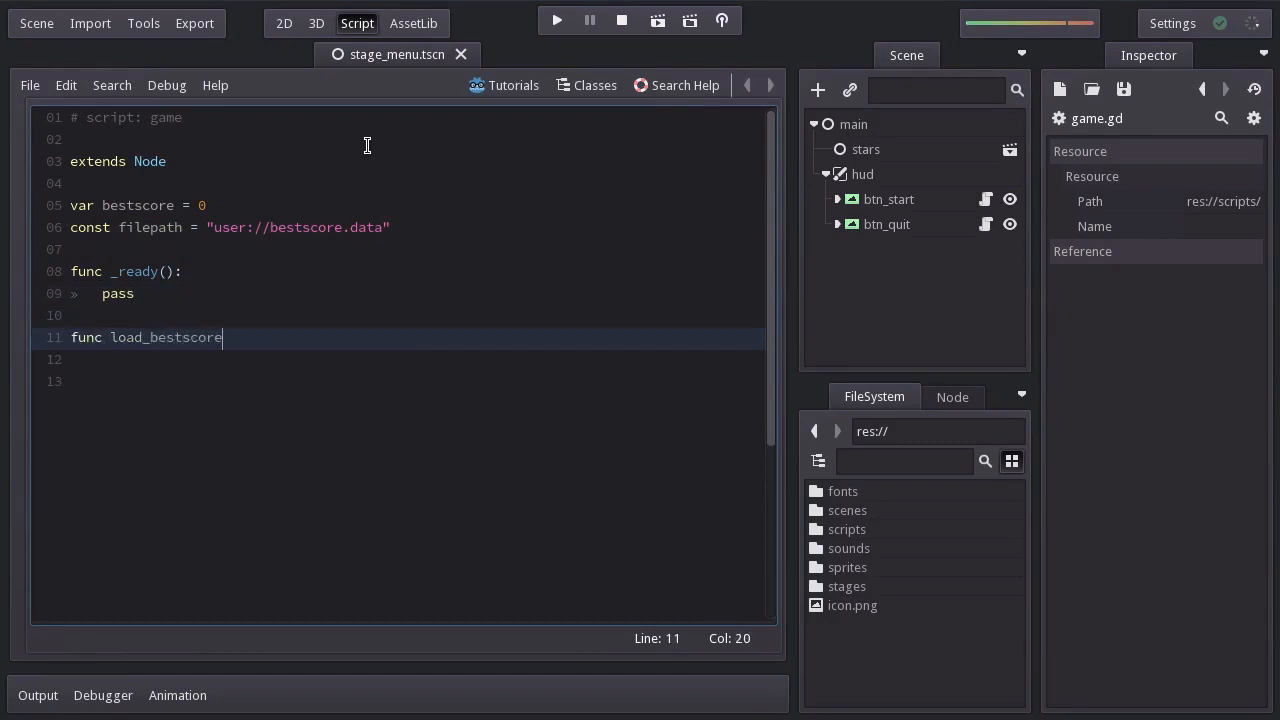
text(():)
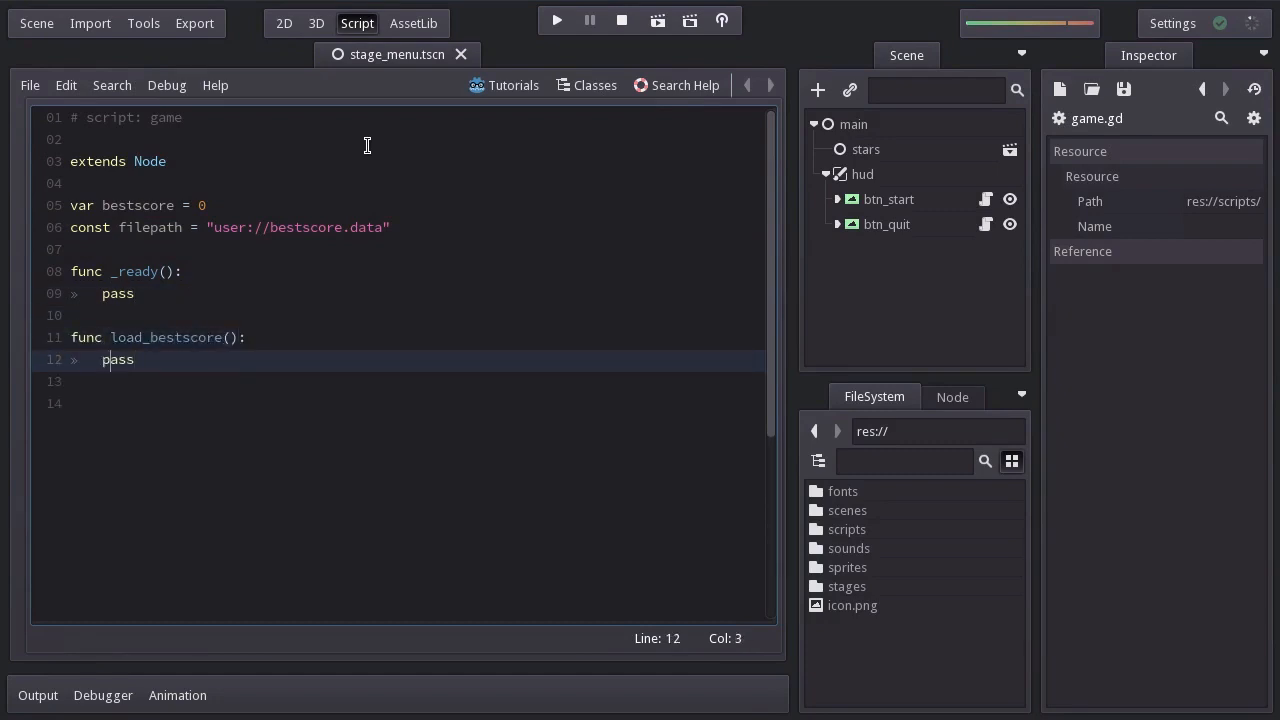
text(var file = File.)
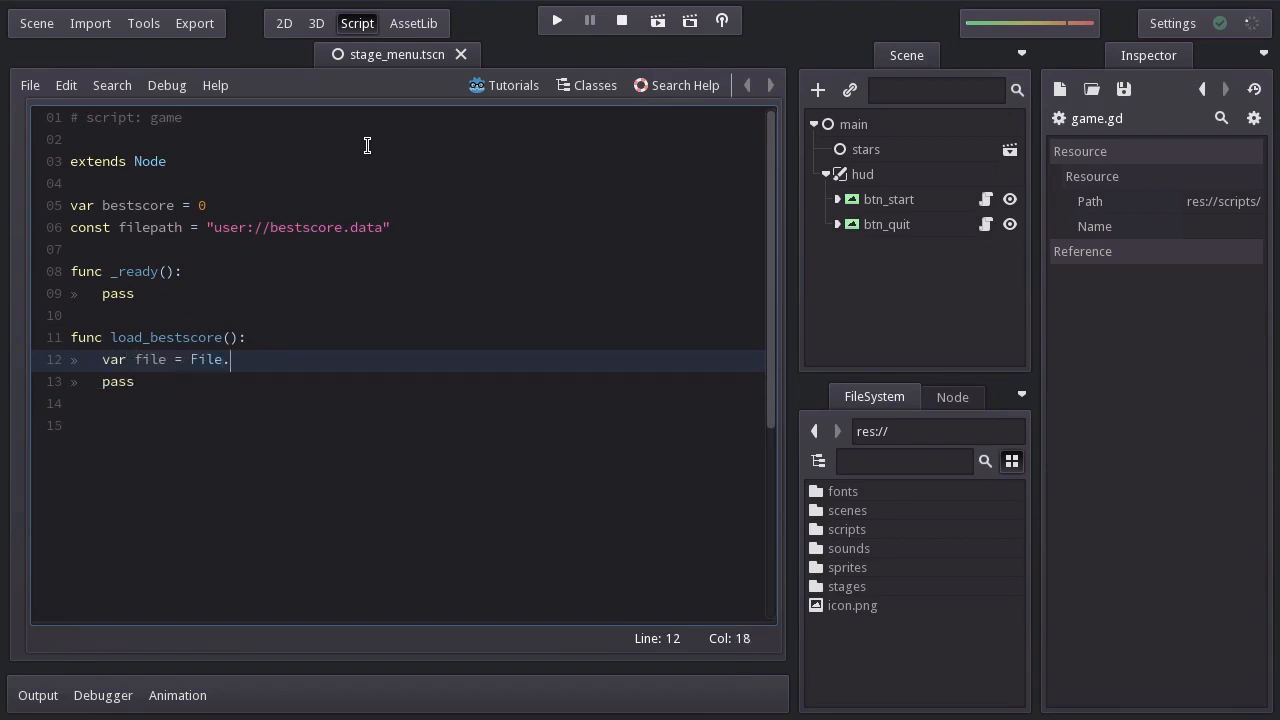
text(new())
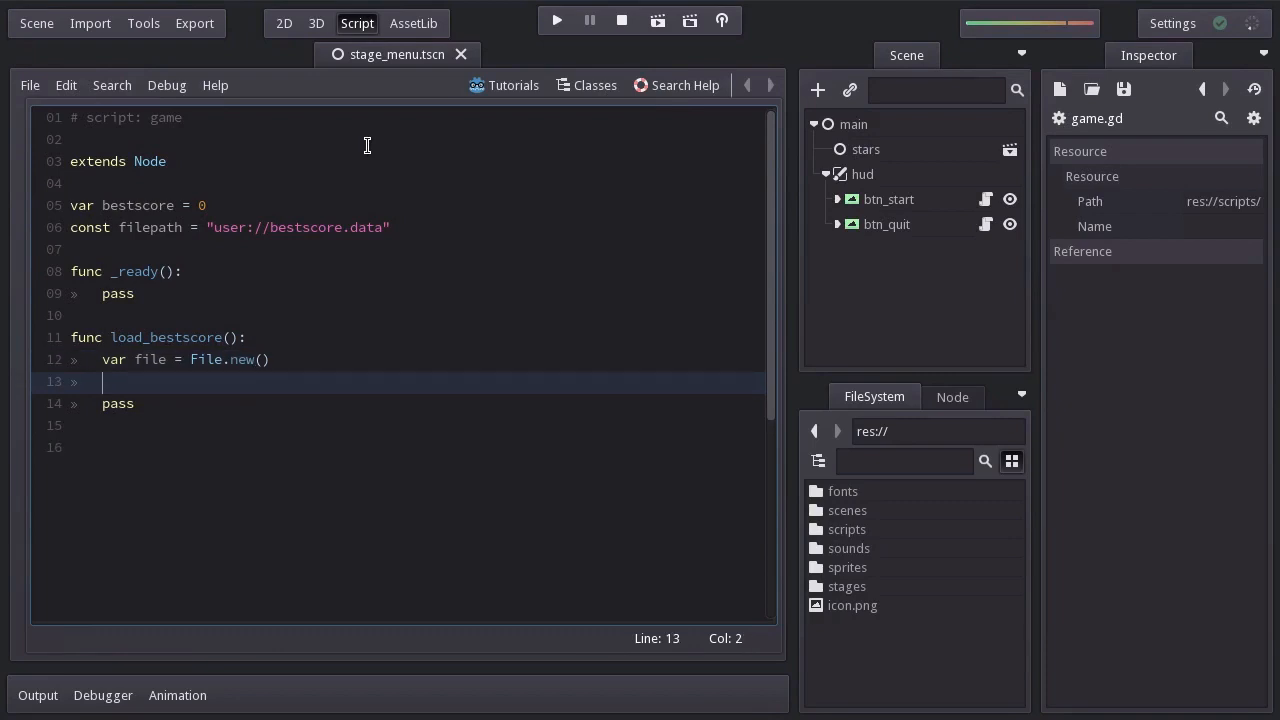
text(file.open())
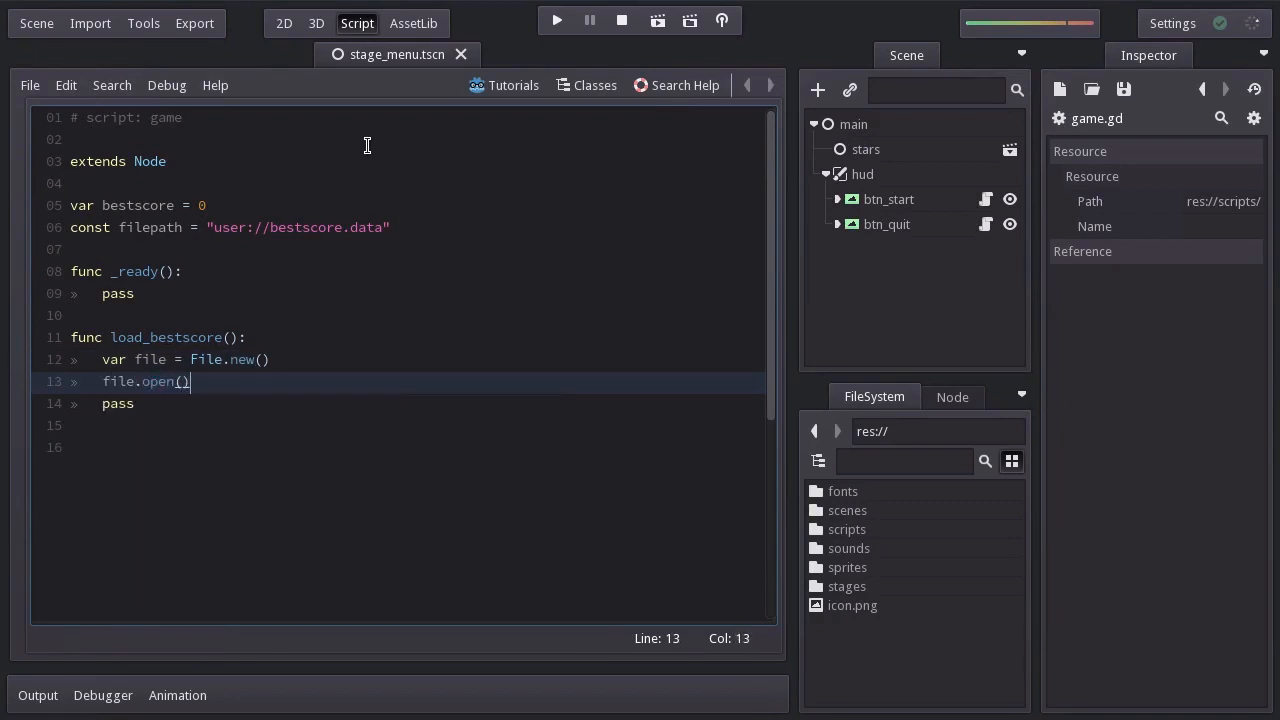
text(filepath,)
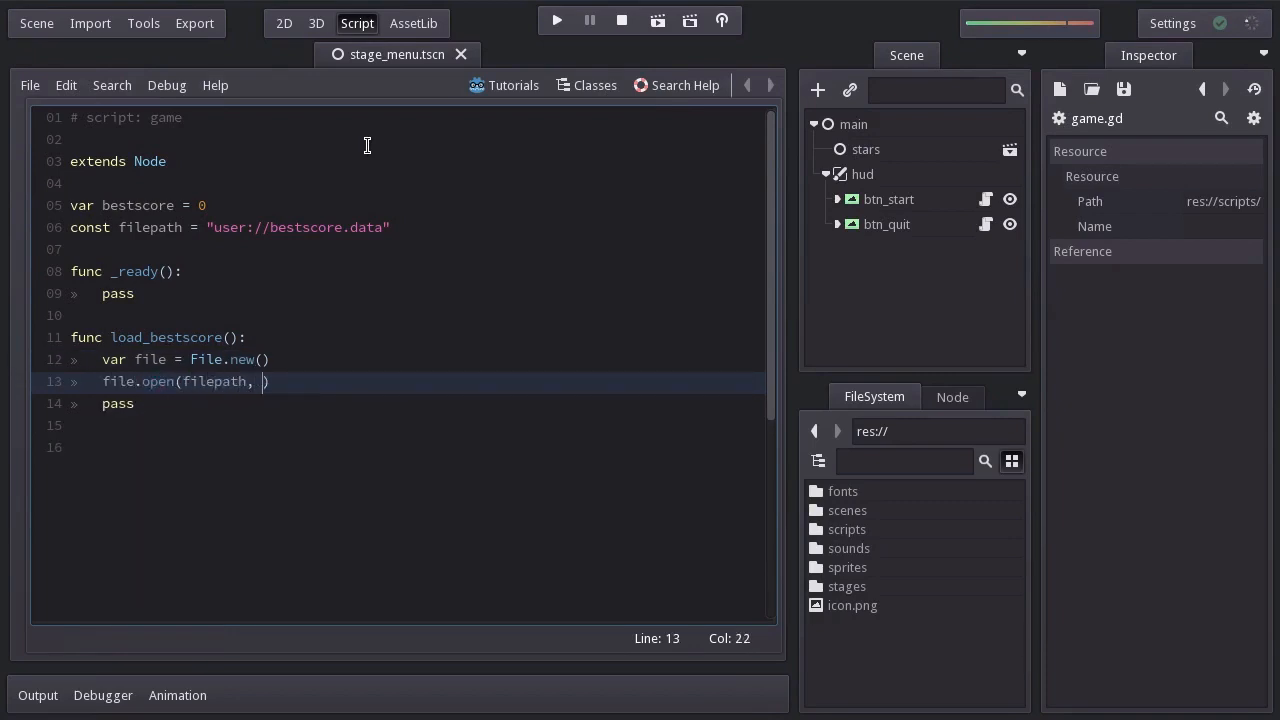
text(File.READ)
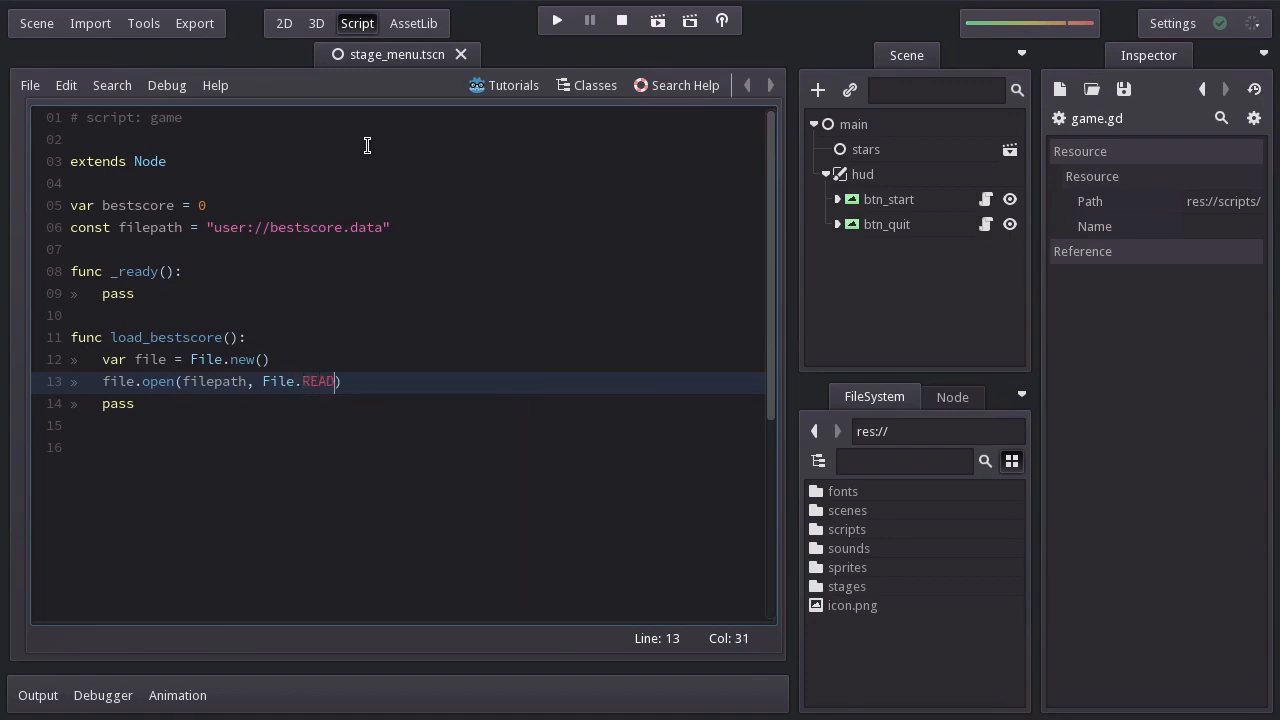
text(best)
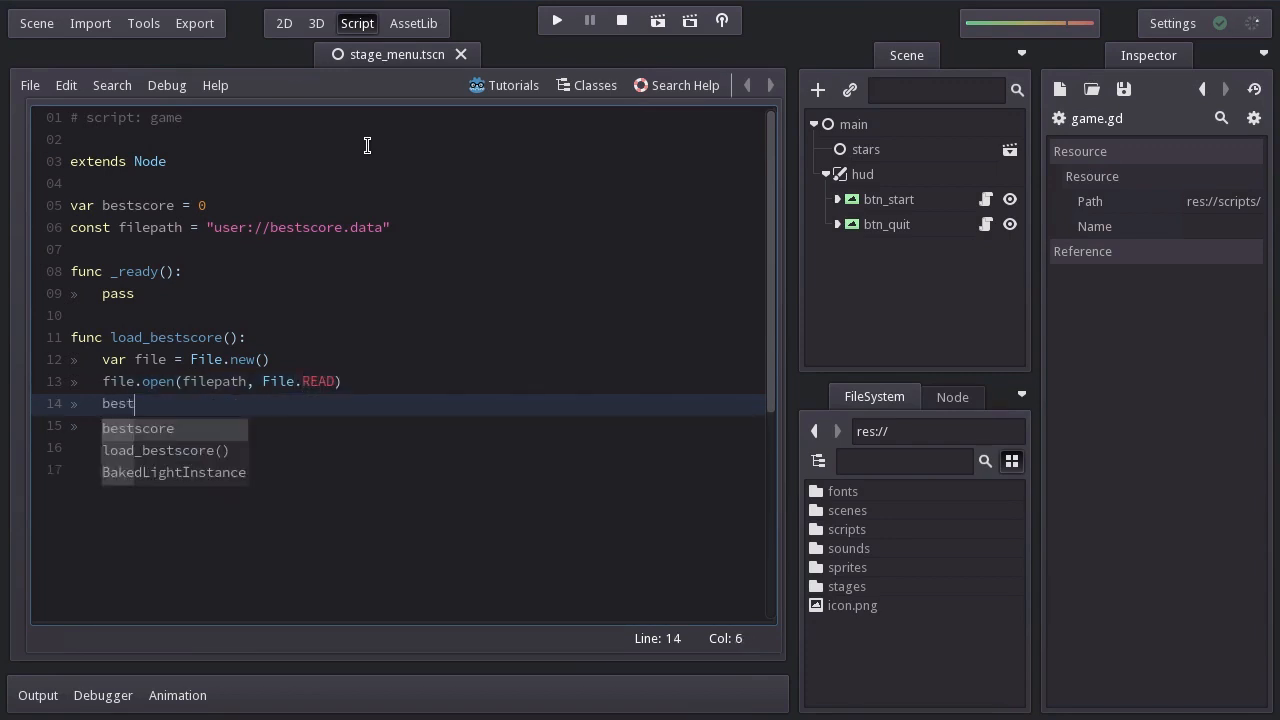
text(score = file.get_var()
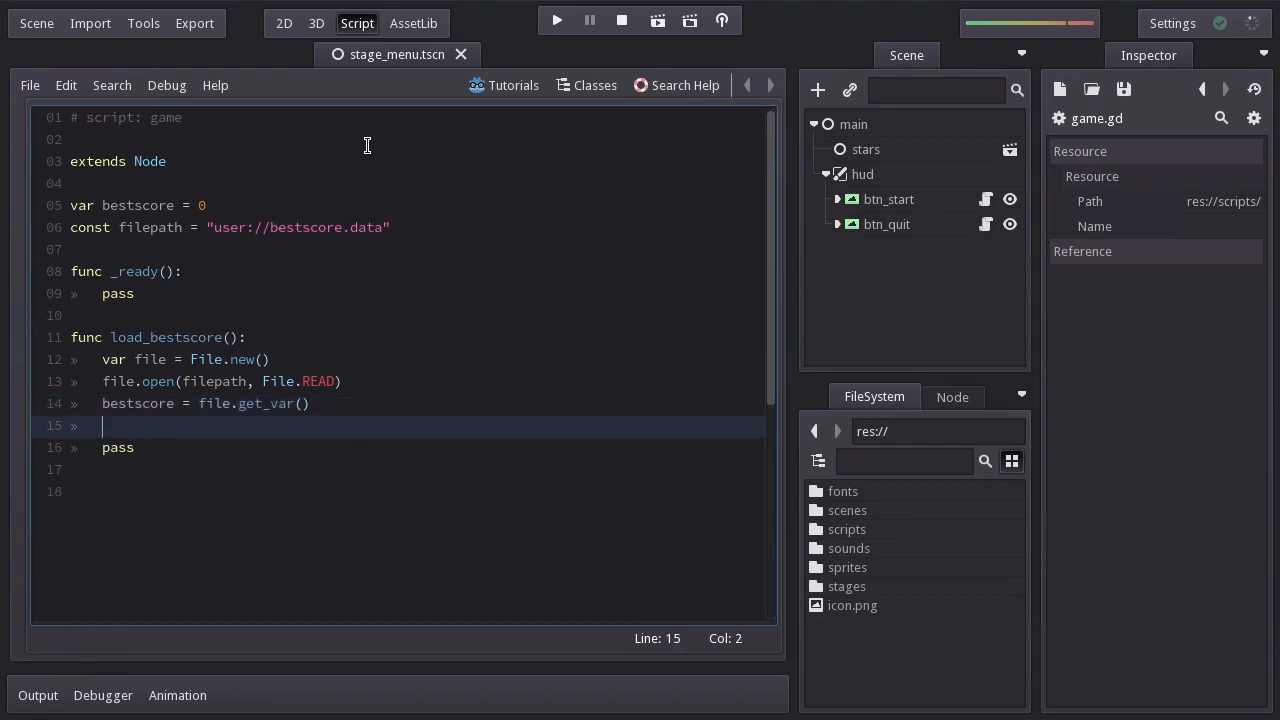
text(file.clo)
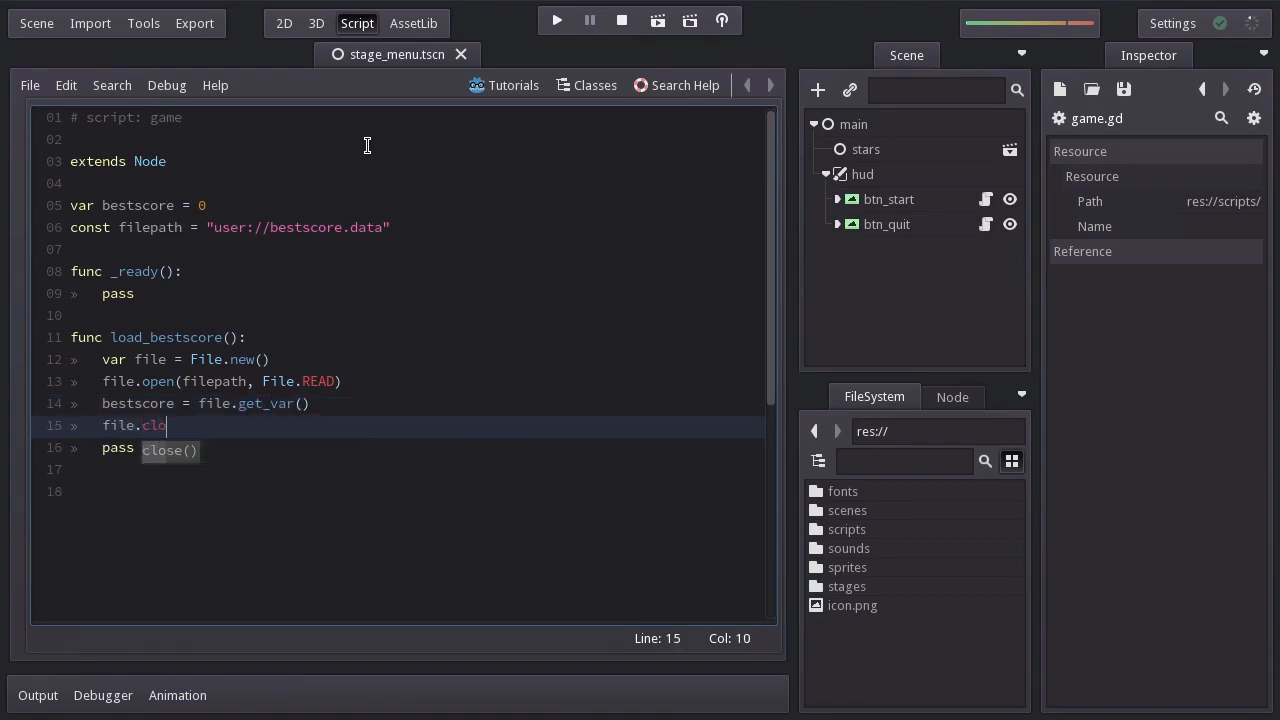
key(Tab)
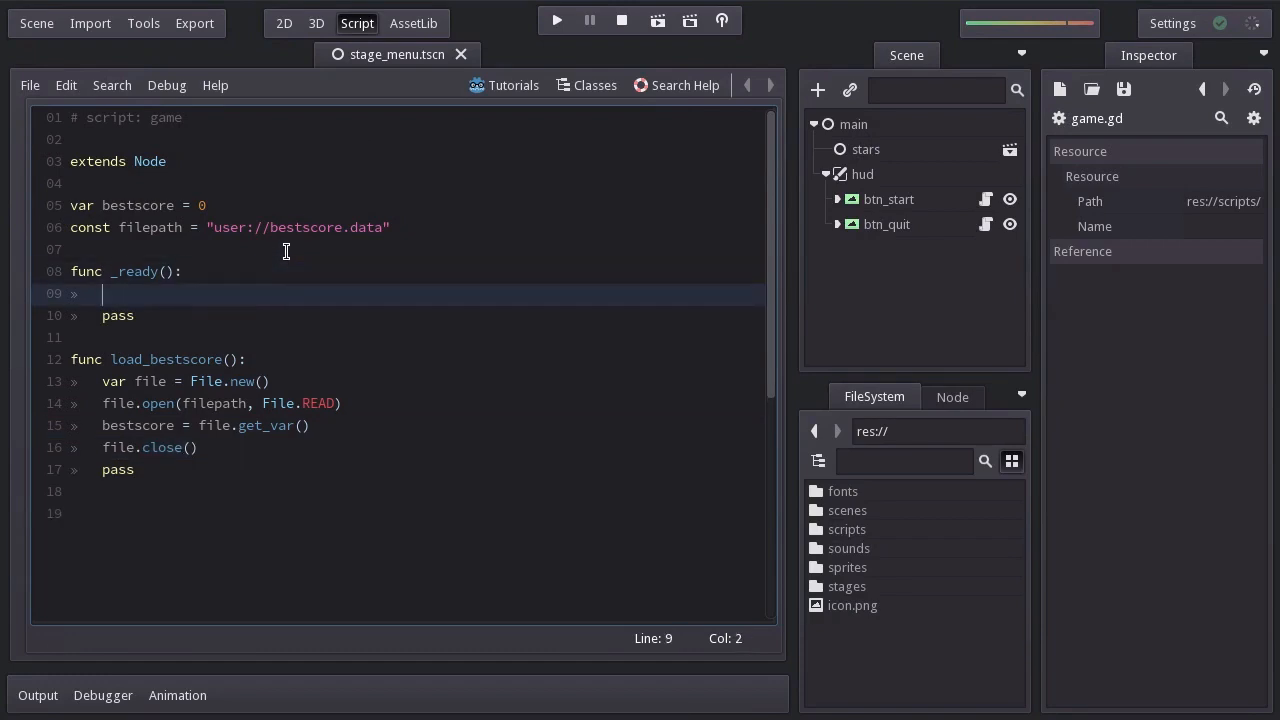
Call load_bestscore() in _ready and return early unless file_exists(filepath).
text(load_bestscore())
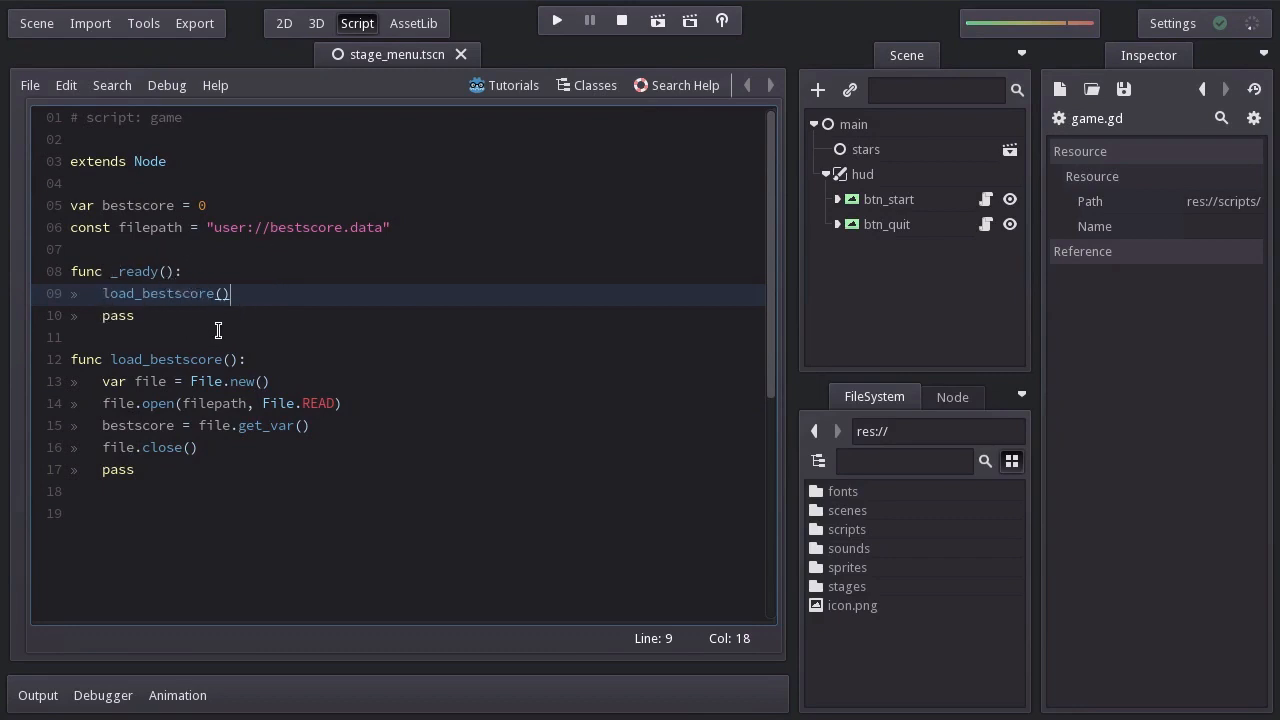
mouse_move(291, 328)
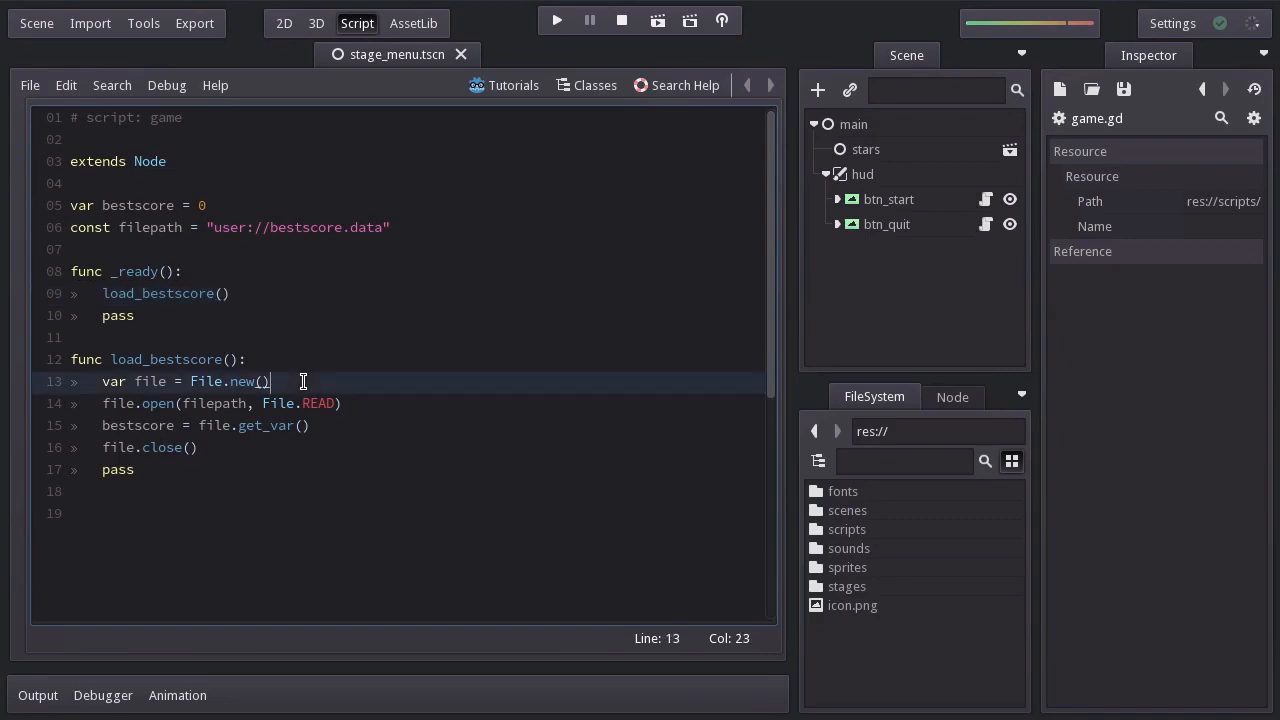
text(if not file.)
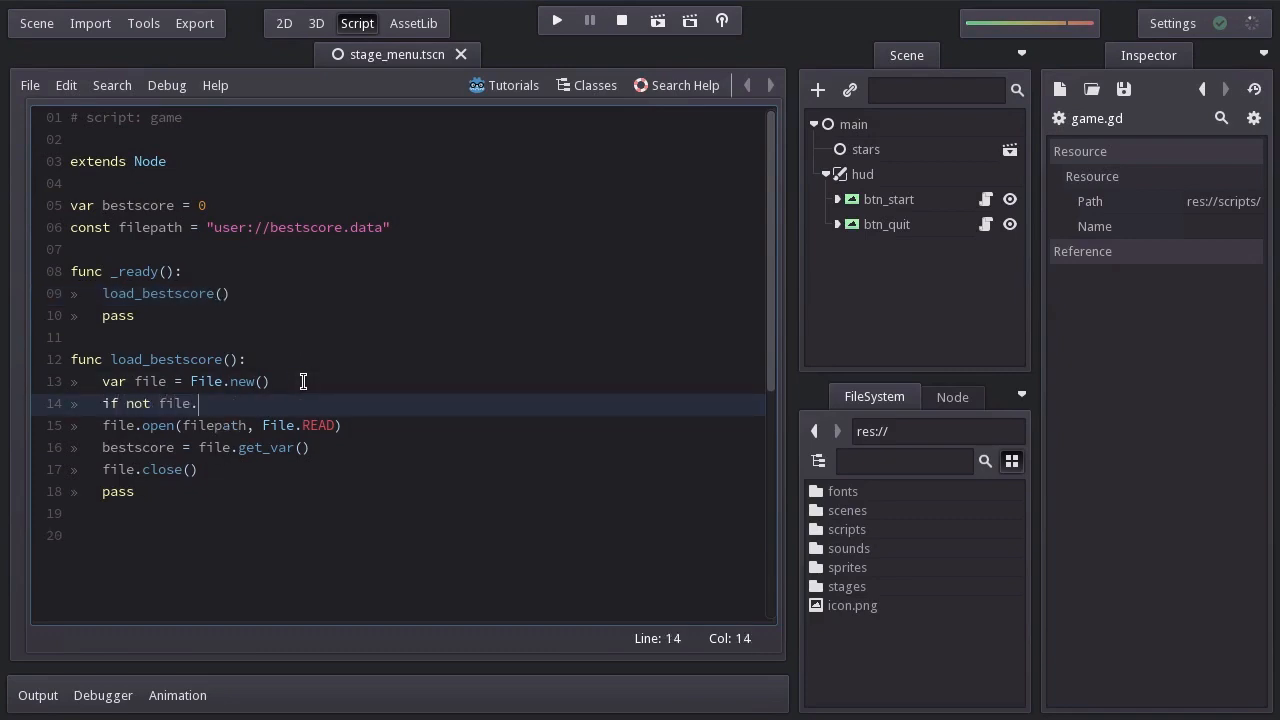
text(file_exists)
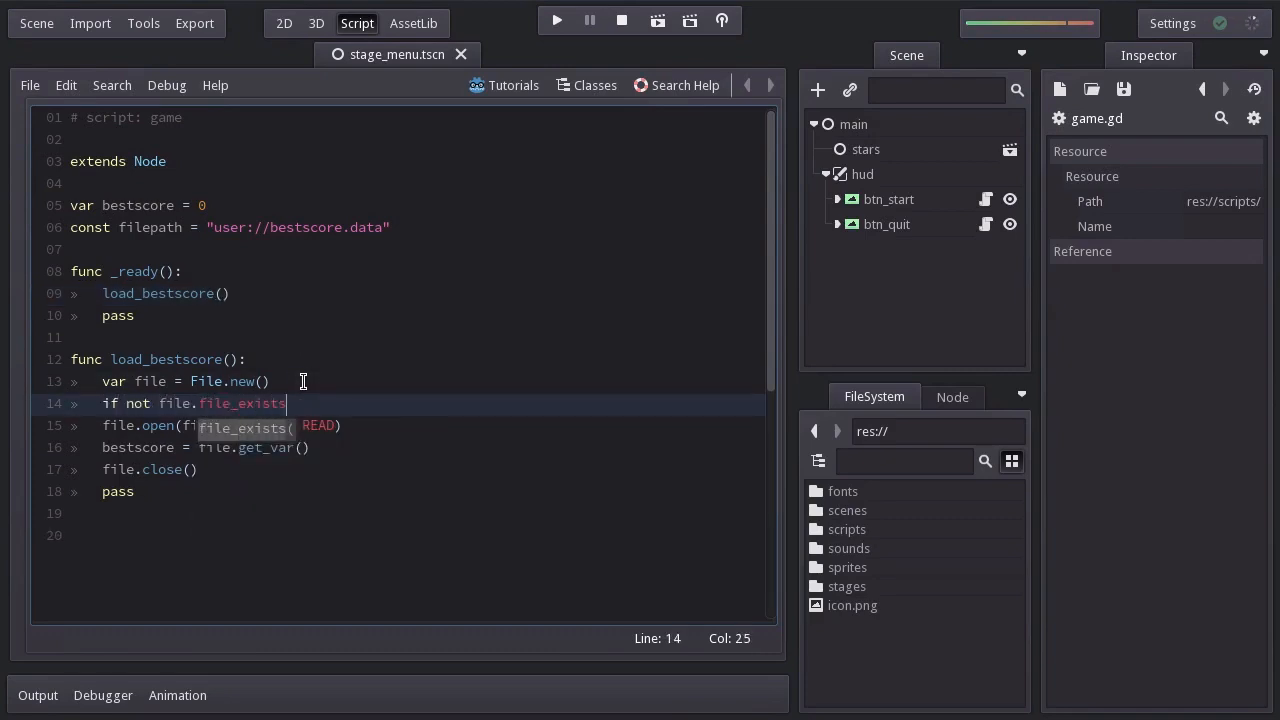
text((filepath))
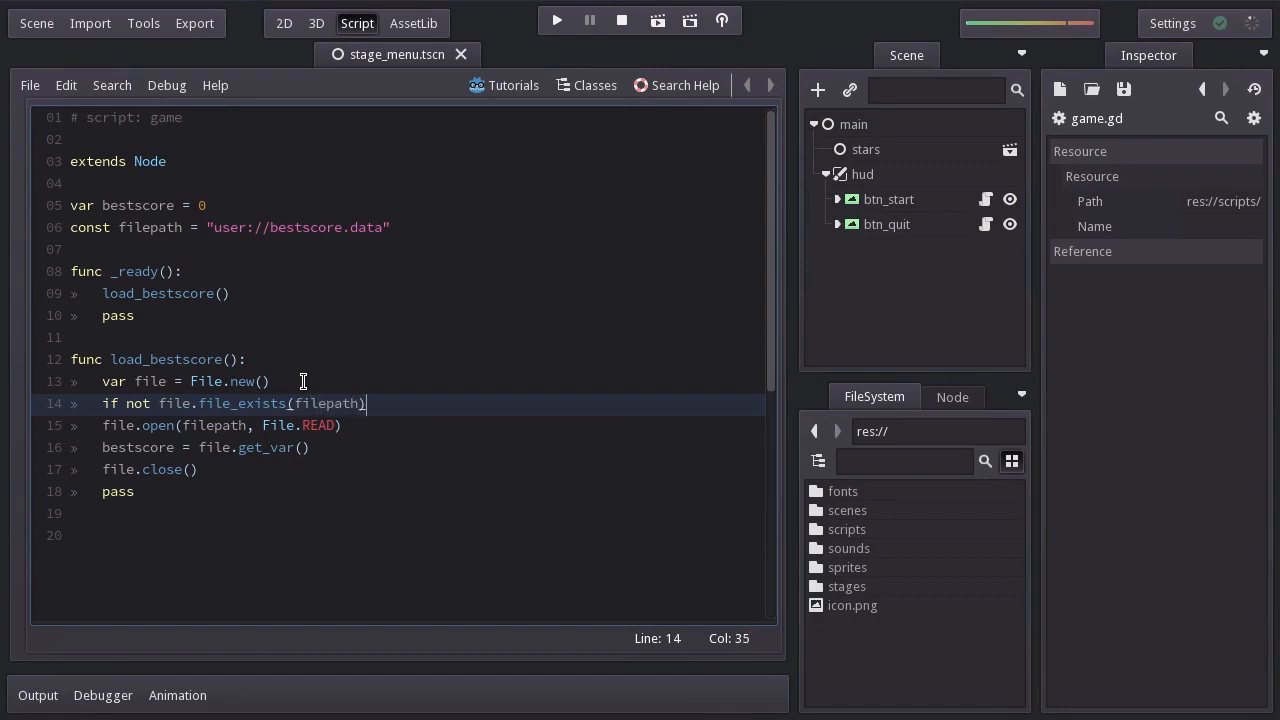
text(: return)
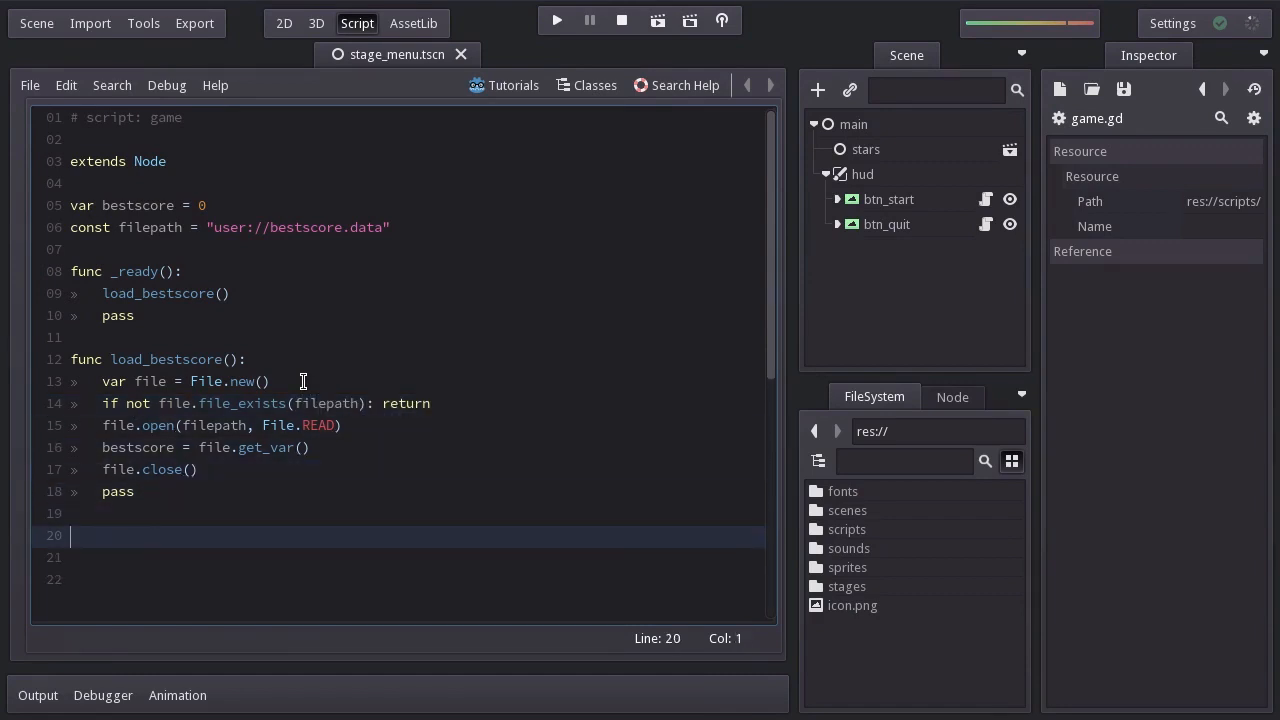
Write save_bestscore(): open filepath with File.WRITE, store bestscore, close the file.
text(func save_bestscore():)
click(417, 557)
text(pass)
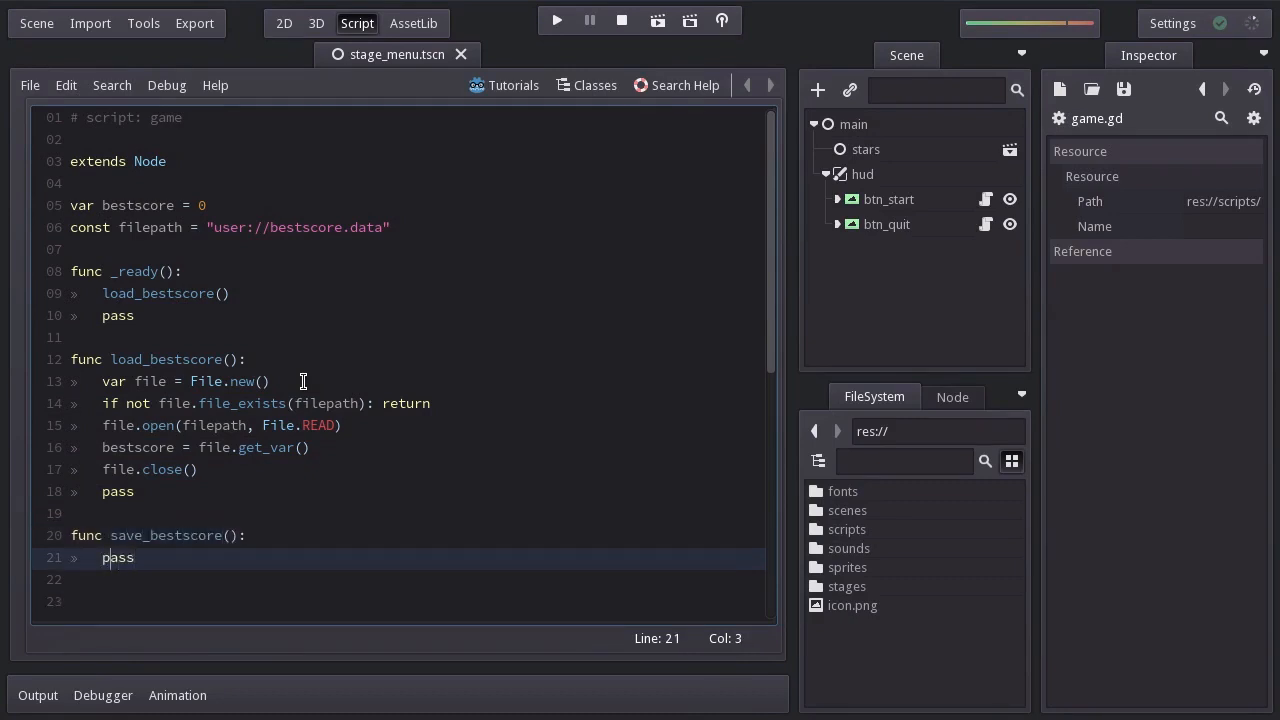
text(var file = File.new()
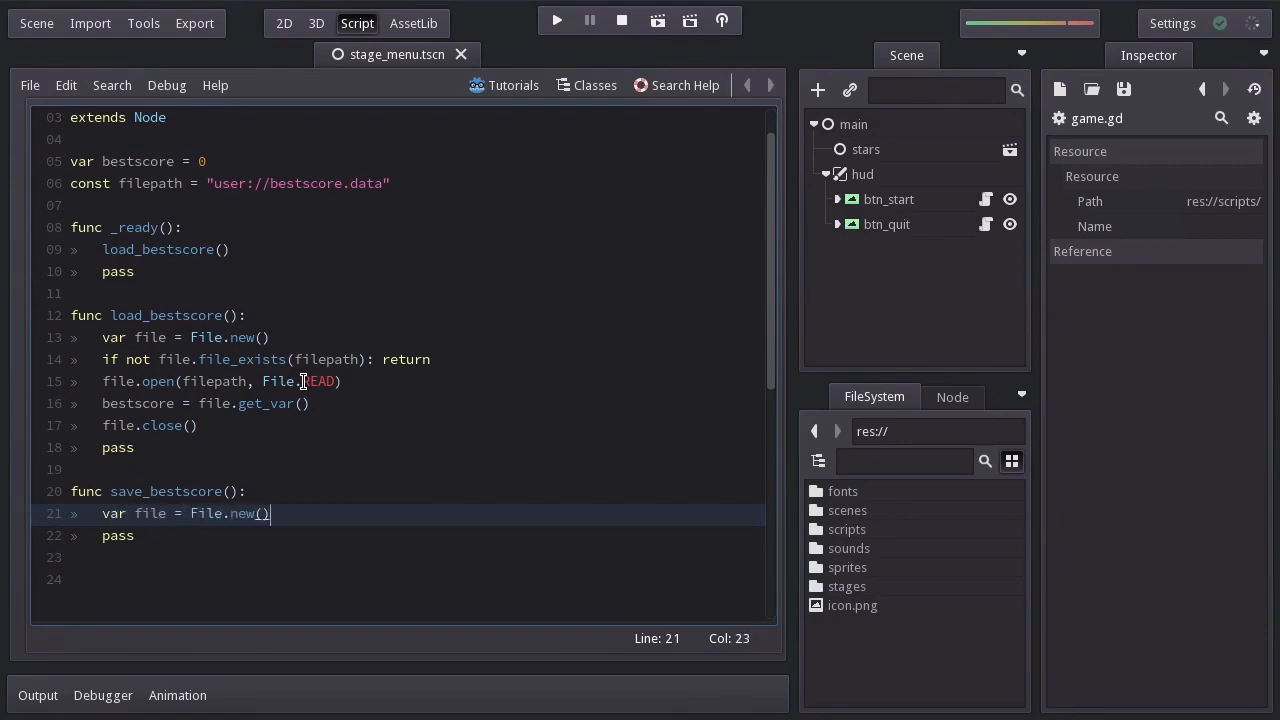
text(file.open())
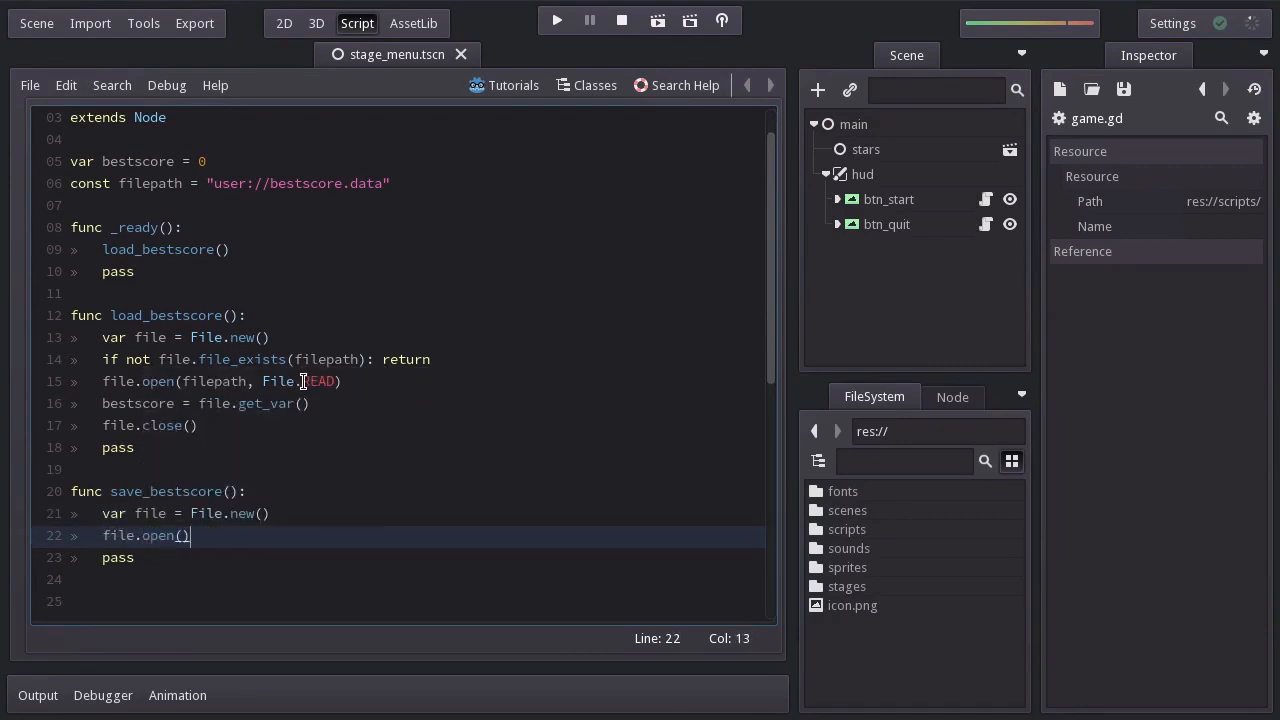
text(filepath,)
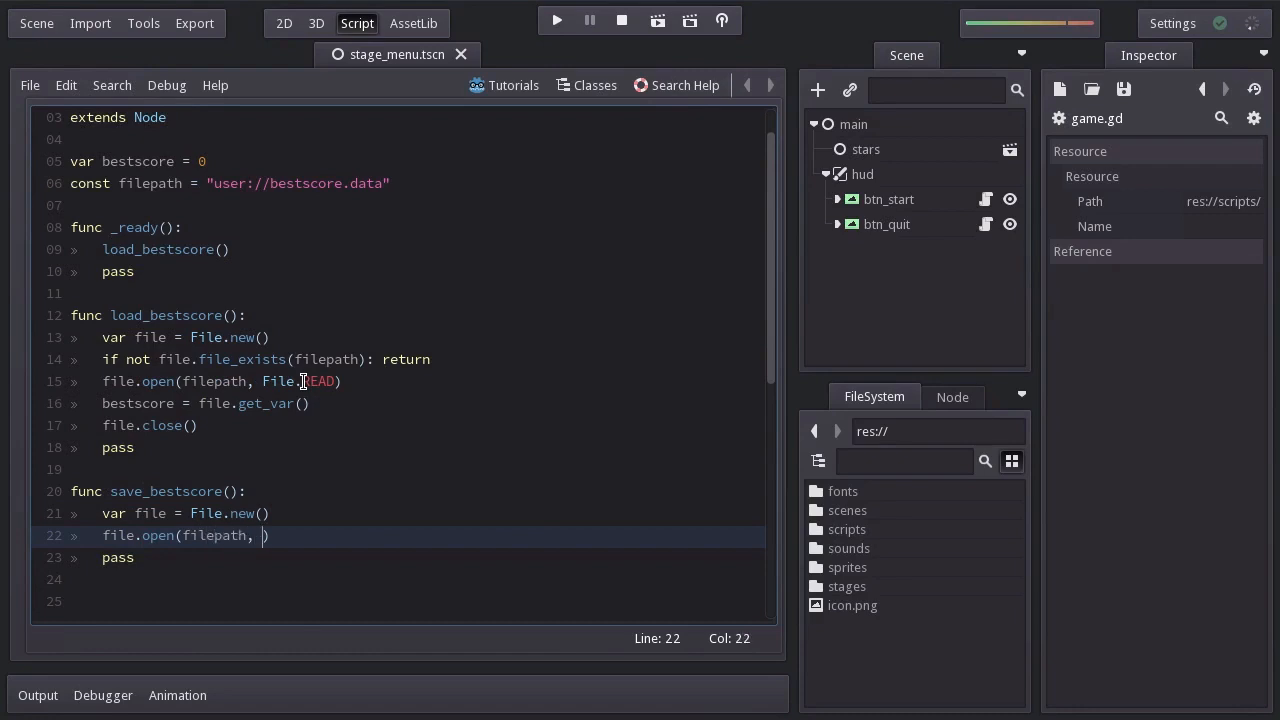
text(File.WRITE))
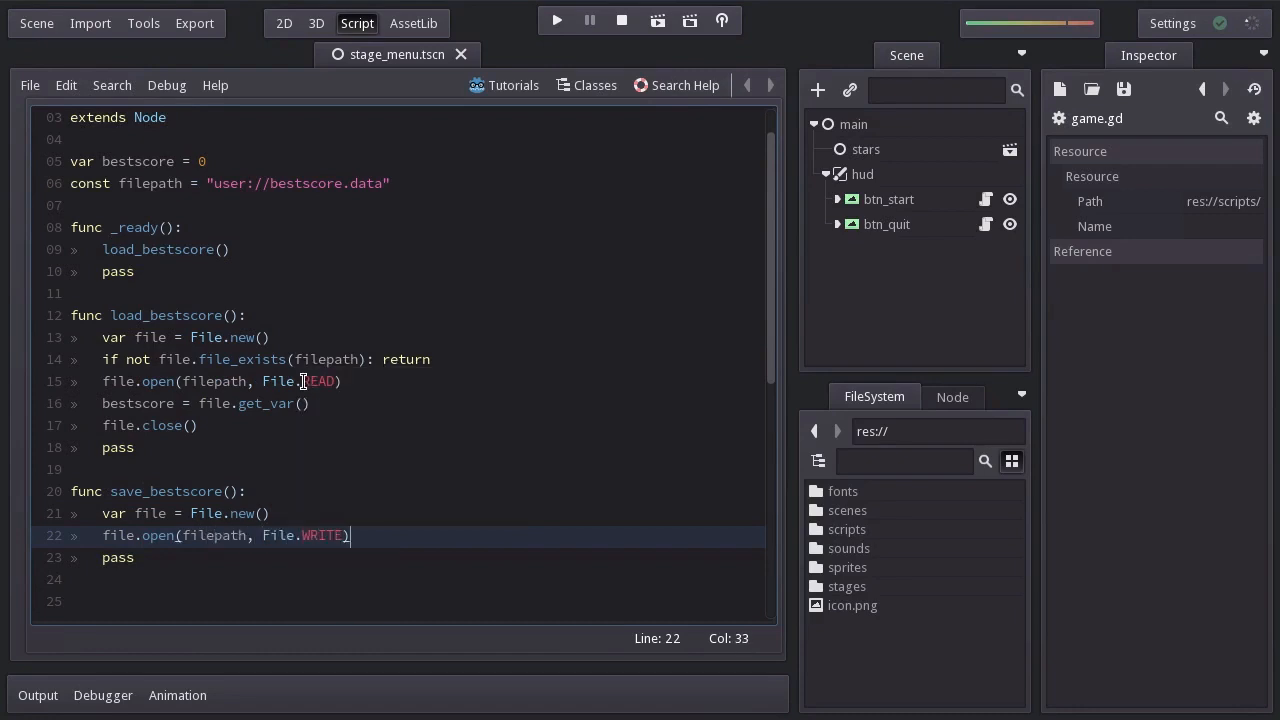
text(file.store_var(bestscor))
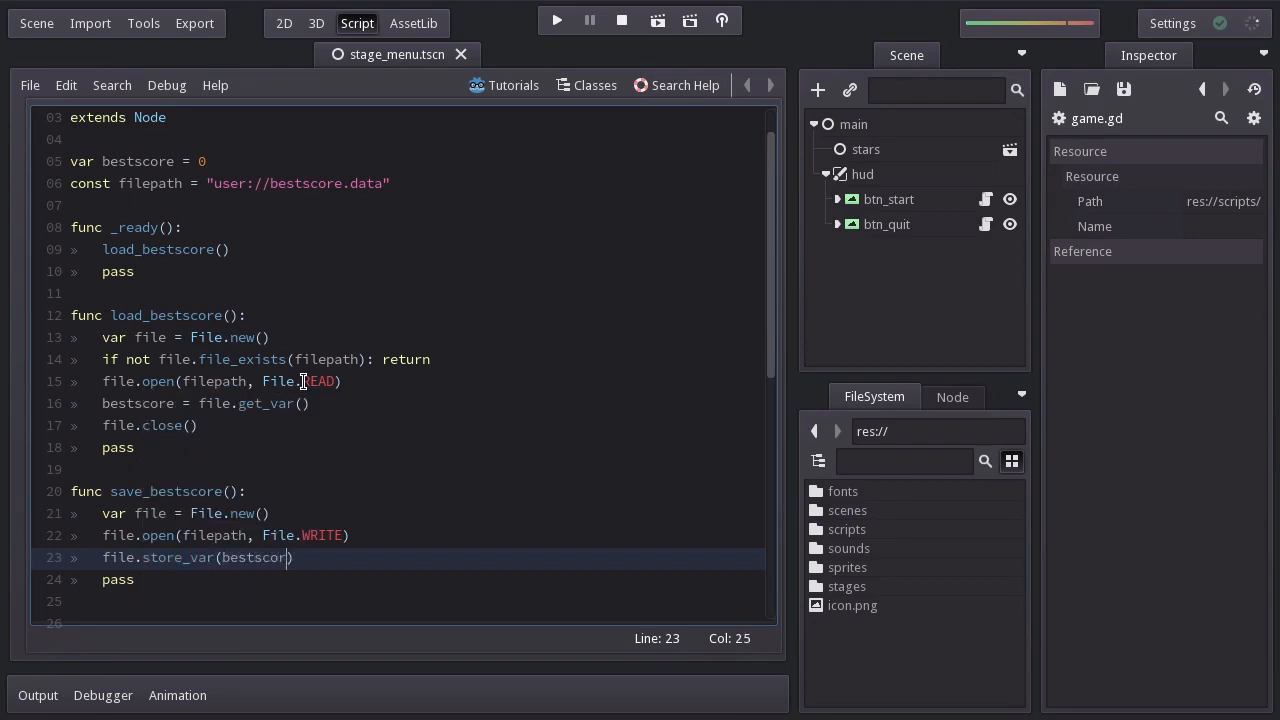
text(file.close())
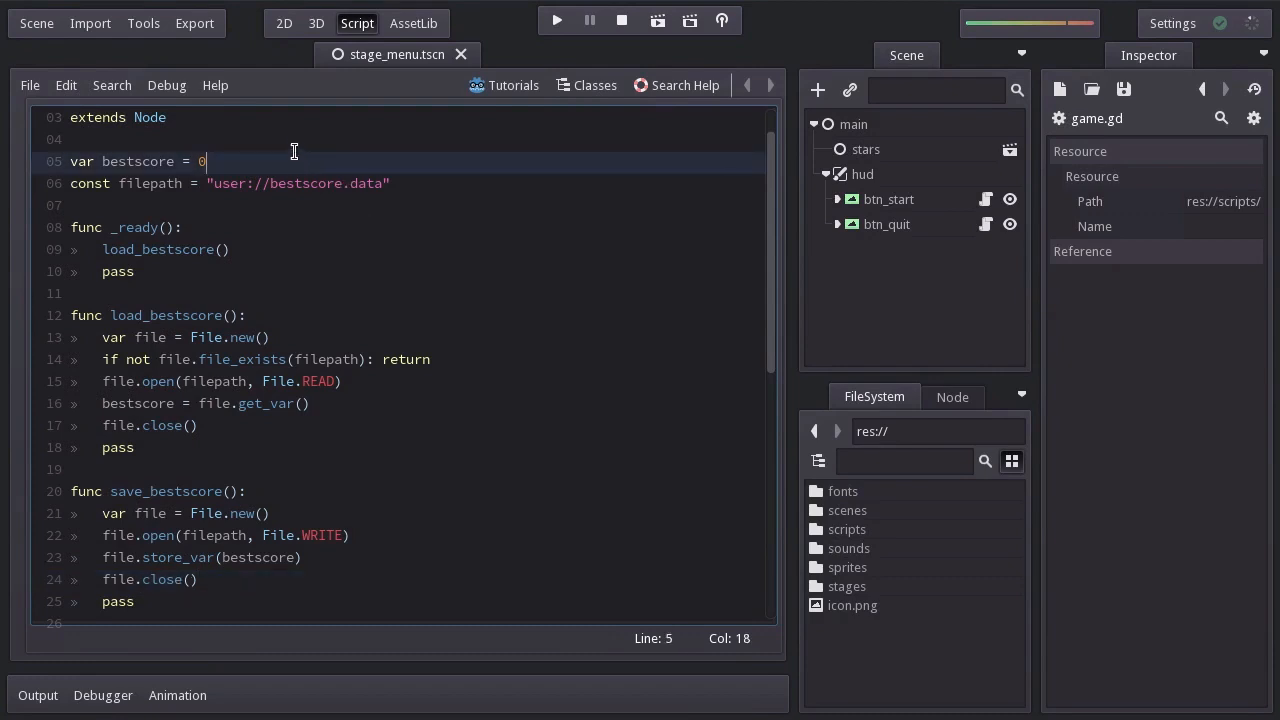
Append setget set_bestscore to the bestscore variable.
text(setget)
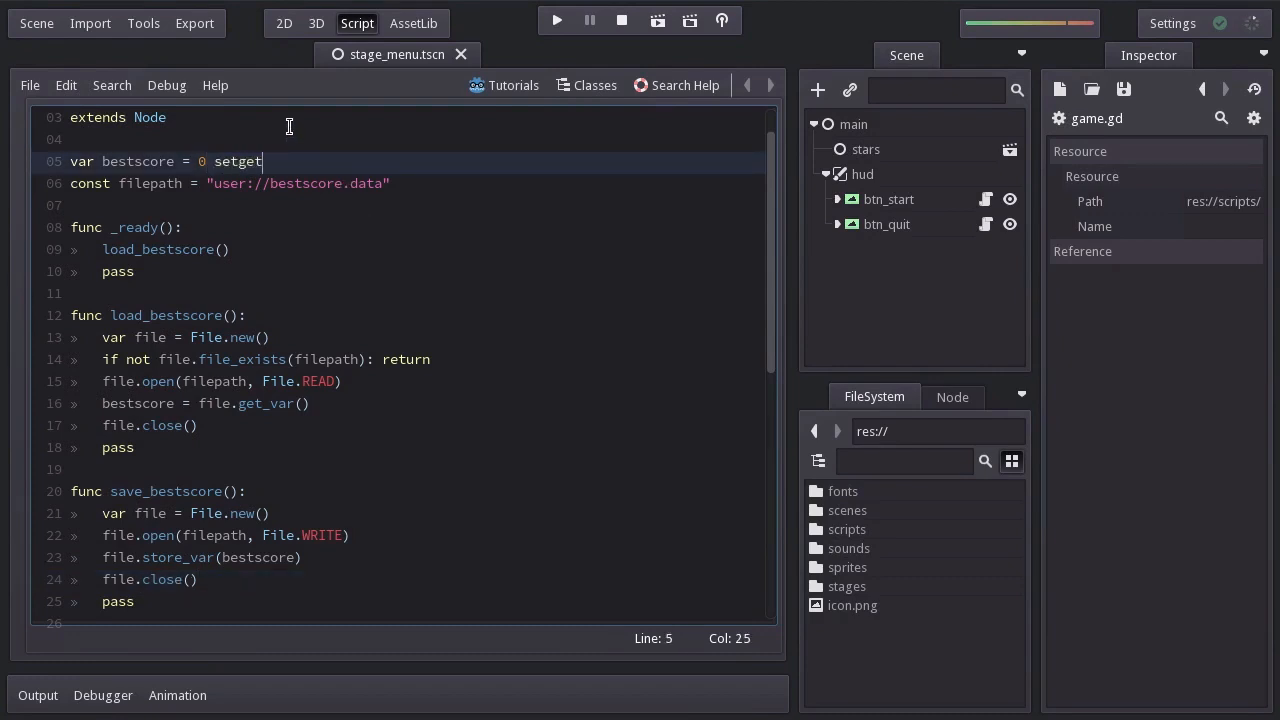
text(set_best)
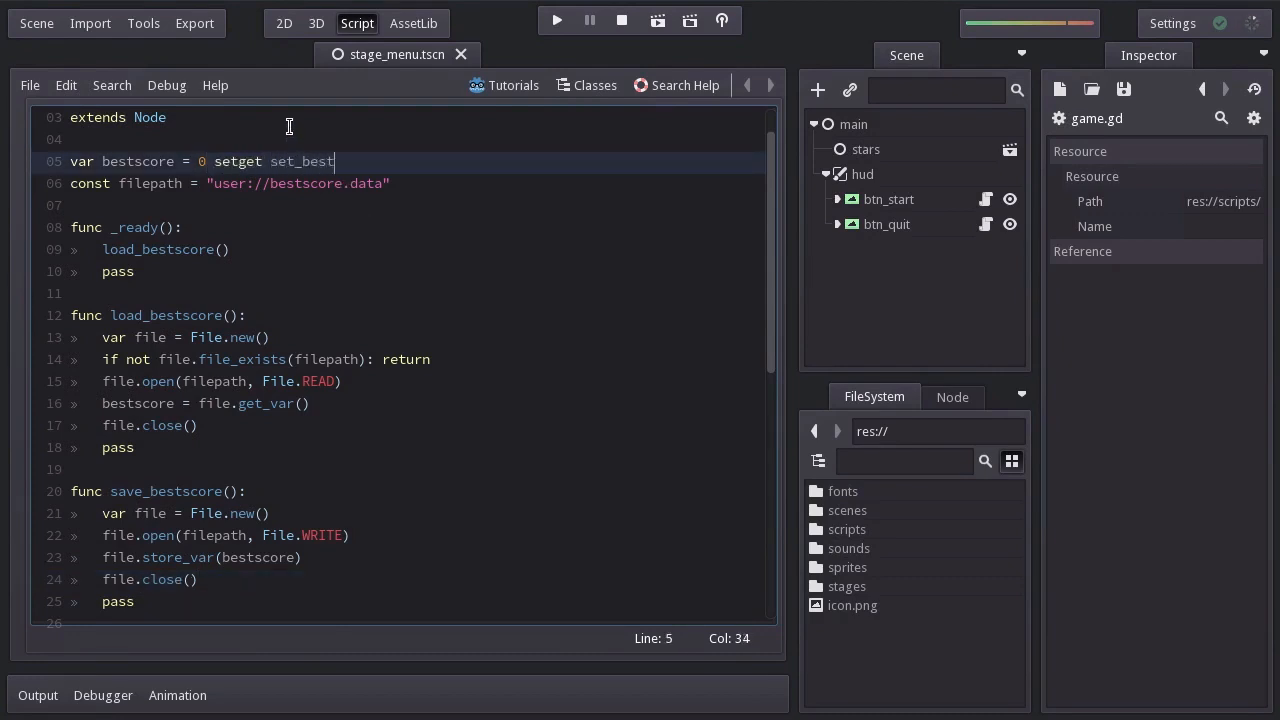
scroll(down, 3)
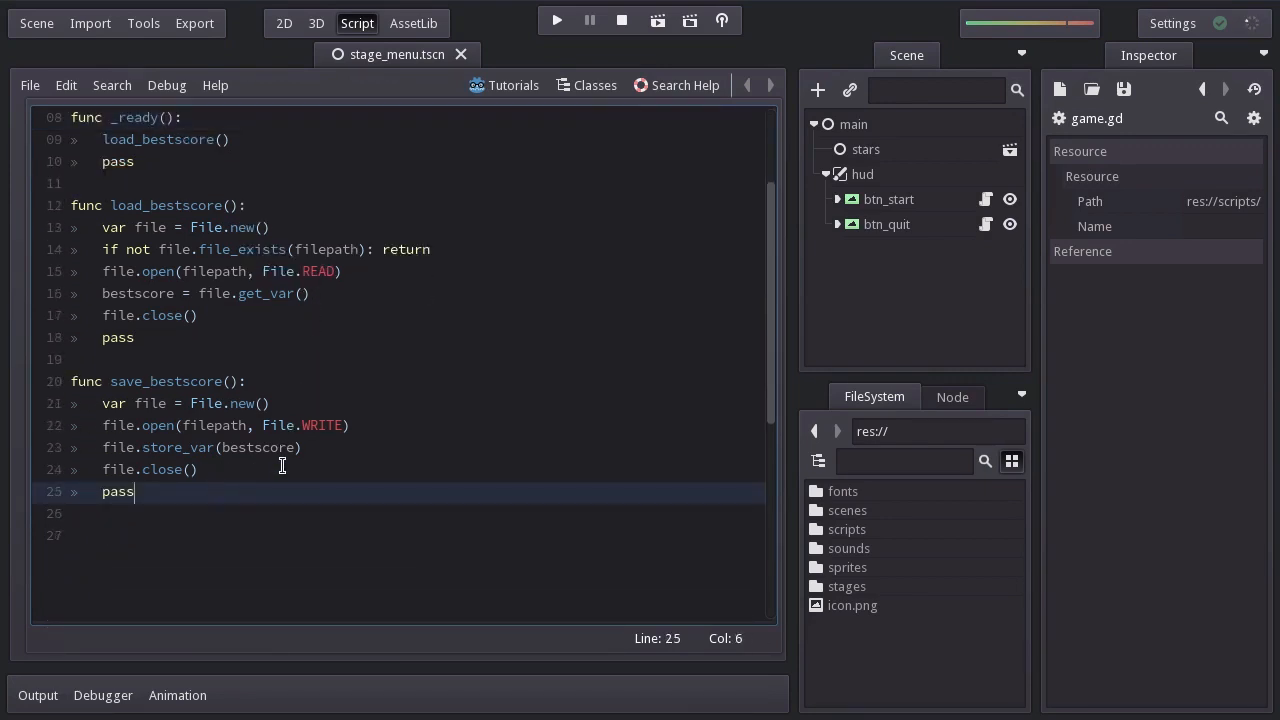
Write set_bestscore(new_value) assigning bestscore = new_value, then calling save_bestscore().
text(func set)
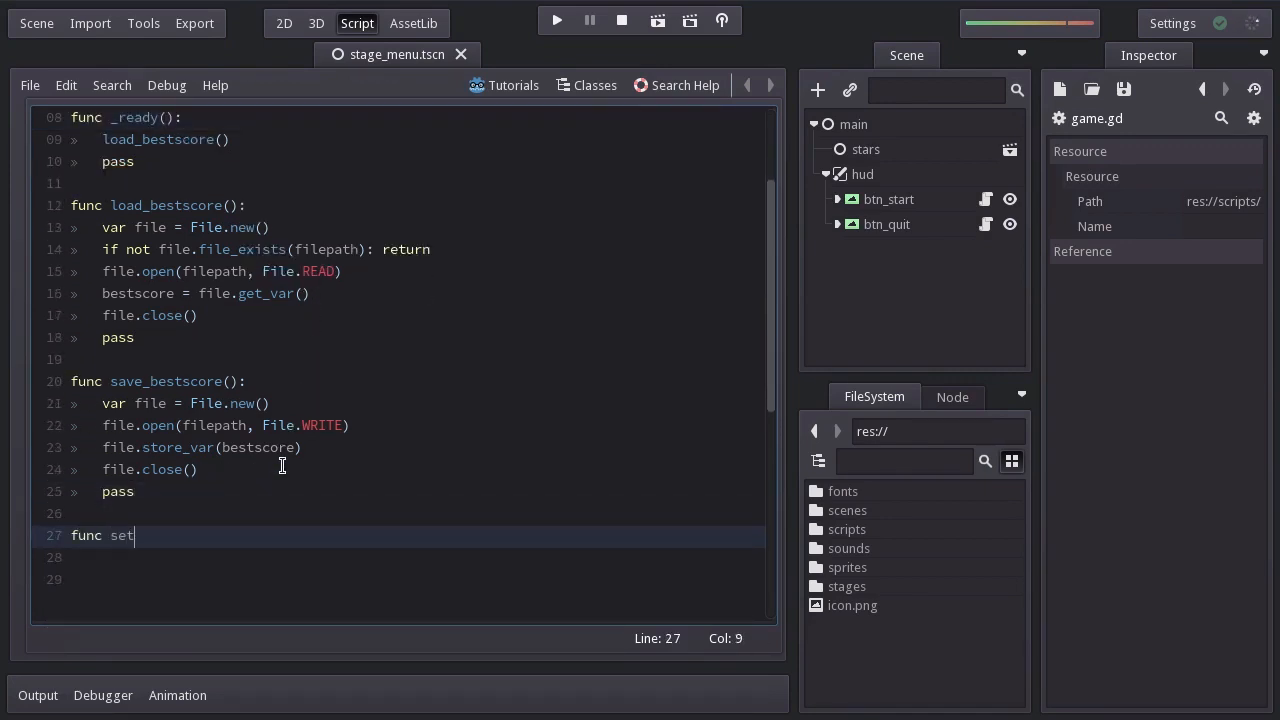
text(_bestscore(new_value):)
click(402, 557)
text(pass)
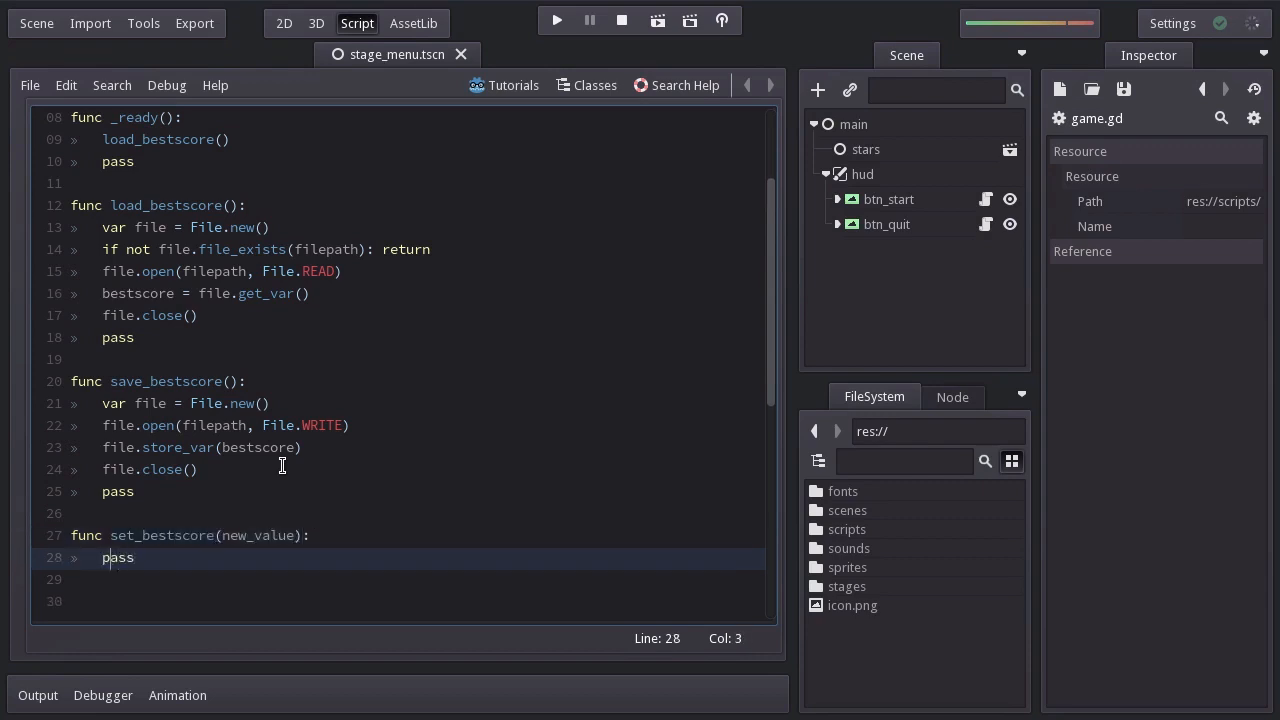
text(bestscore = new_value)
text(save_bestscore())
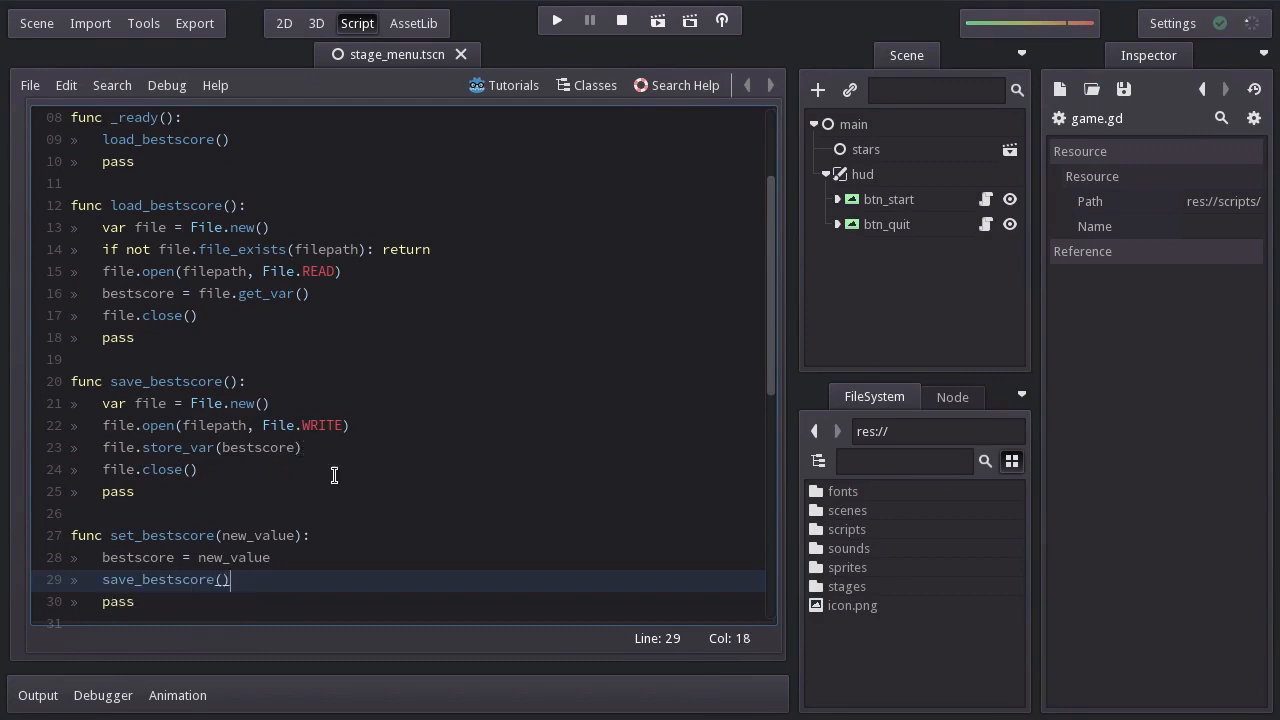
mouse_move(456, 240)
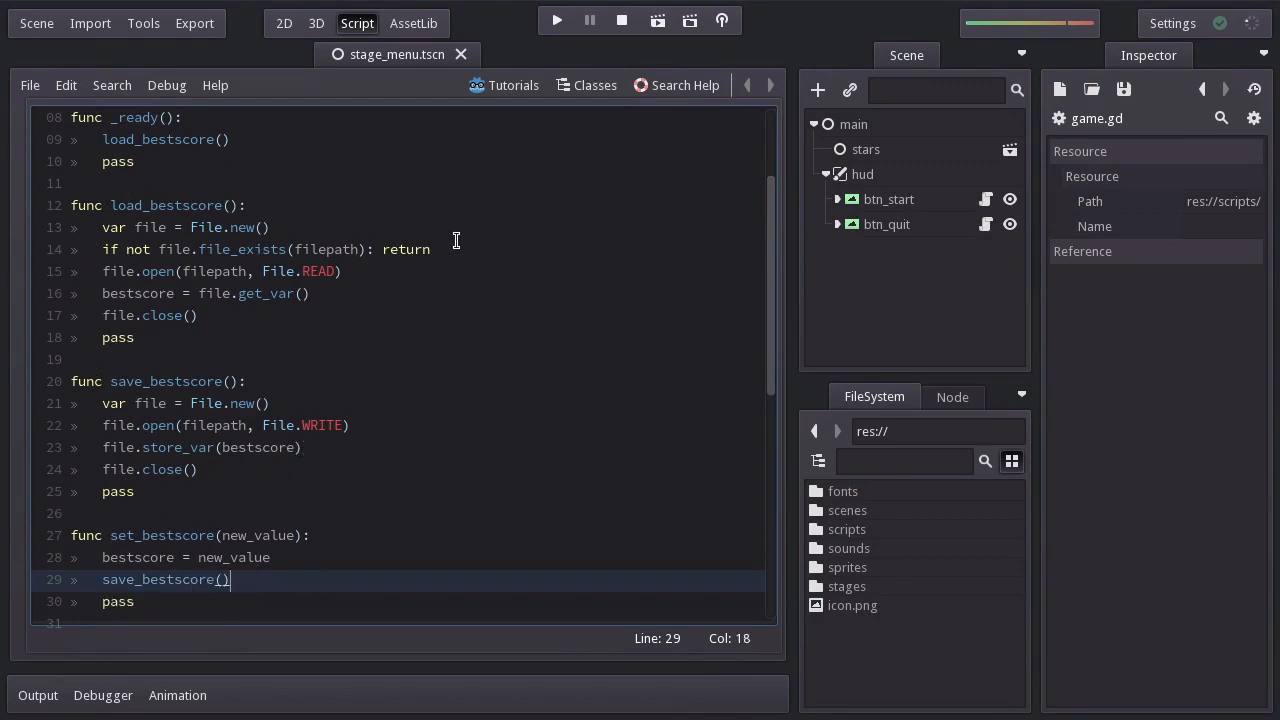
Autoload res://scripts/game.gd as the singleton 'game' in Project Settings.
click(36, 22)
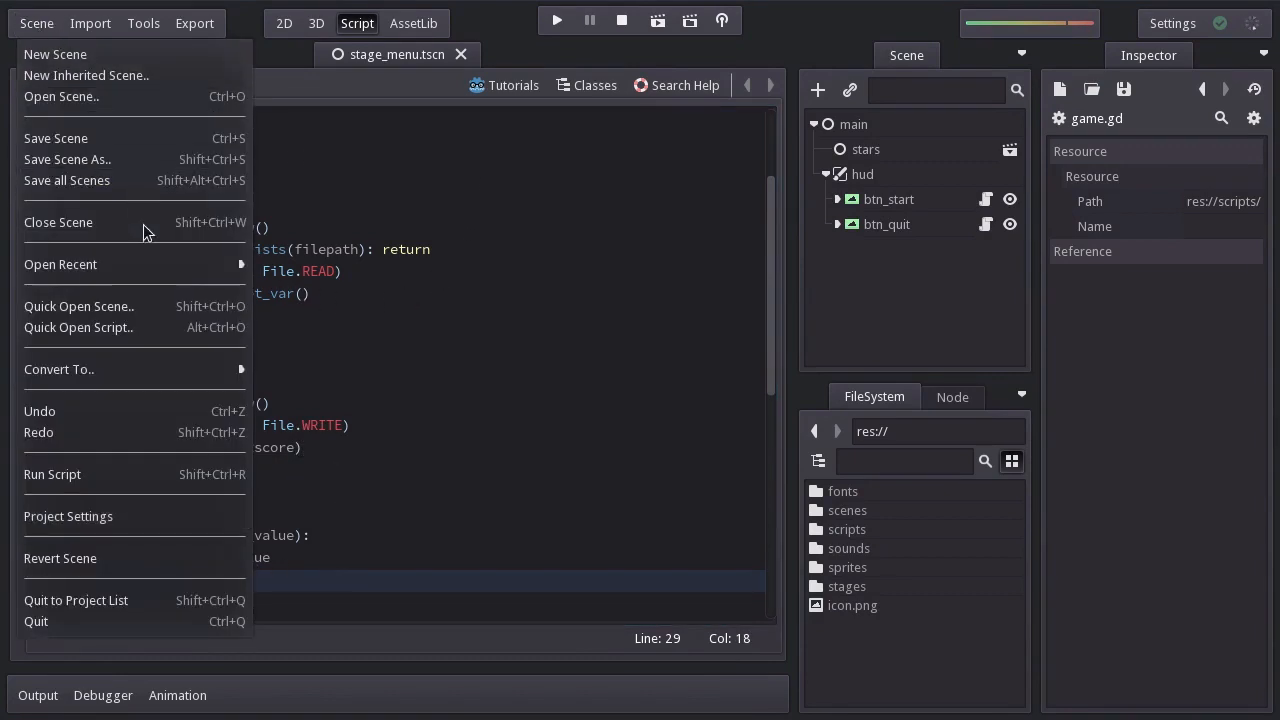
click(68, 516)
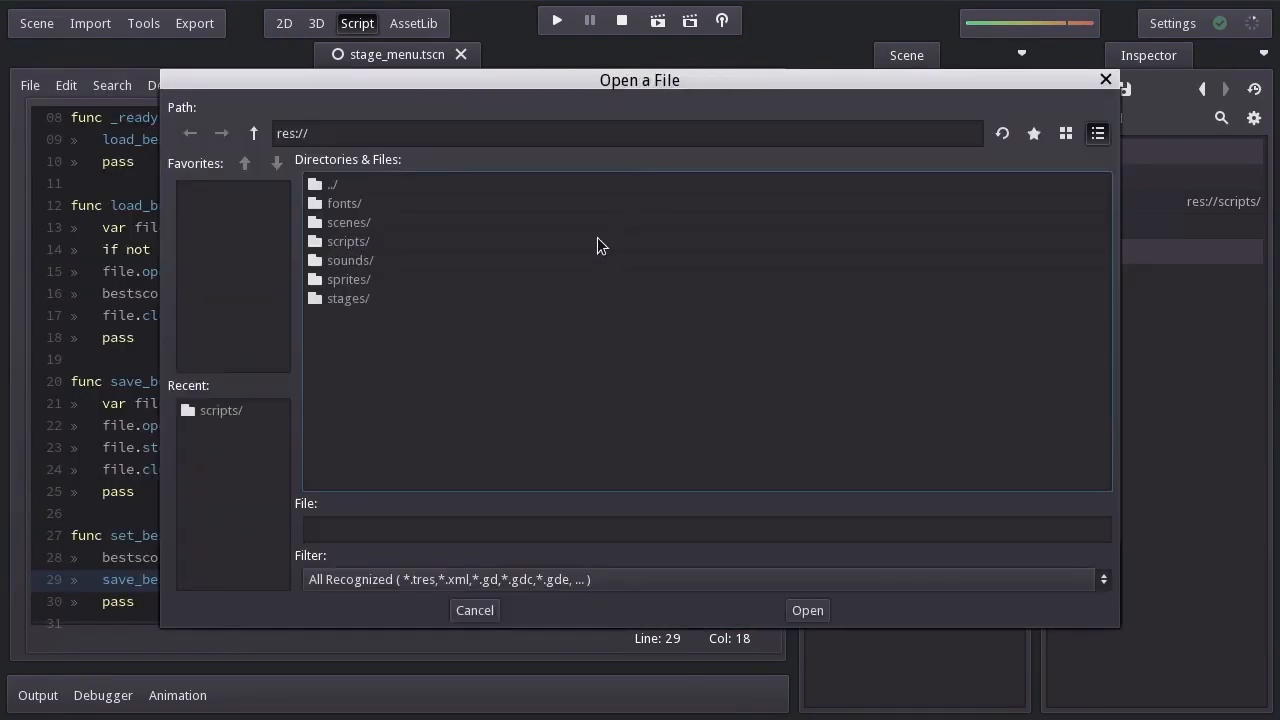
double_click(348, 241)
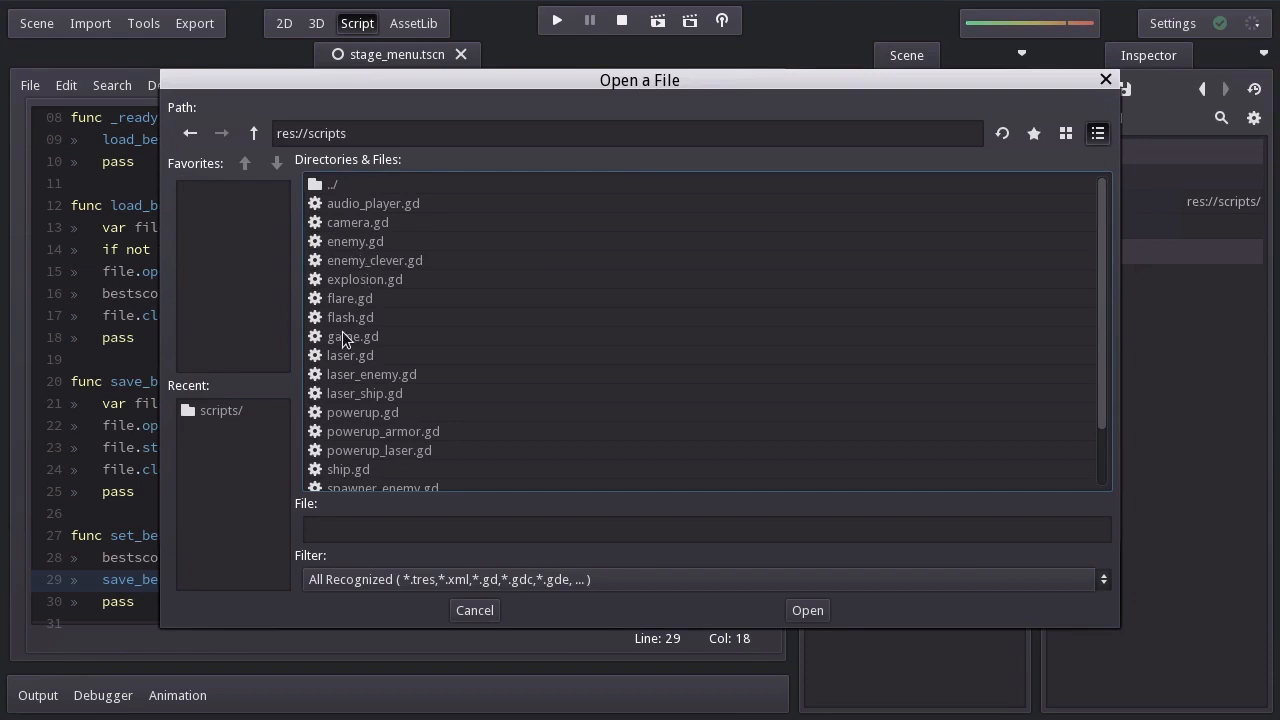
click(807, 610)
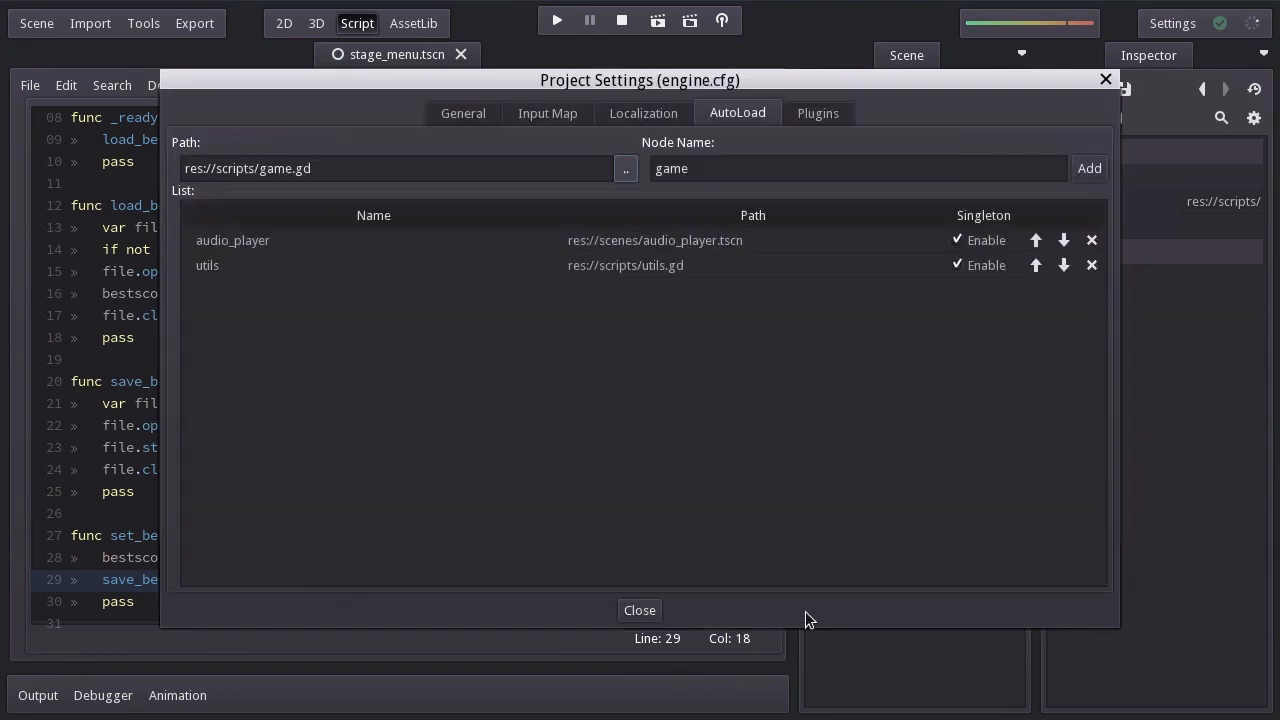
click(1089, 167)
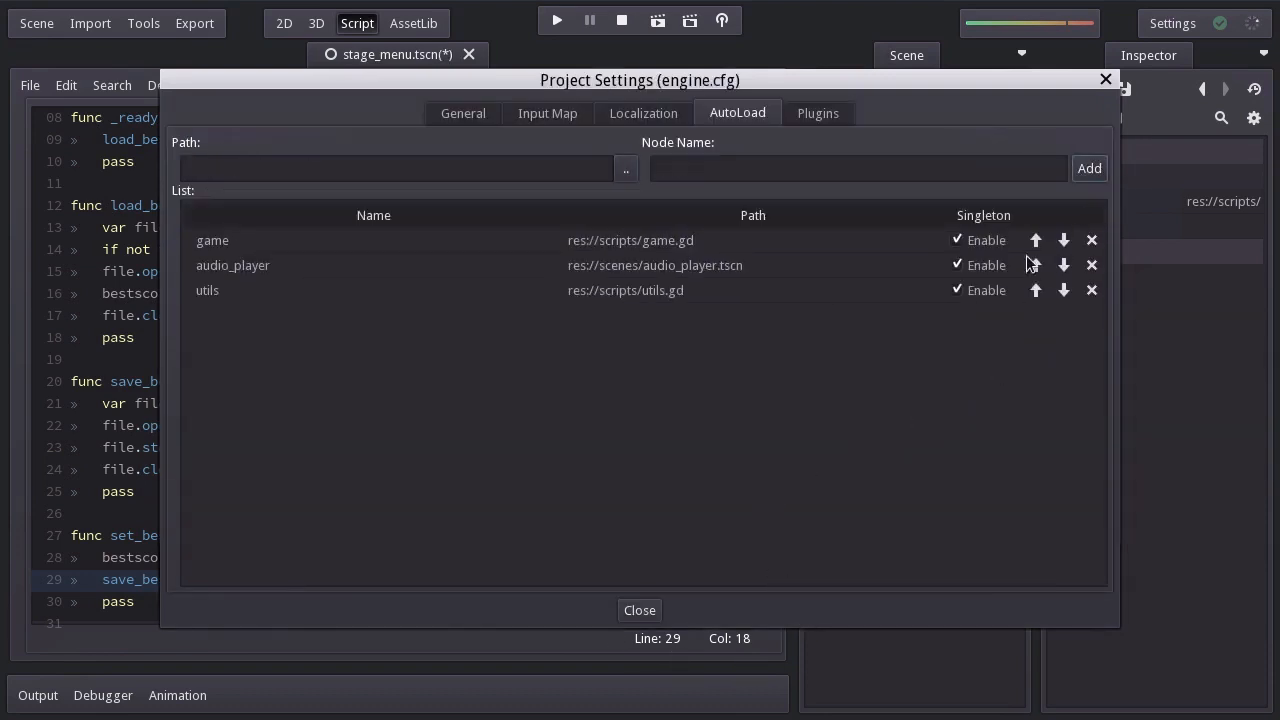
click(639, 610)
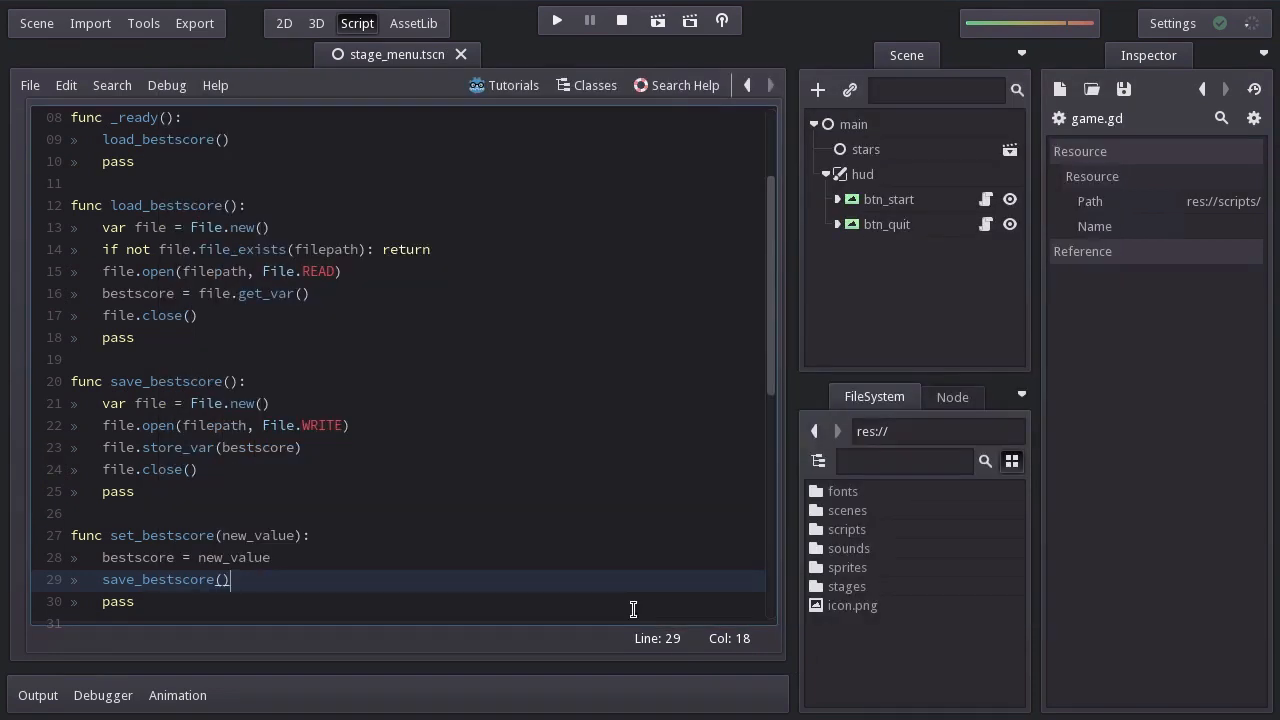
Merge the tex_score node from stage_game.tscn into the menu scene's hud.
right_click(861, 174)
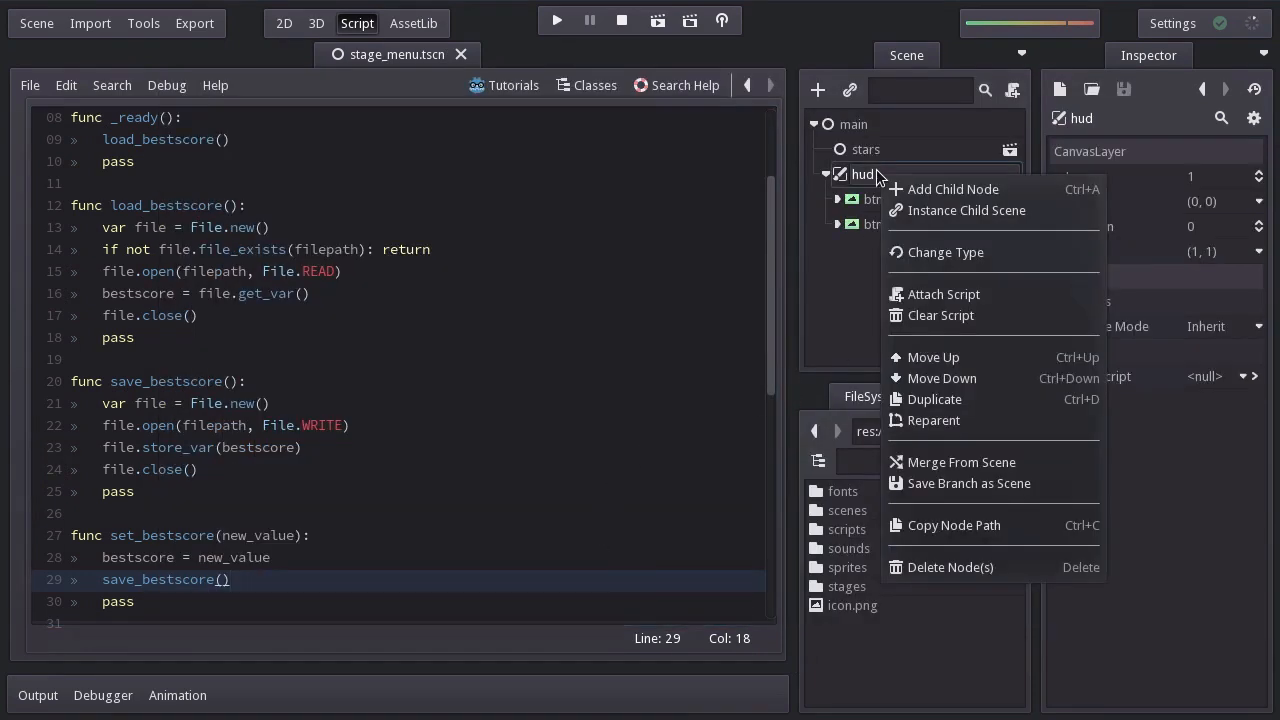
click(961, 462)
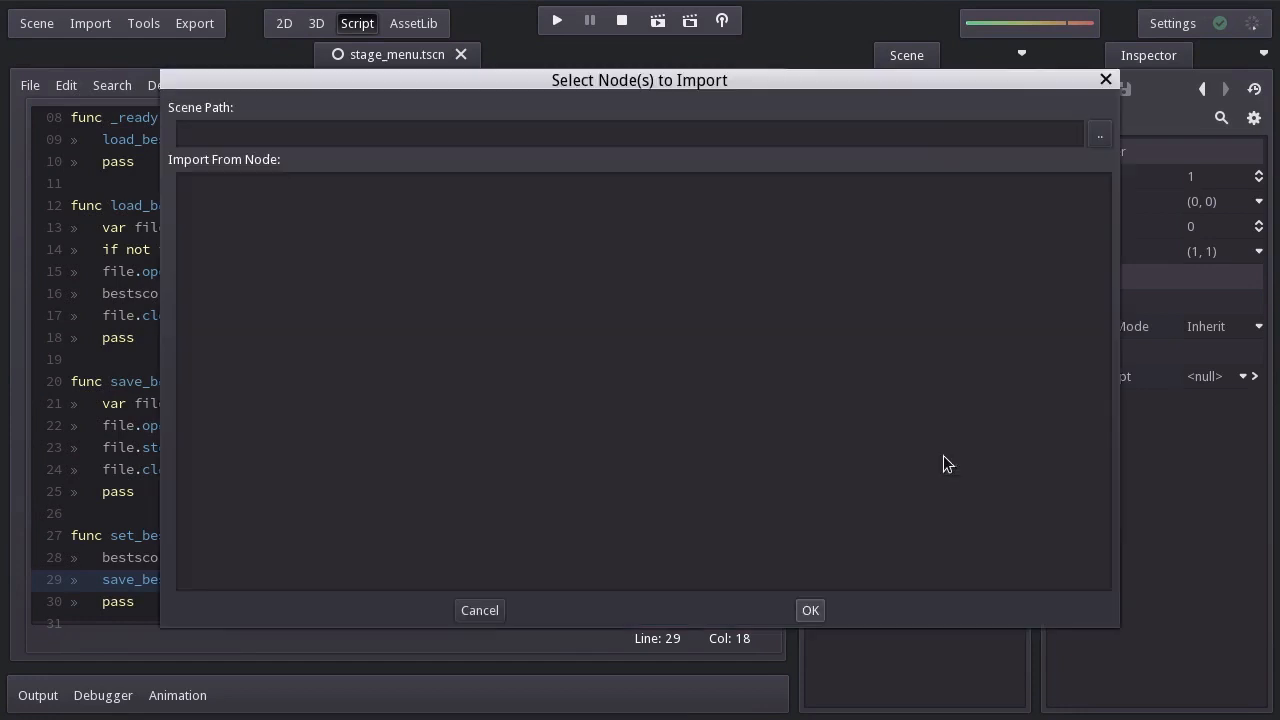
click(1099, 133)
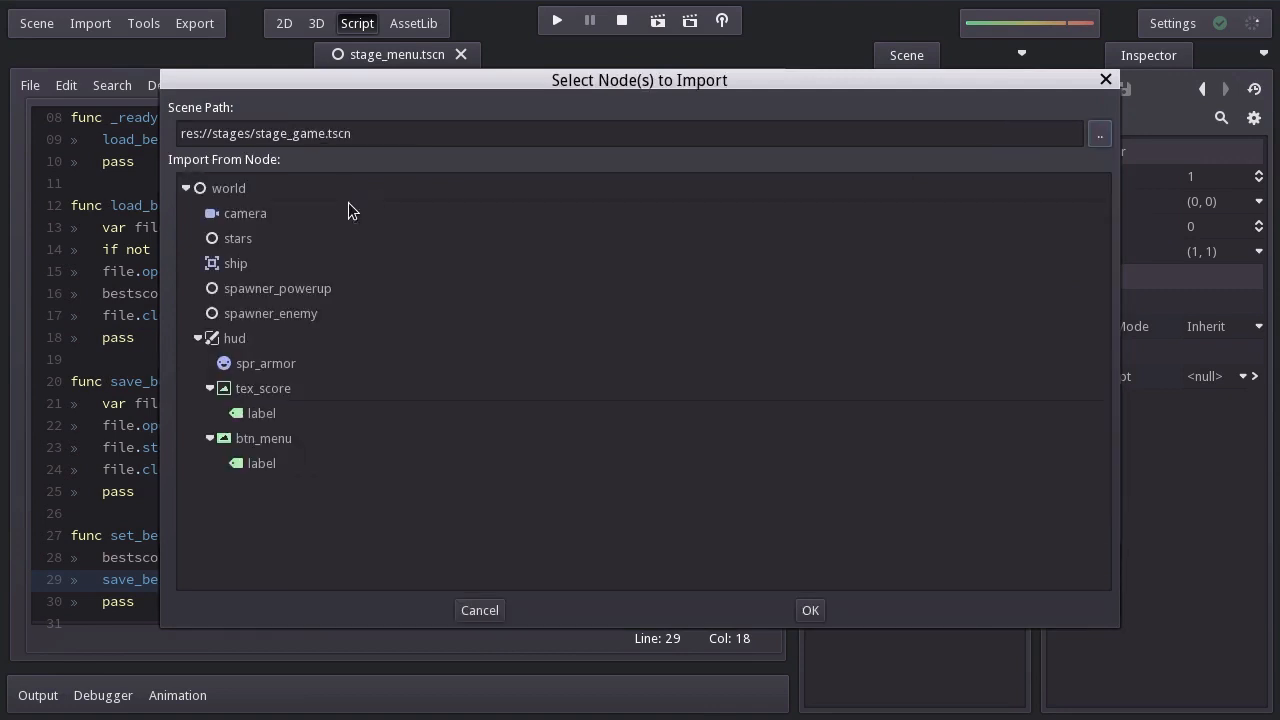
click(263, 388)
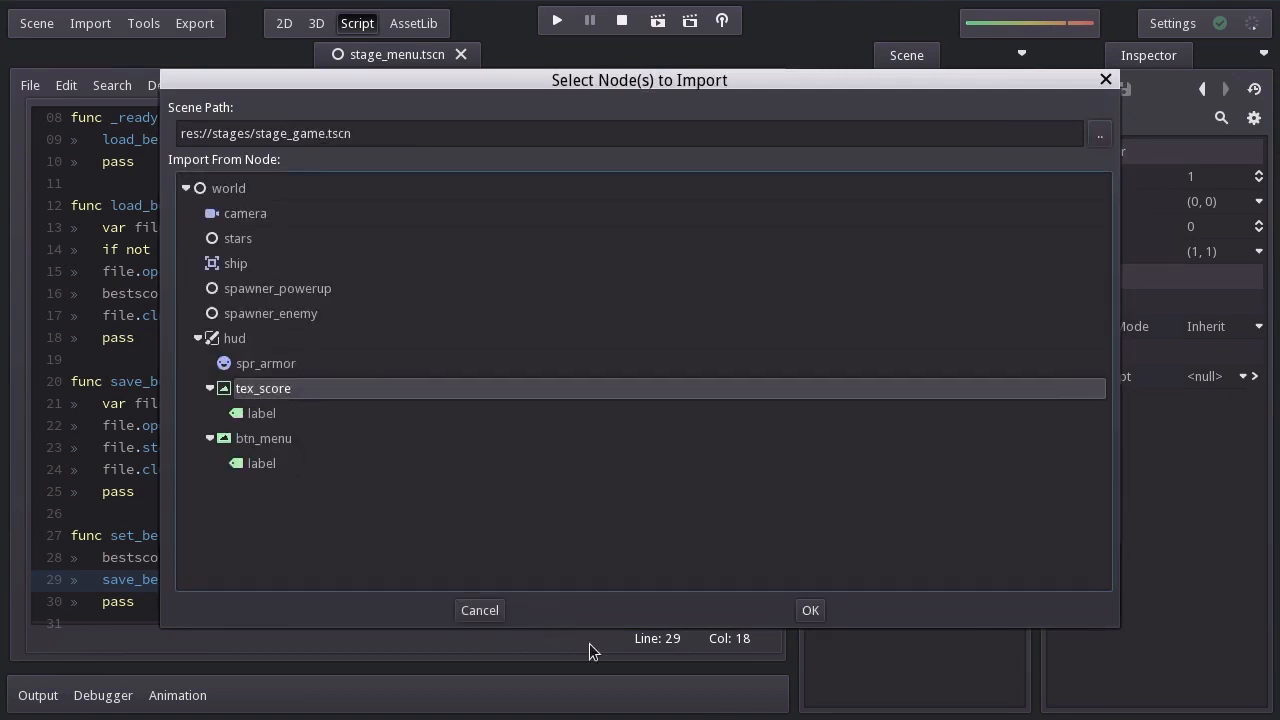
click(479, 610)
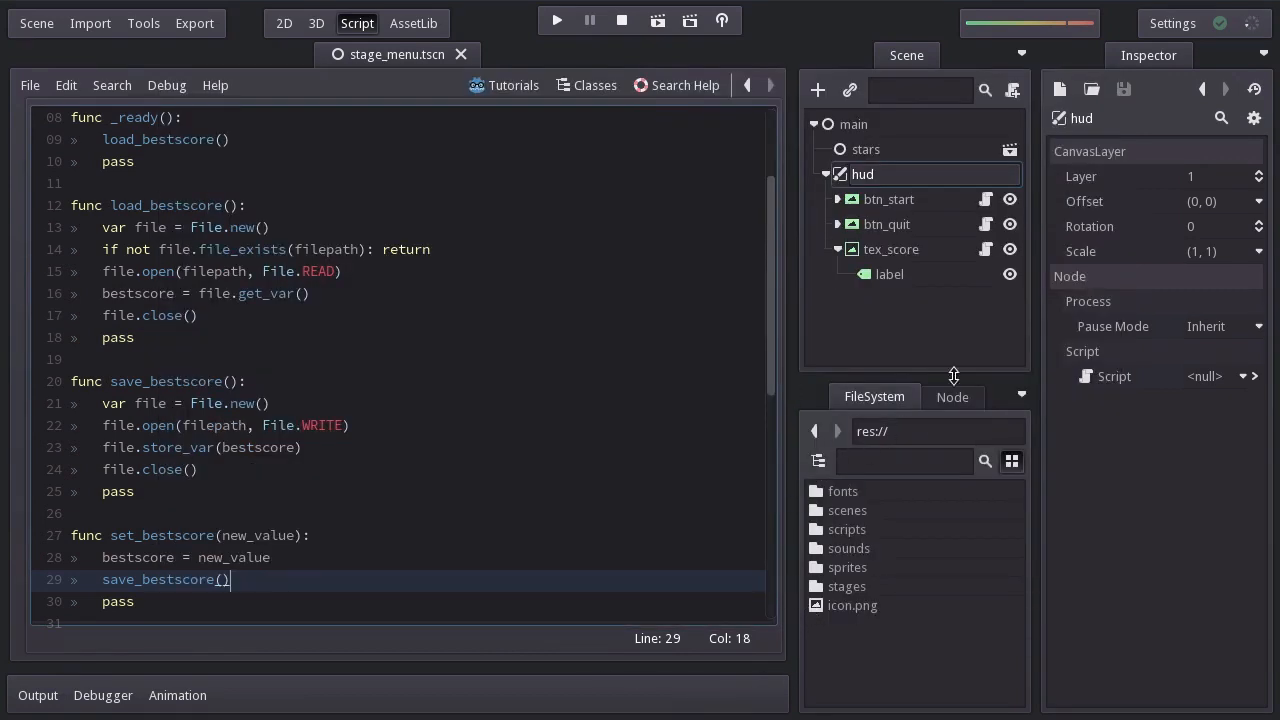
click(284, 23)
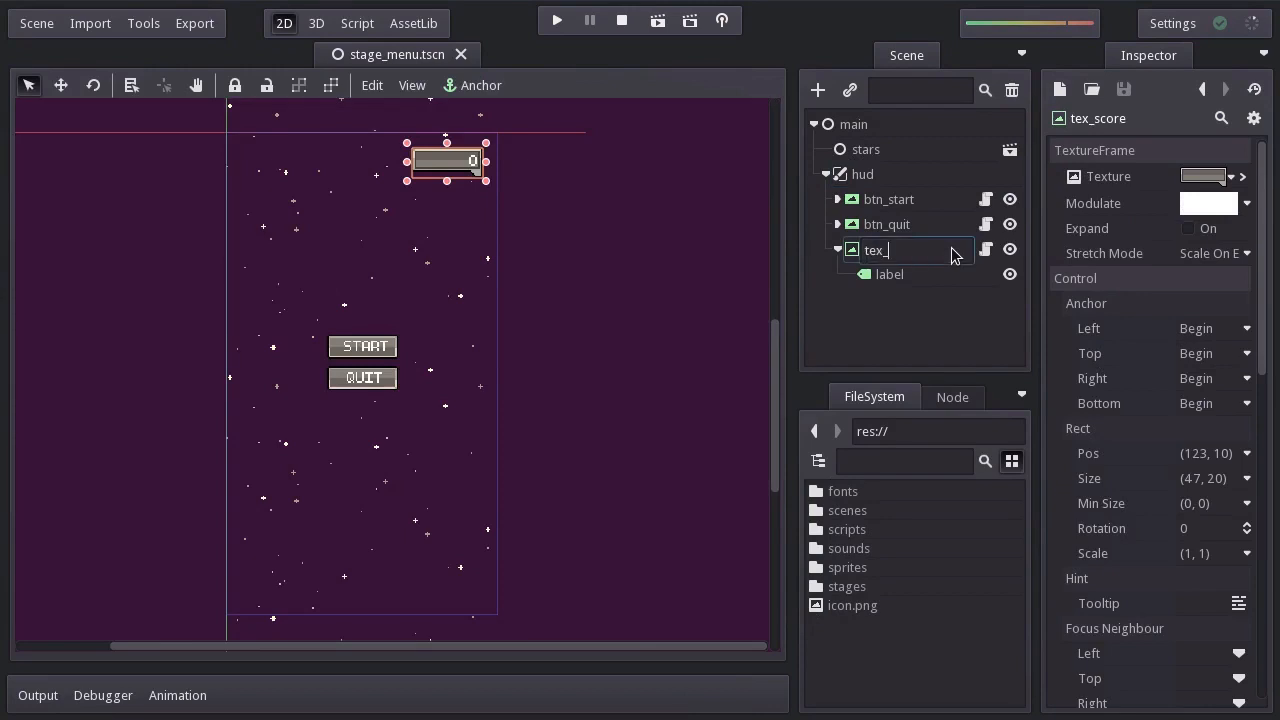
Attach a built-in script to the score node, named tex_bestscore.
right_click(903, 249)
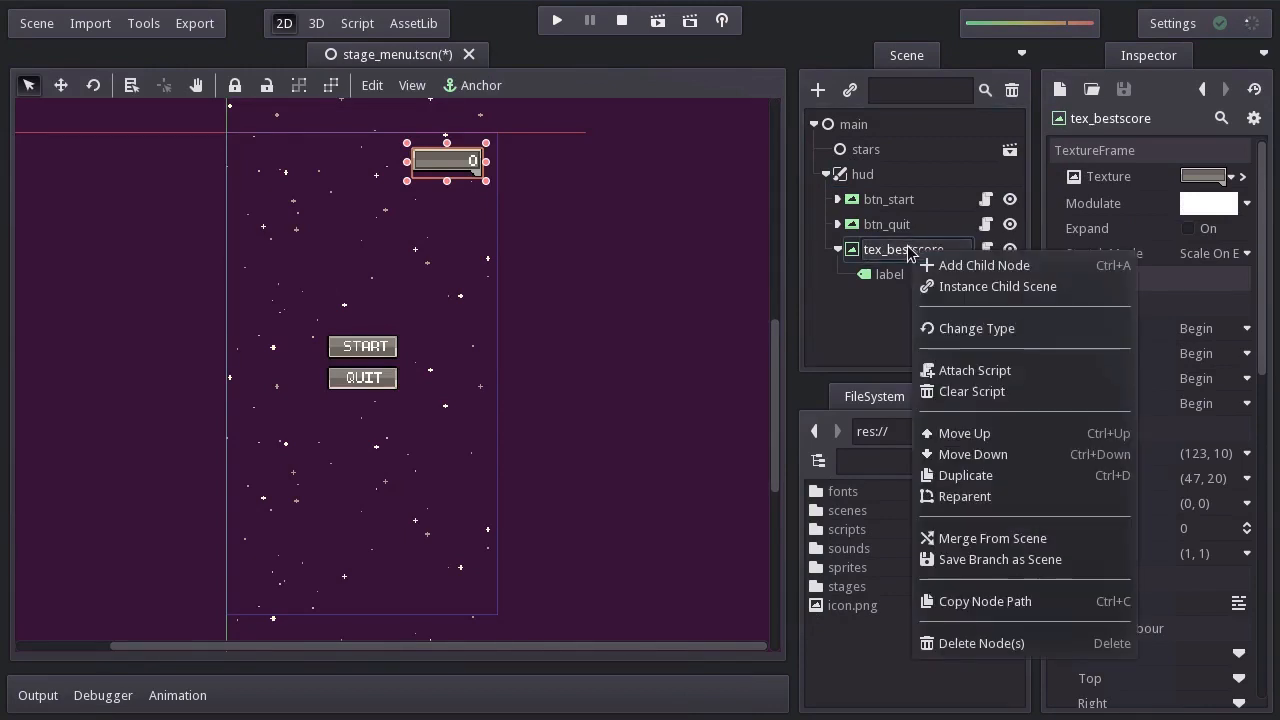
click(985, 350)
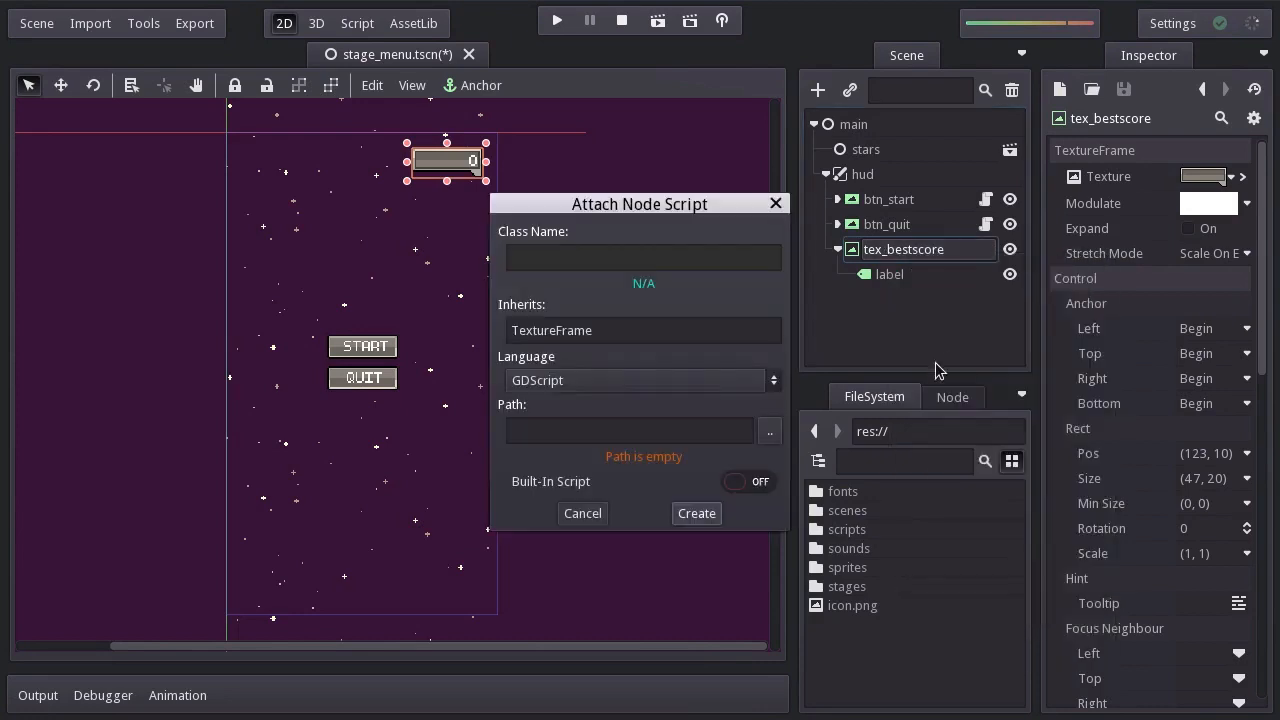
click(696, 513)
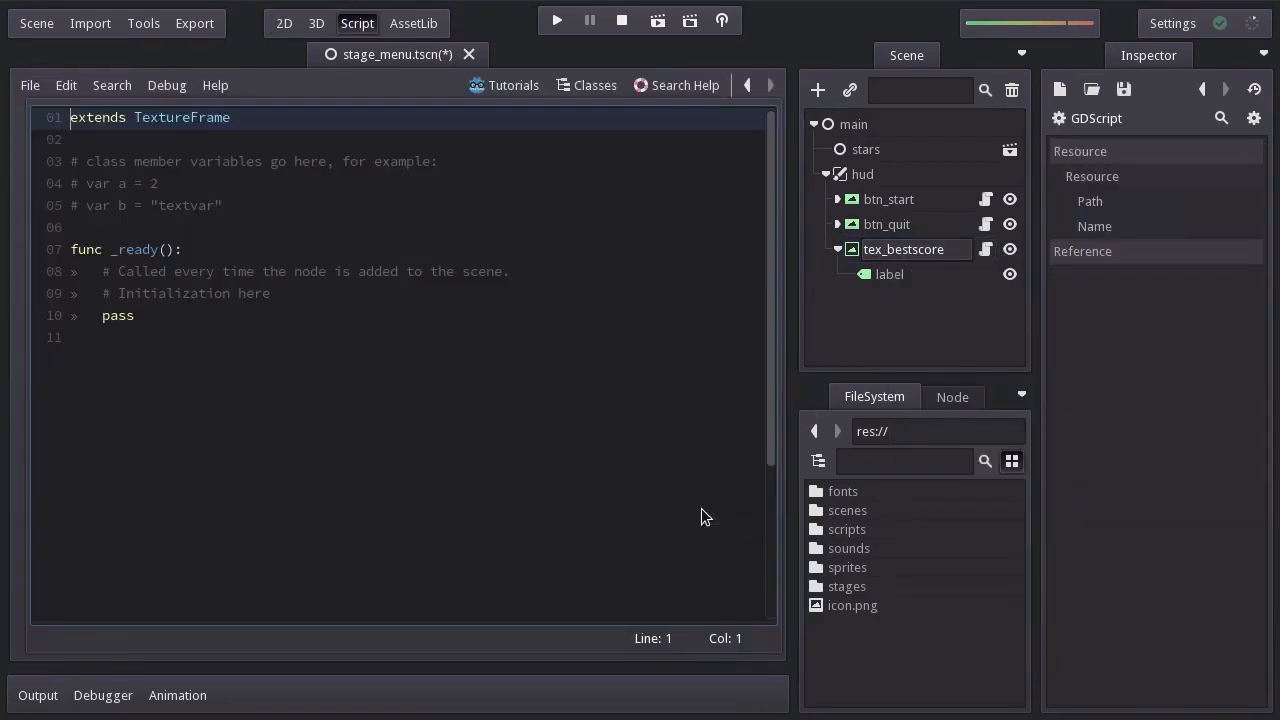
click(1223, 226)
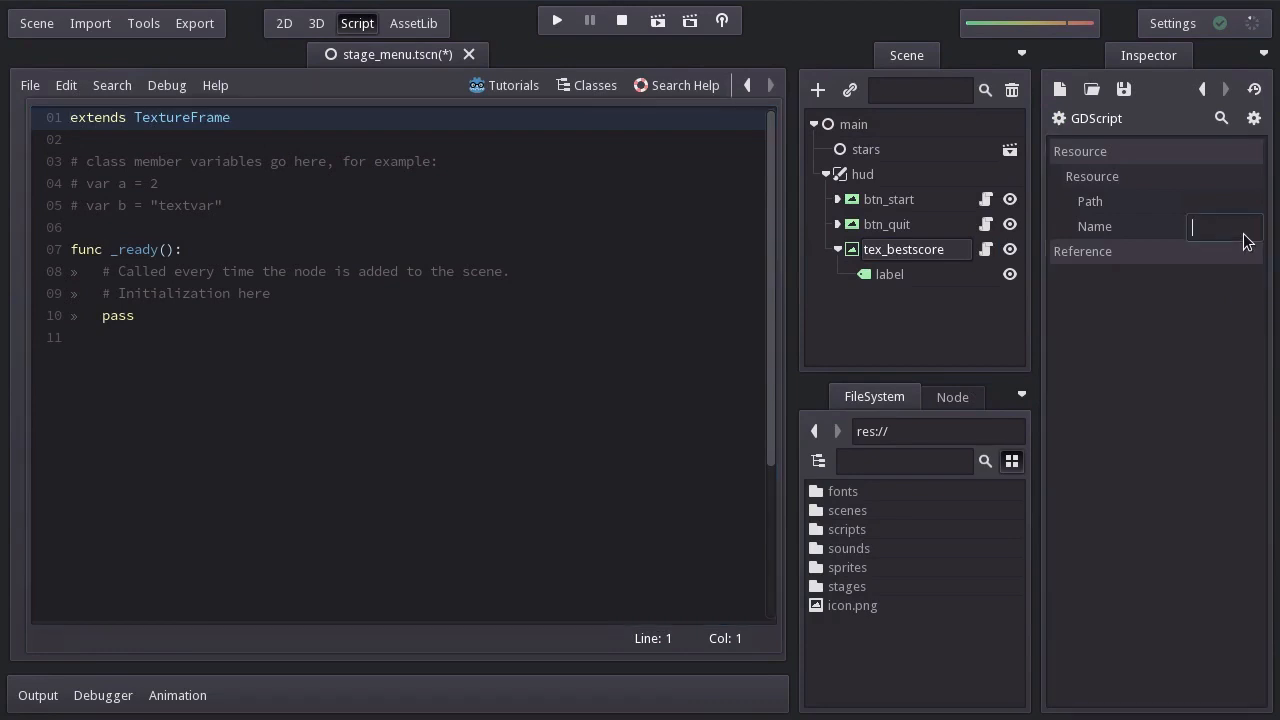
text(tex_bestscore)
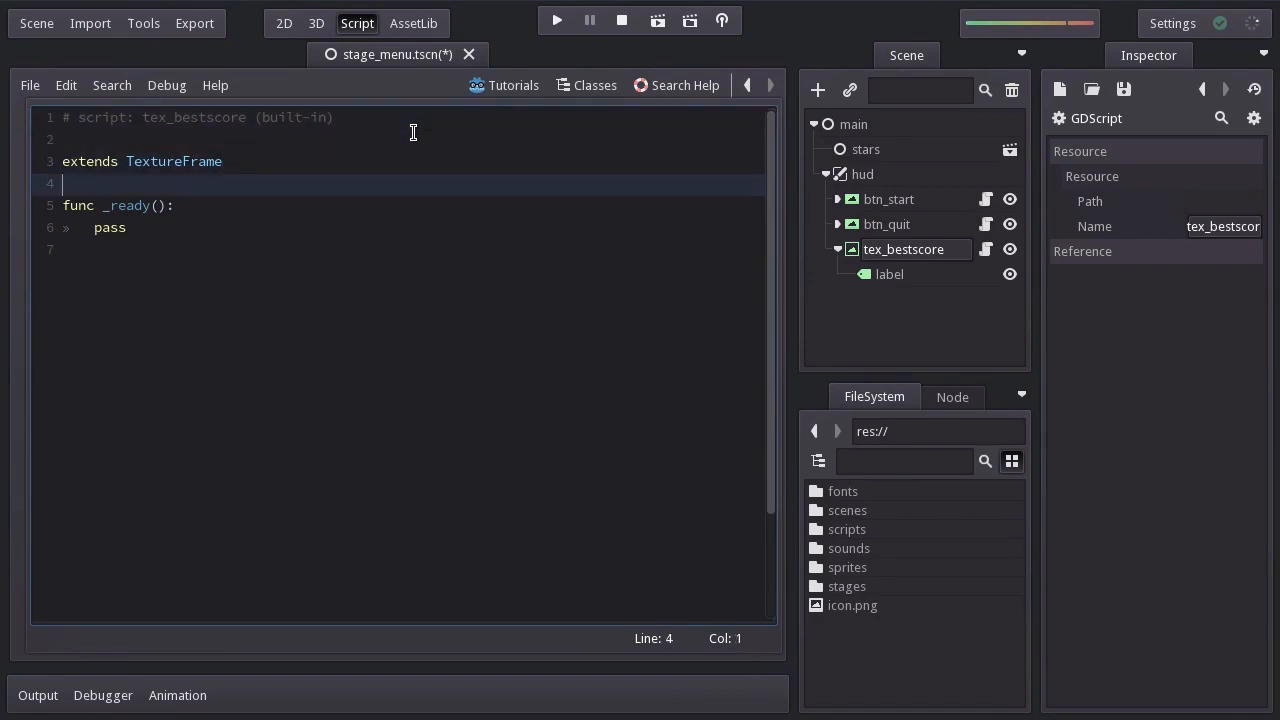
In _ready, set get_node("label") text to str(game.bestscore).
text(get_node)
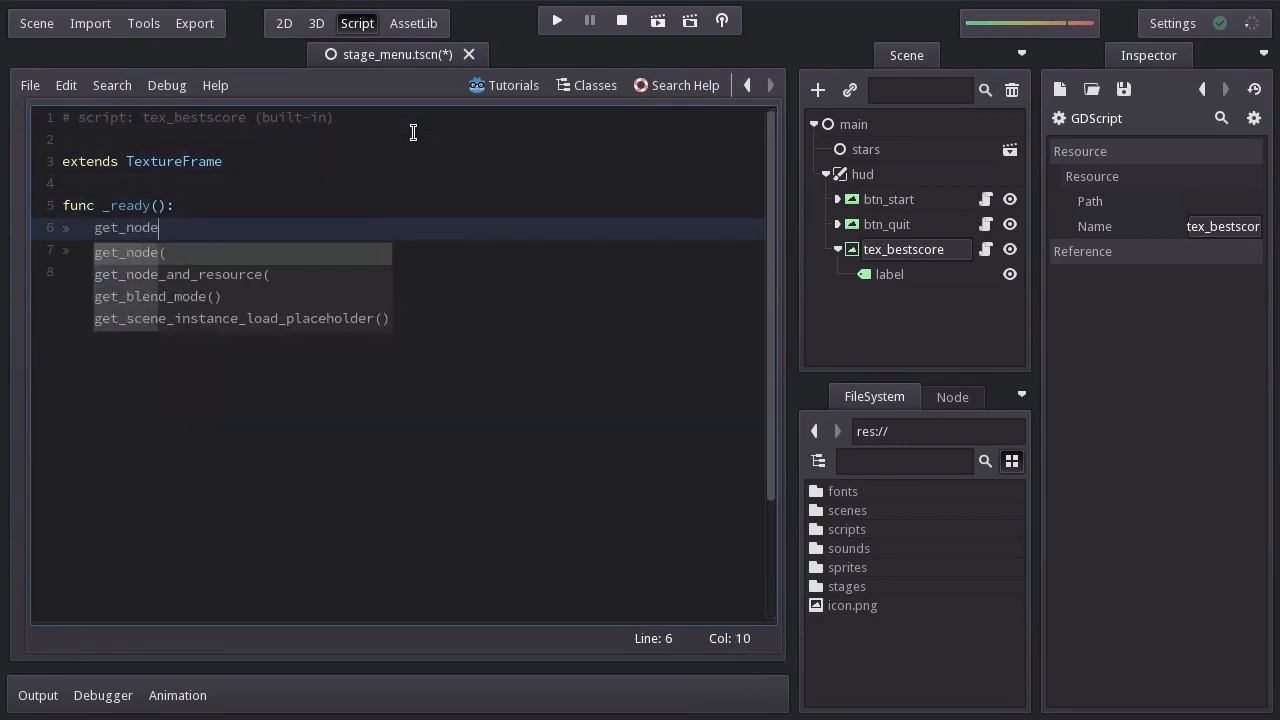
text(("label"))
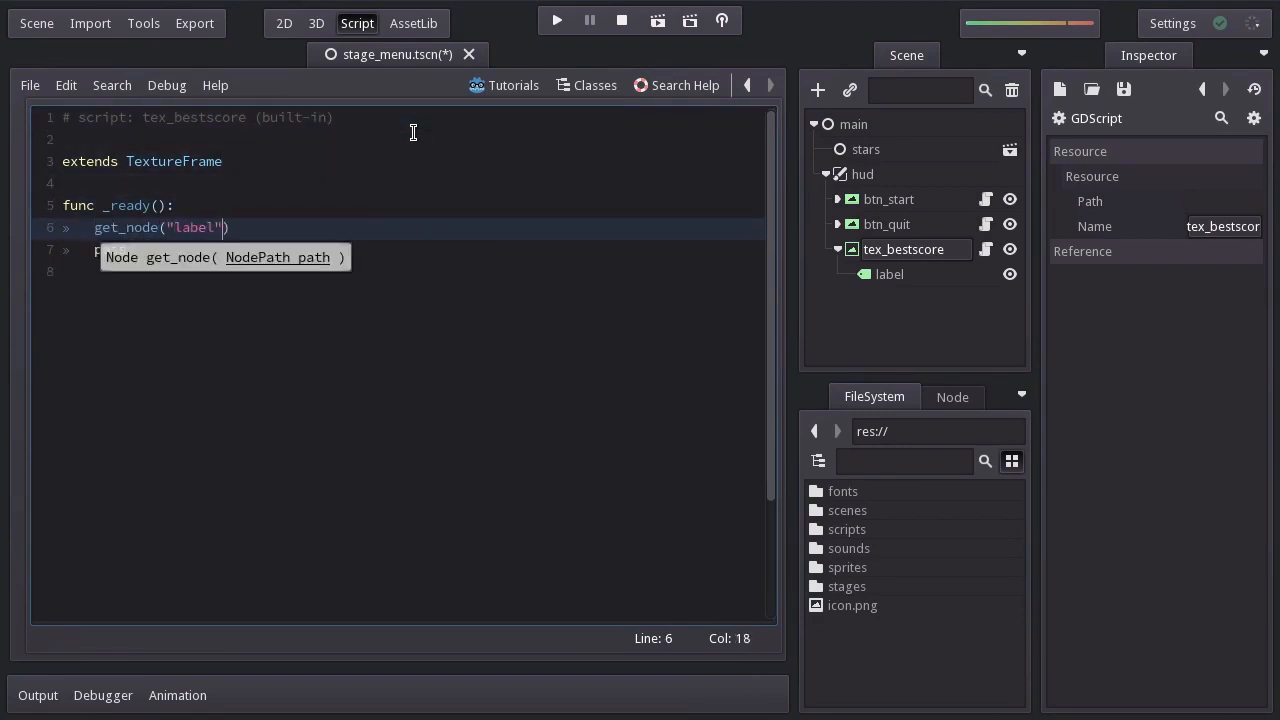
text(.set_text())
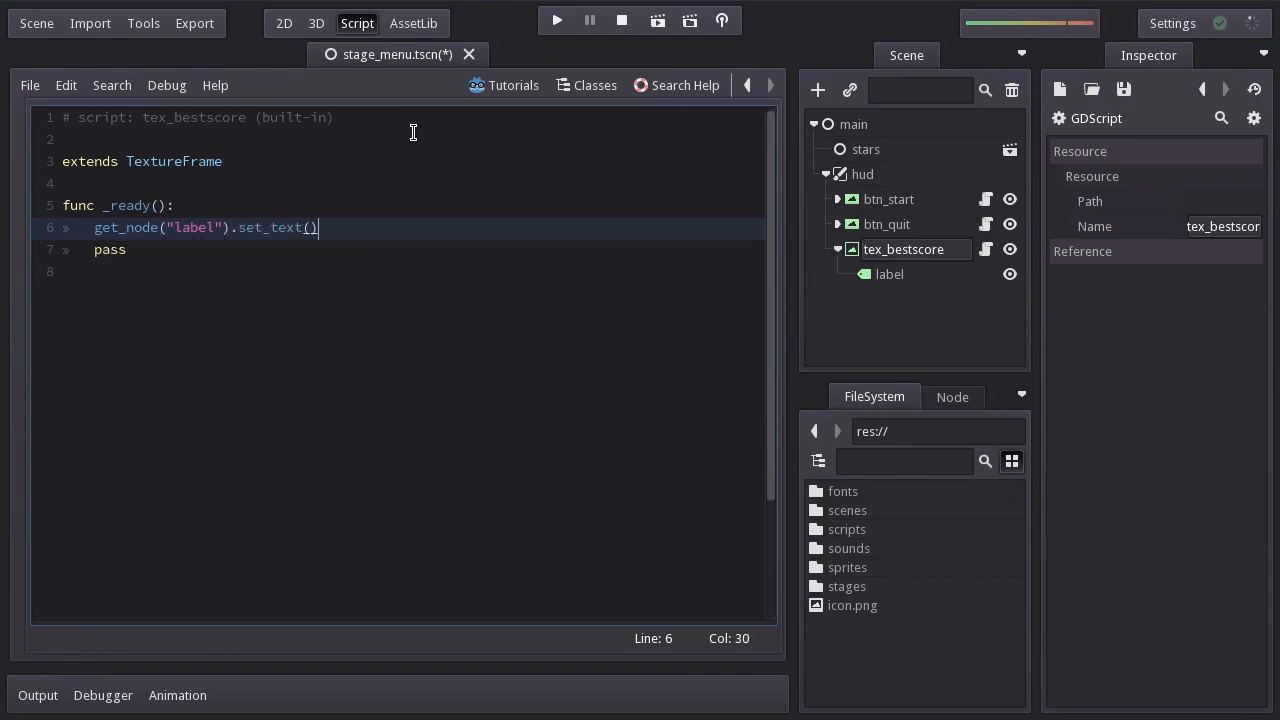
text(str(game.)
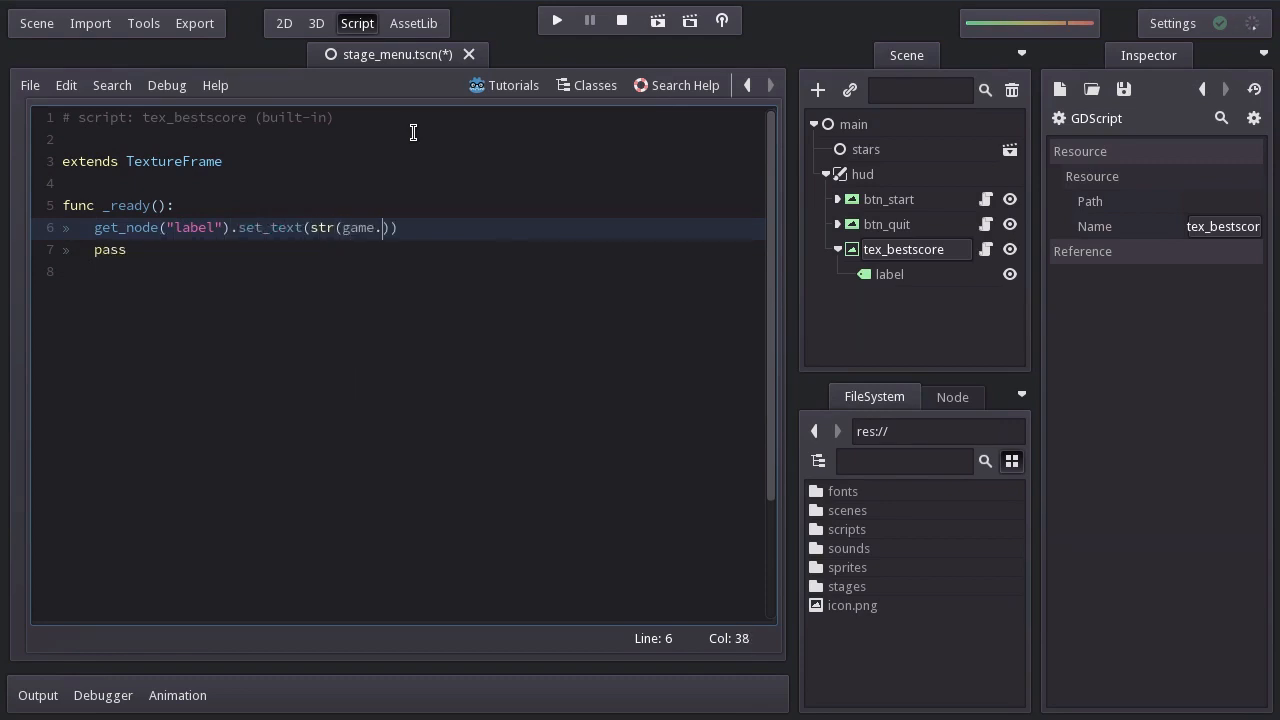
text(bestscore)
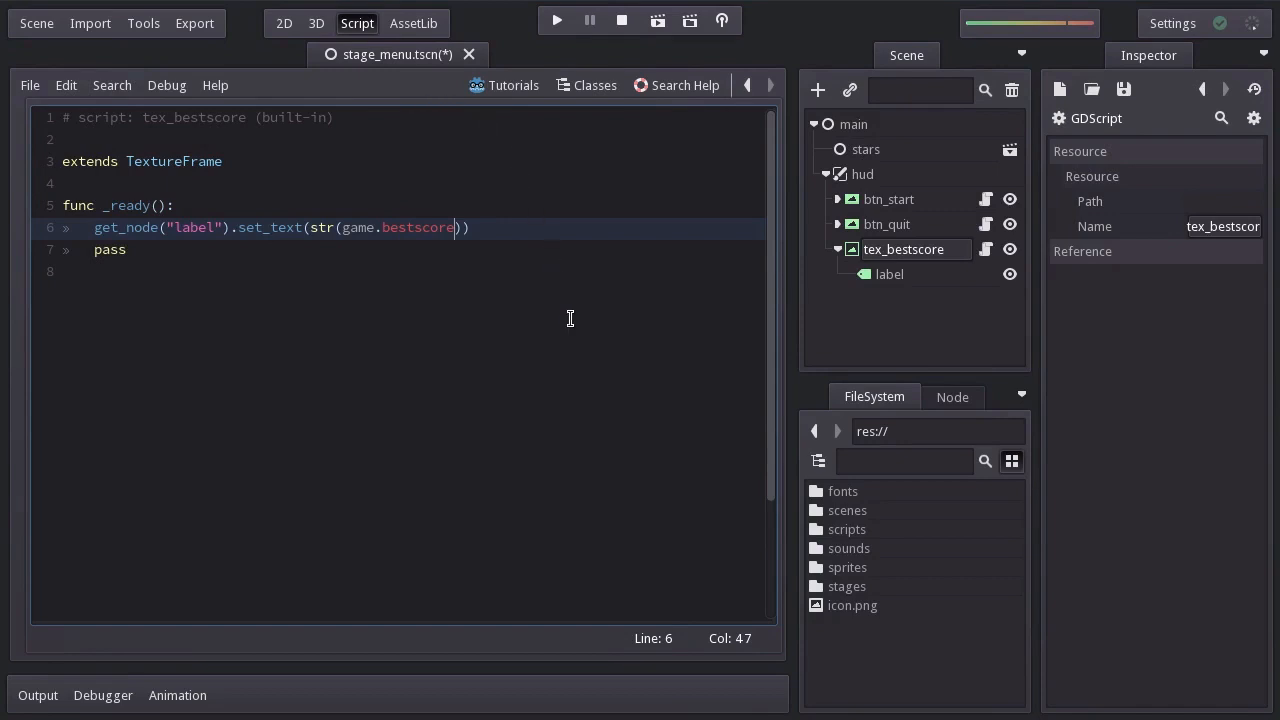
double_click(846, 586)
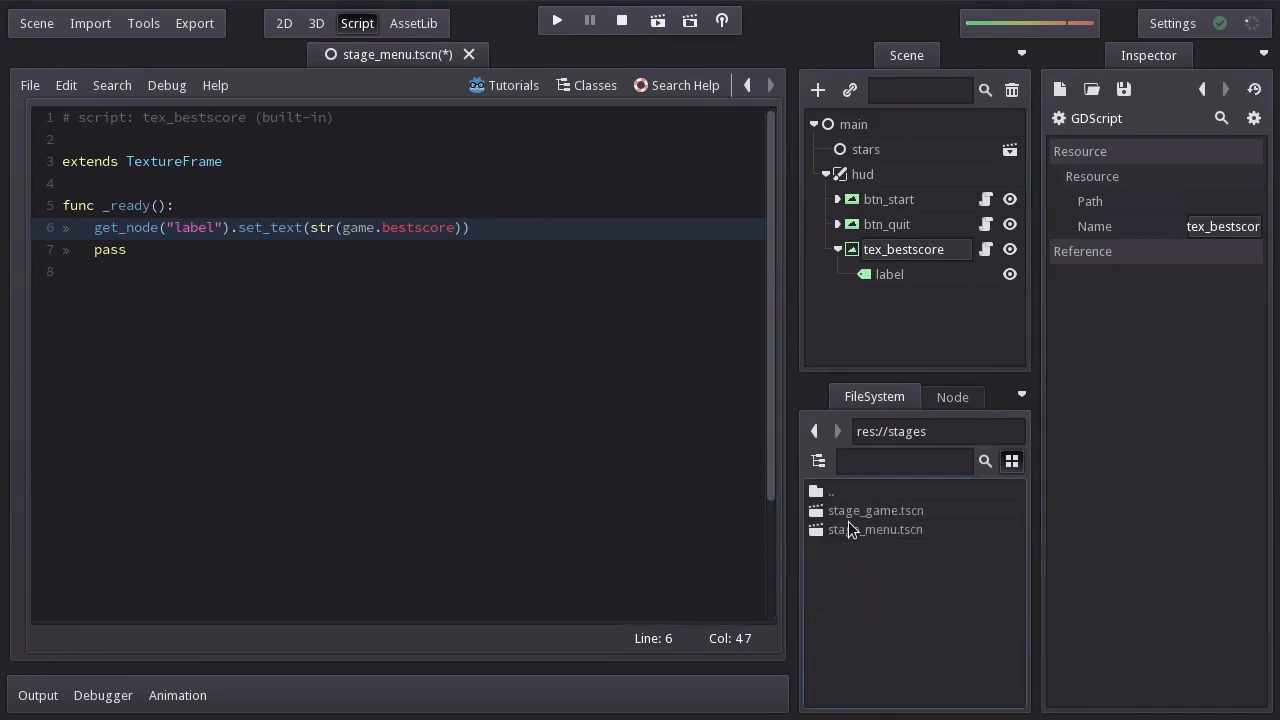
In stage_game's tex_score script, set game.bestscore = score when score exceeds it.
double_click(875, 510)
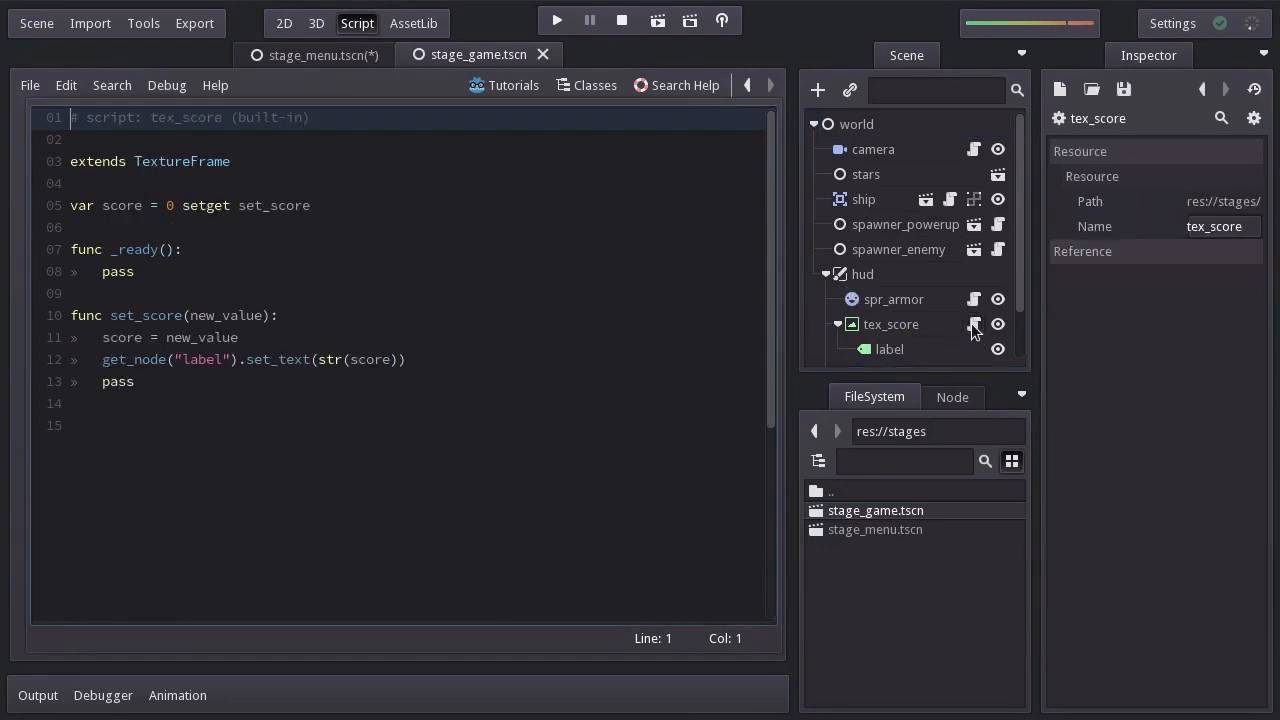
click(425, 360)
text(if score >)
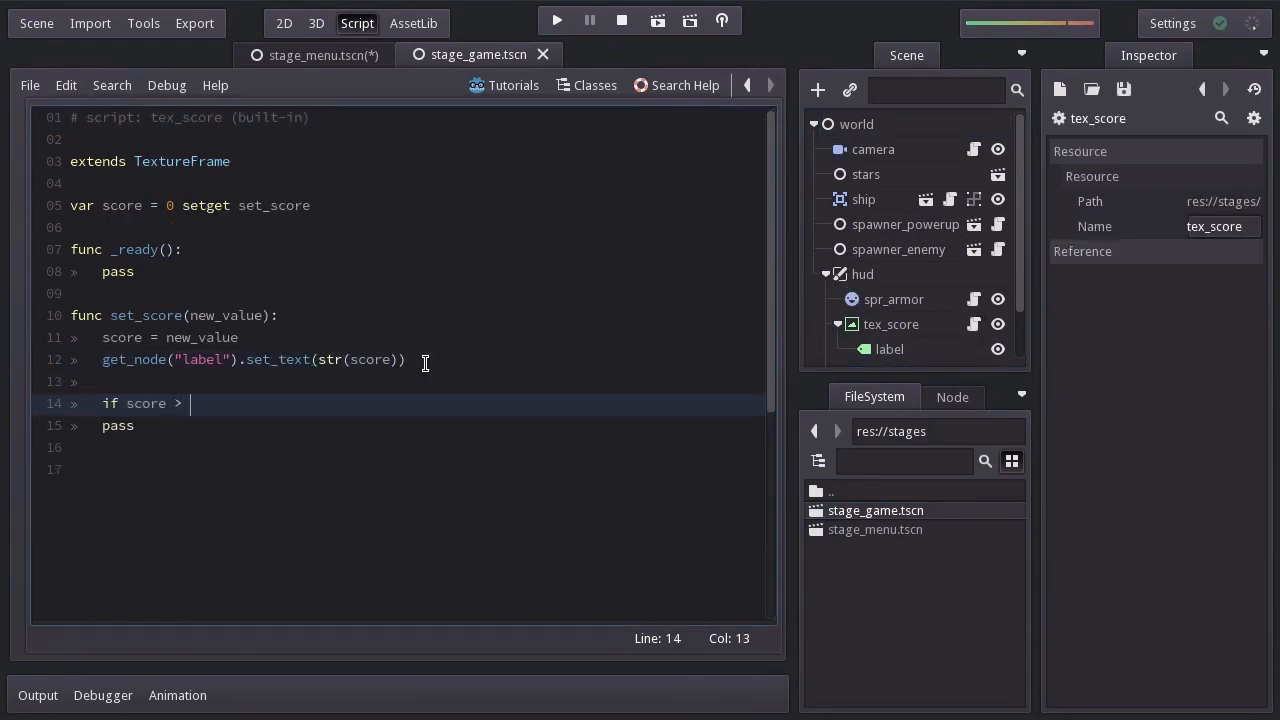
text(game.bestscore:)
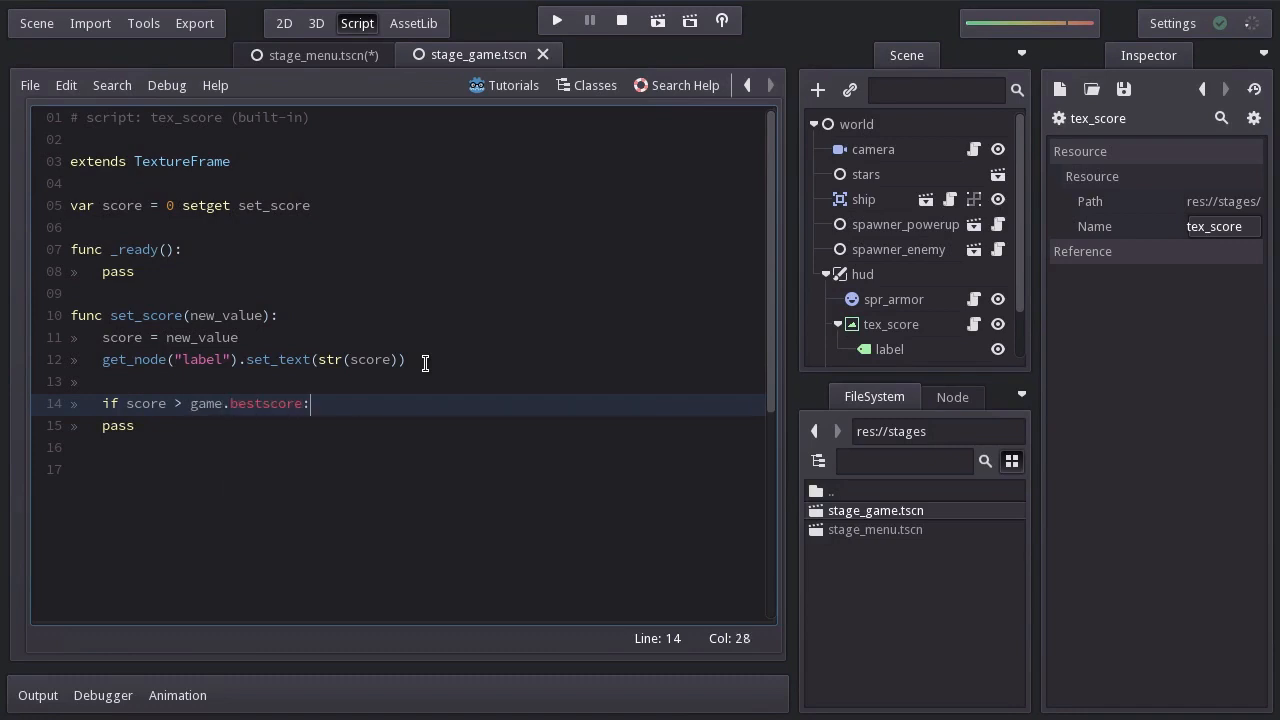
text(game.bestscore = score)
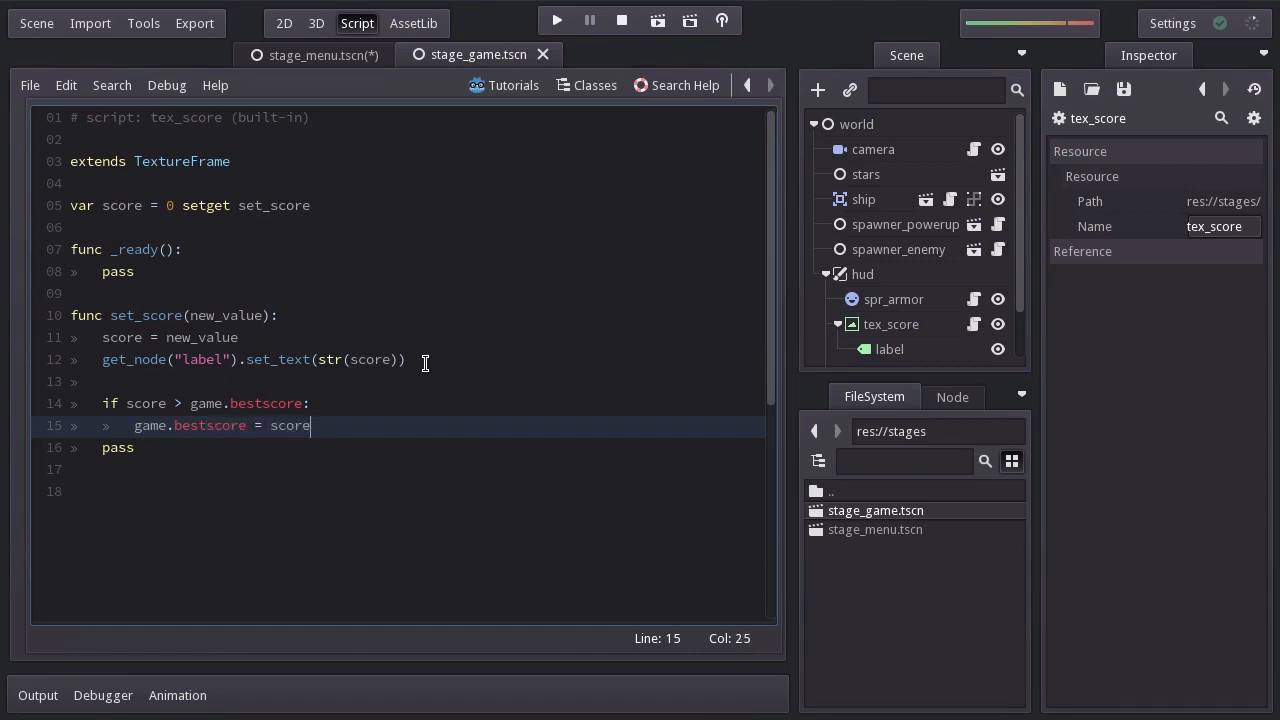
Run the game, score 45, confirm the menu's best score reads 45, then start another round.
click(556, 20)
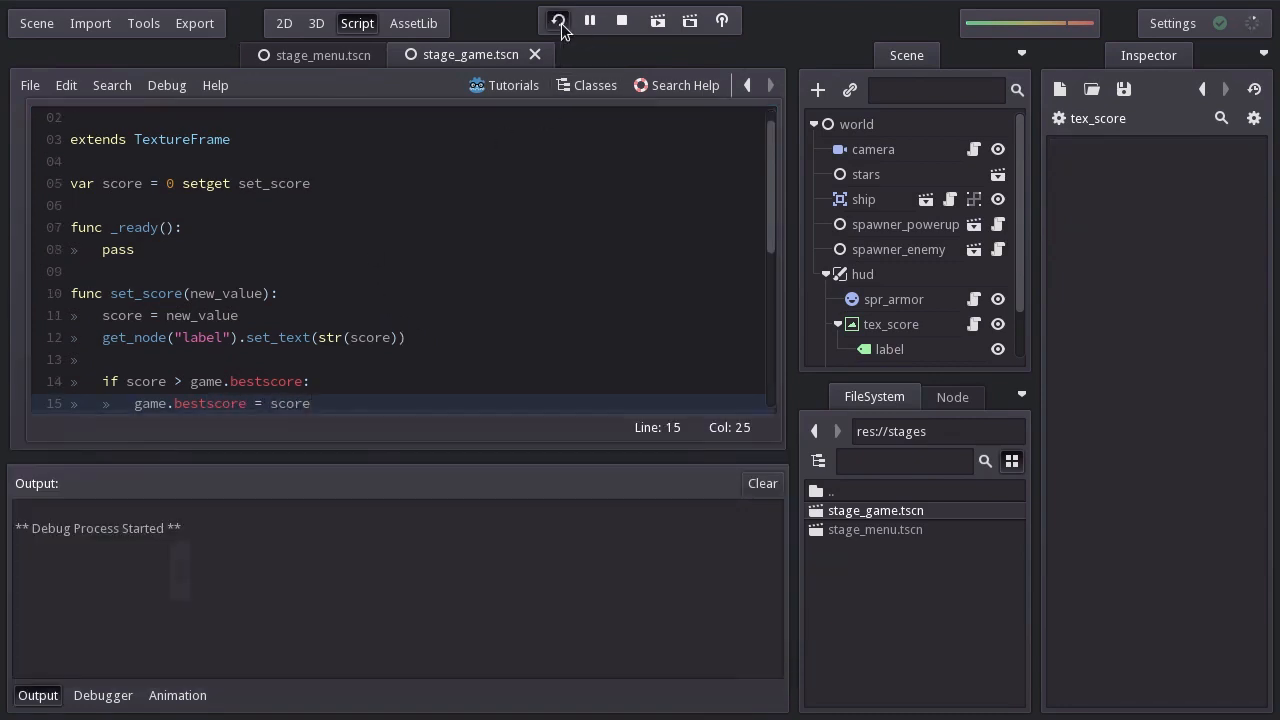
click(558, 20)
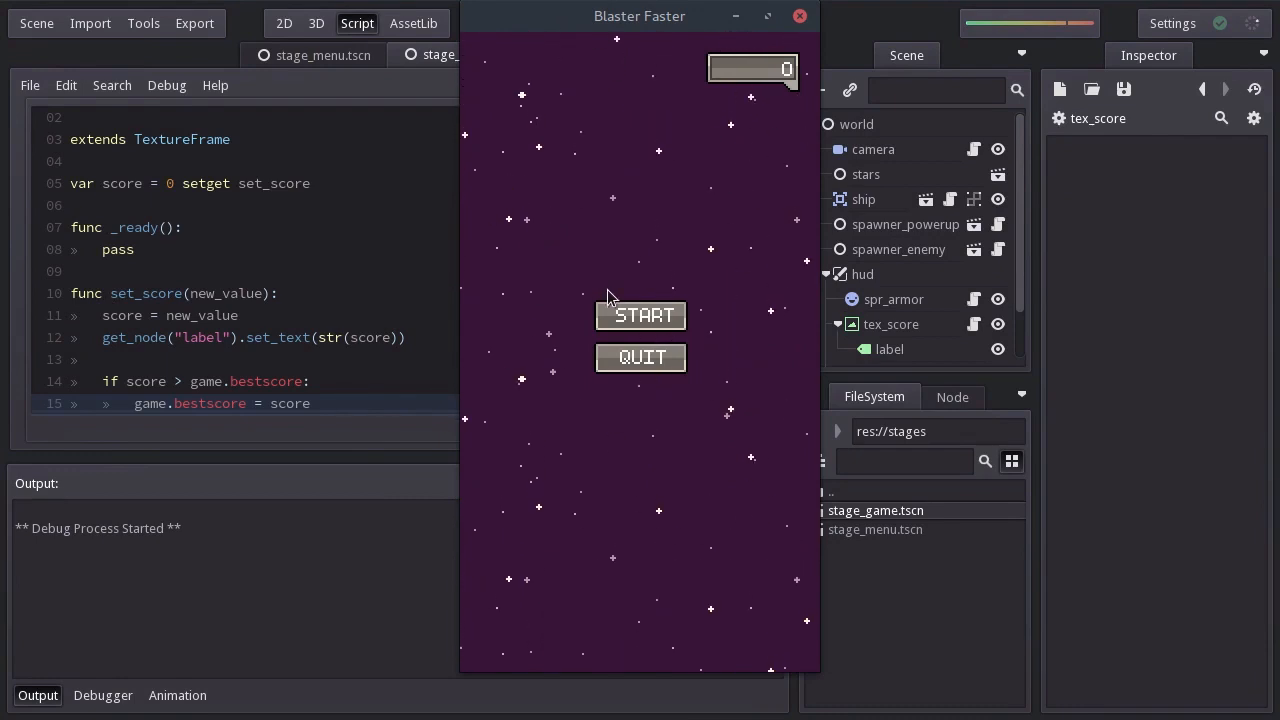
click(640, 315)
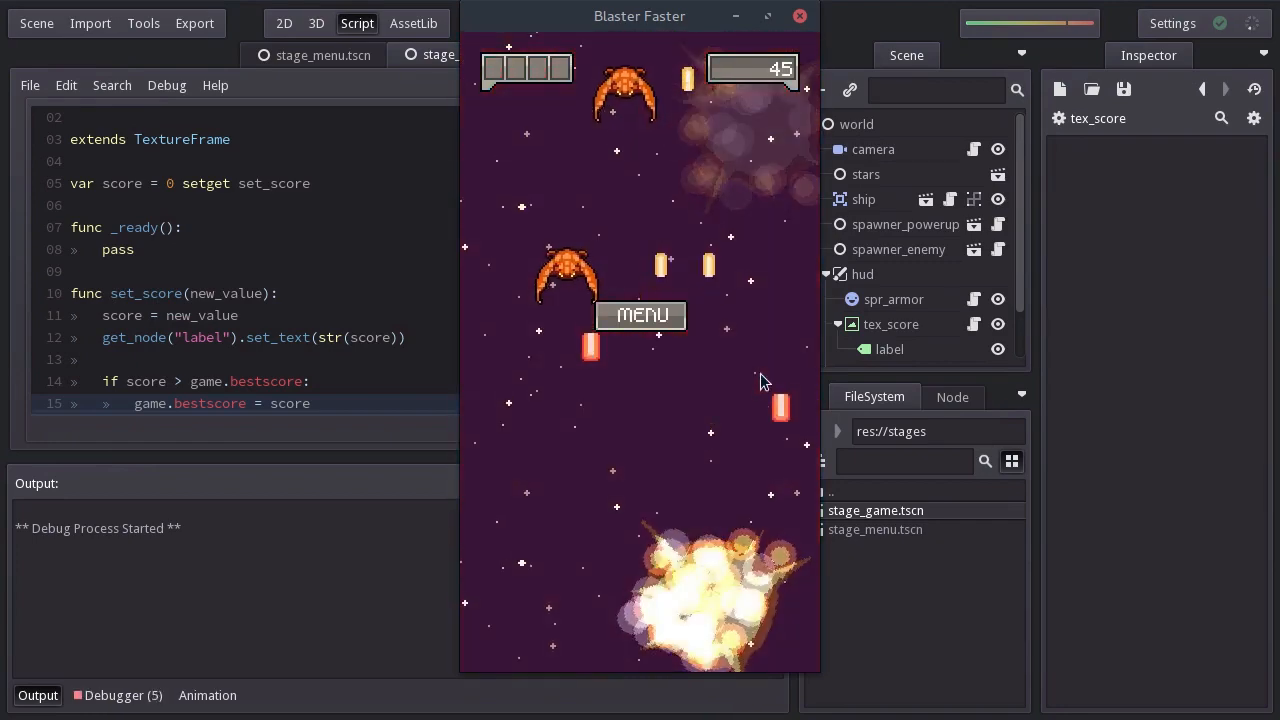
click(640, 315)
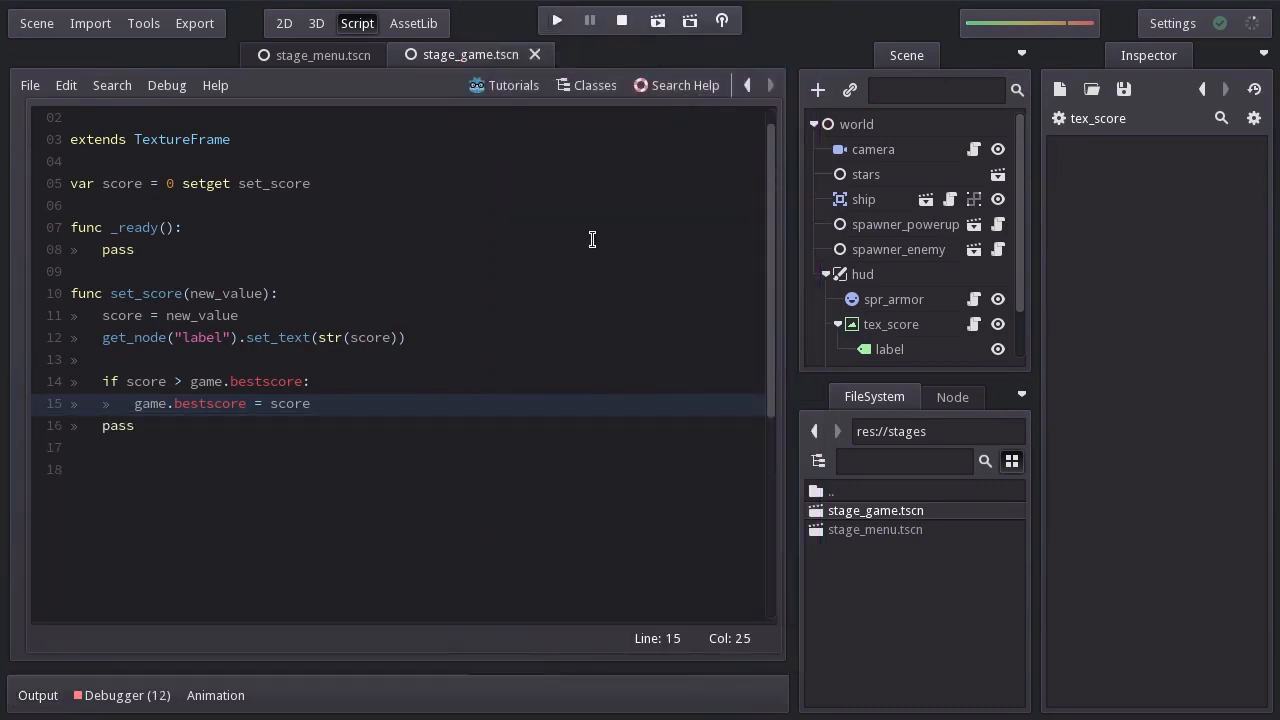
click(556, 20)
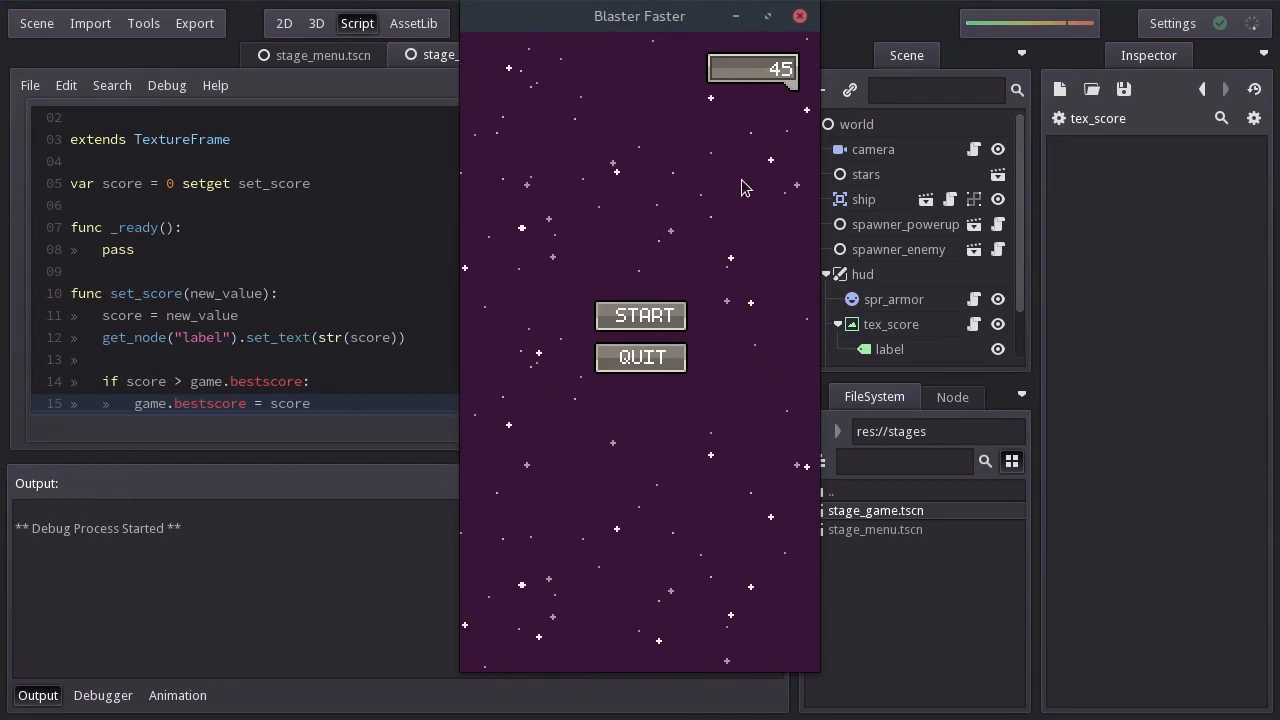
click(640, 315)
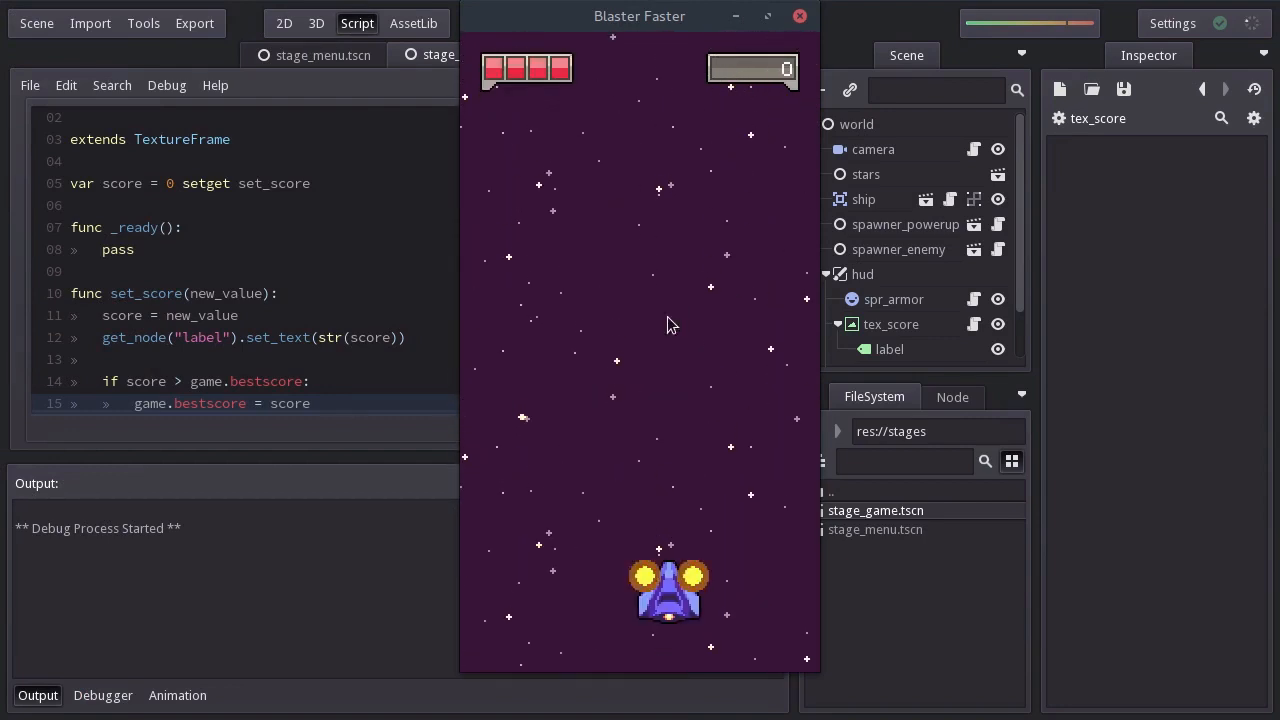